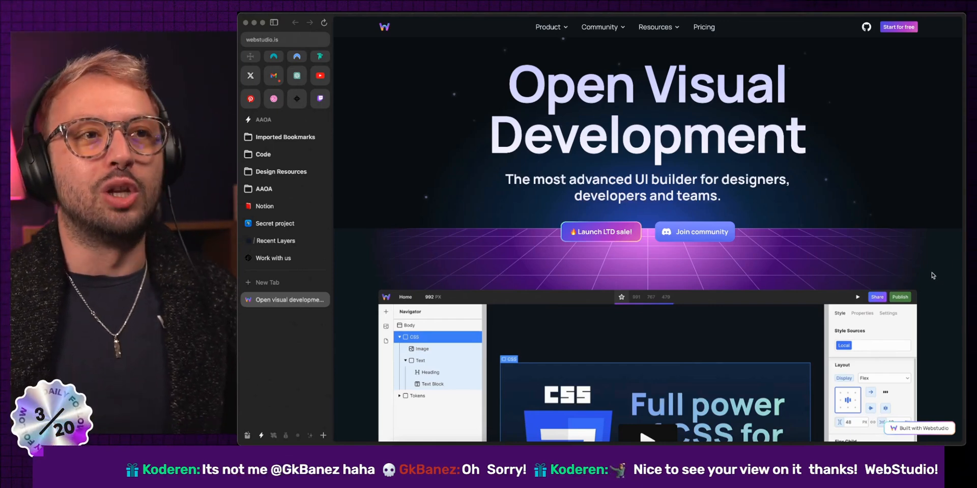
Scroll the webstudio.is landing page through features, roadmap and pricing to the Open Source Builder plan.
{"action": "scroll", "scroll_direction": "down", "scroll_amount": 3}
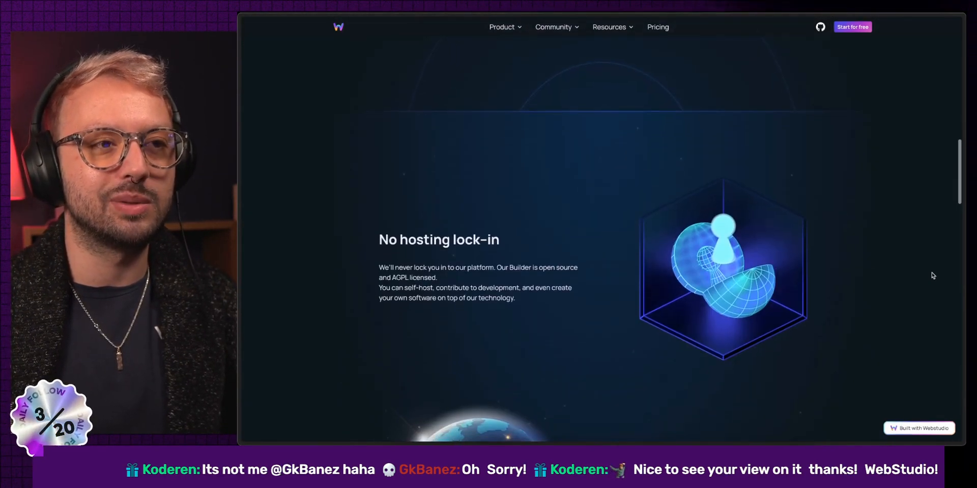
{"action": "scroll", "scroll_direction": "down", "scroll_amount": 3}
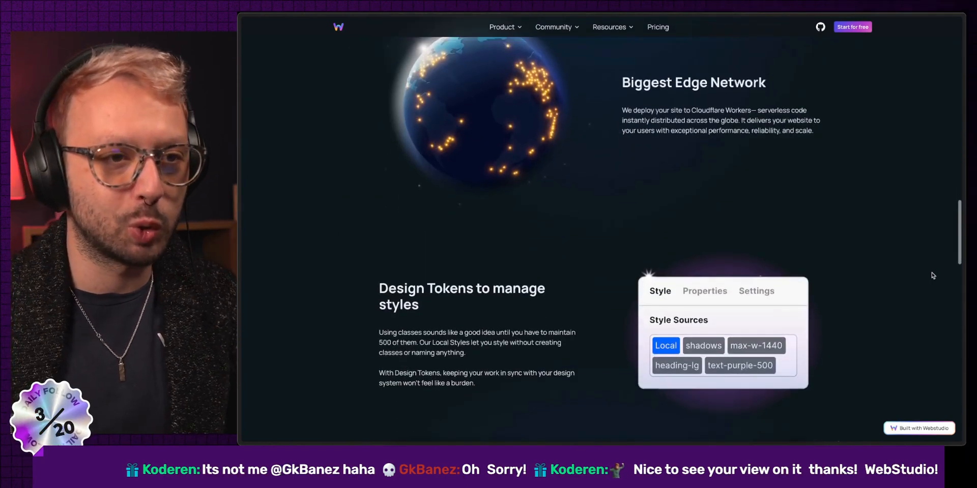
{"action": "scroll", "scroll_direction": "down", "scroll_amount": 3}
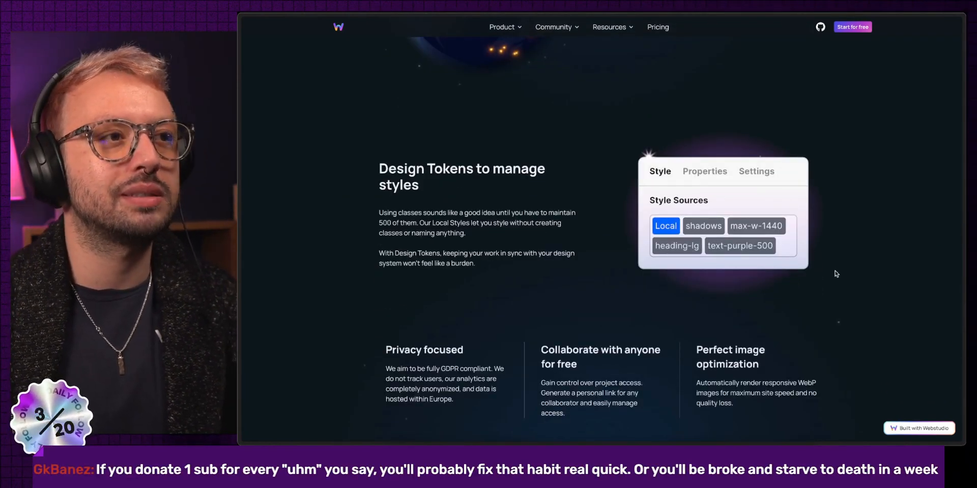
{"action": "scroll", "scroll_direction": "down", "scroll_amount": 3}
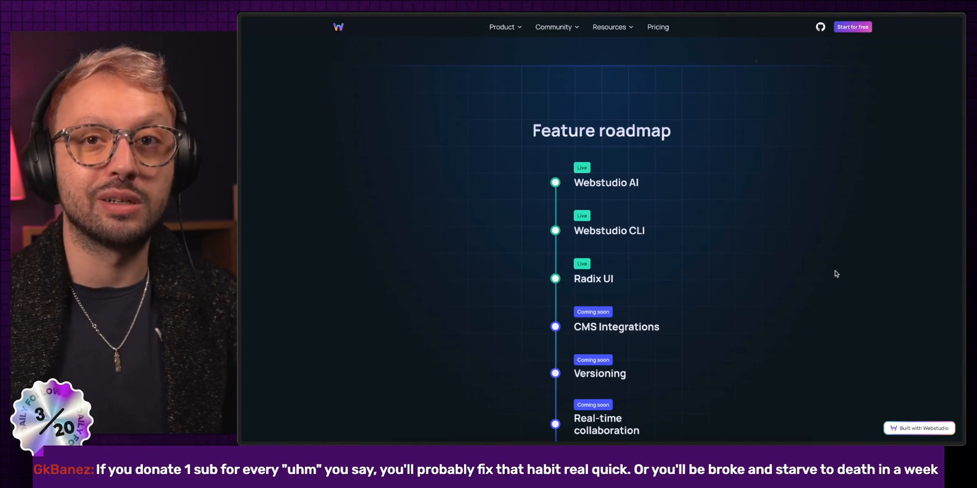
{"action": "scroll", "scroll_direction": "down", "scroll_amount": 3}
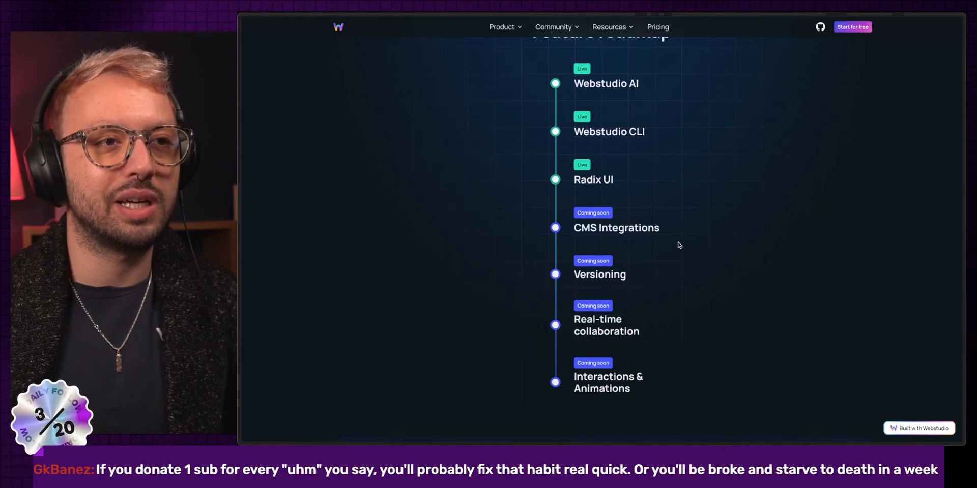
{"action": "mouse_move", "coordinate": [531, 222]}
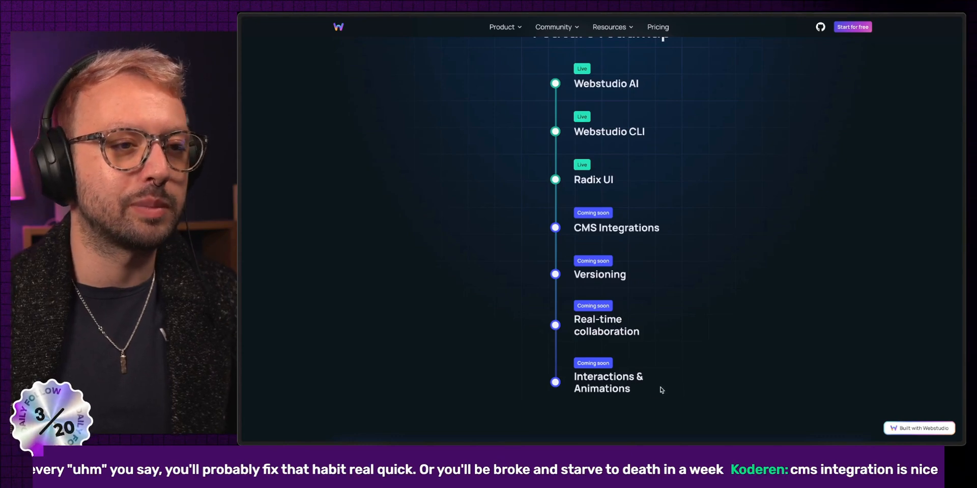
{"action": "scroll", "scroll_direction": "down", "scroll_amount": 3}
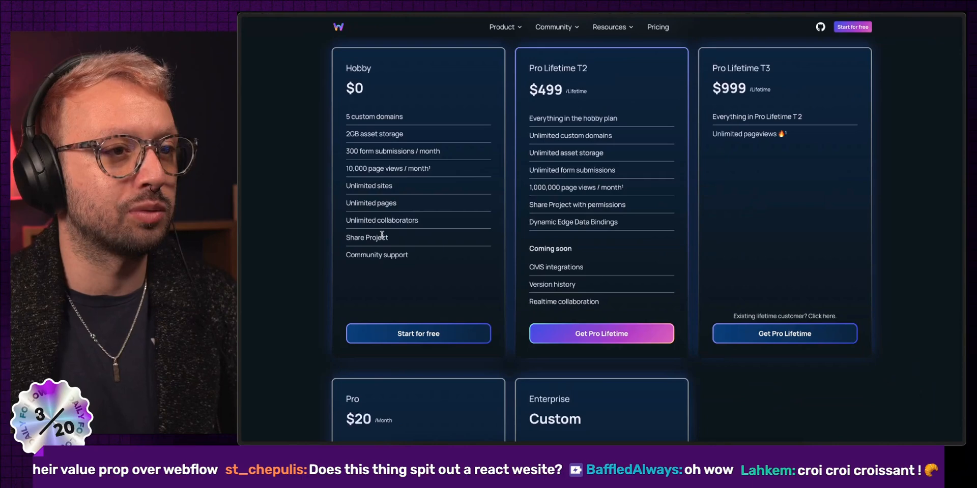
{"action": "scroll", "scroll_direction": "down", "scroll_amount": 3}
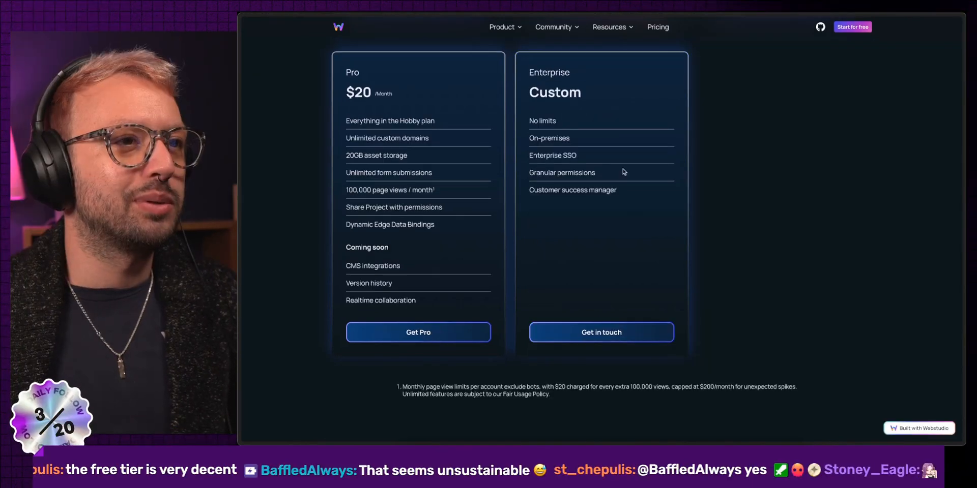
{"action": "scroll", "scroll_direction": "down", "scroll_amount": 3}
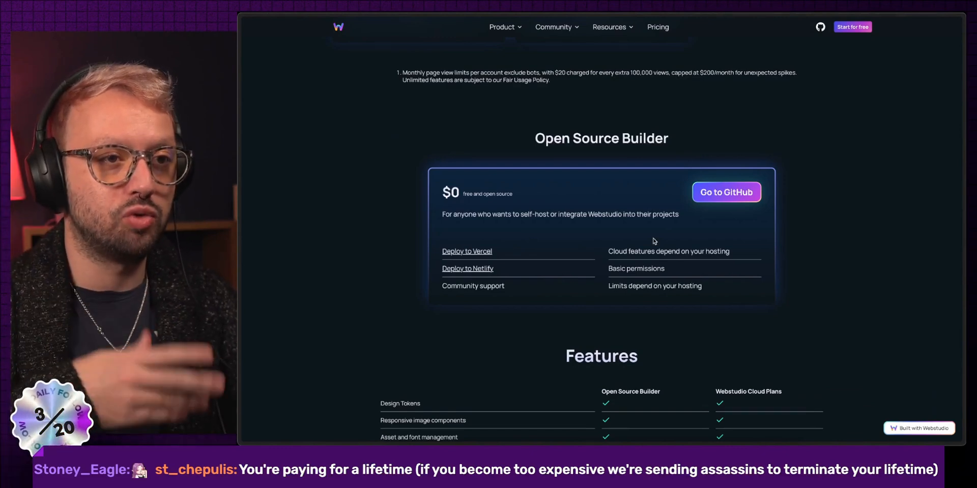
{"action": "mouse_move", "coordinate": [886, 258]}
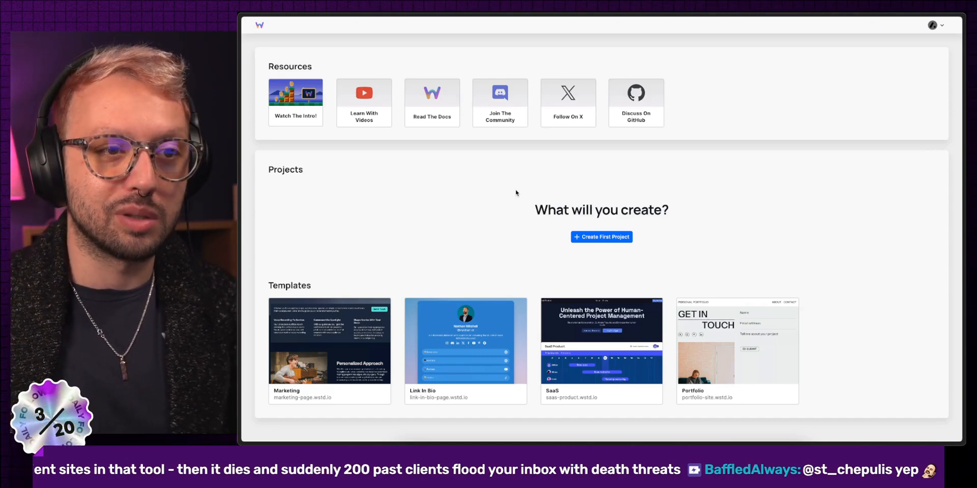
{"action": "mouse_move", "coordinate": [496, 183]}
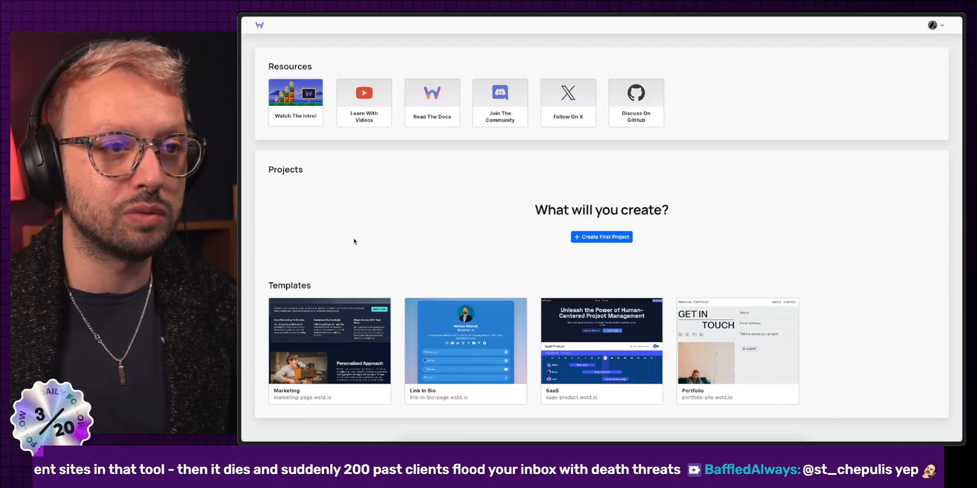
{"action": "mouse_move", "coordinate": [304, 265]}
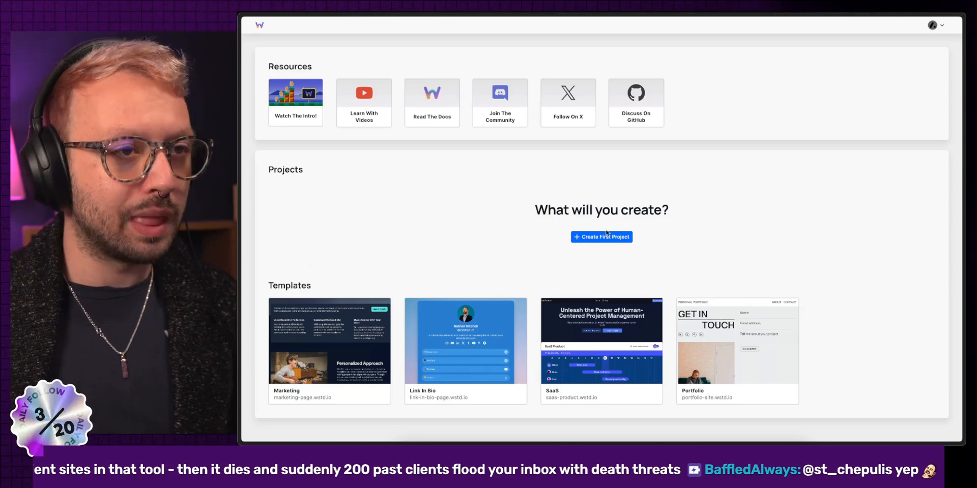
{"action": "mouse_move", "coordinate": [447, 243]}
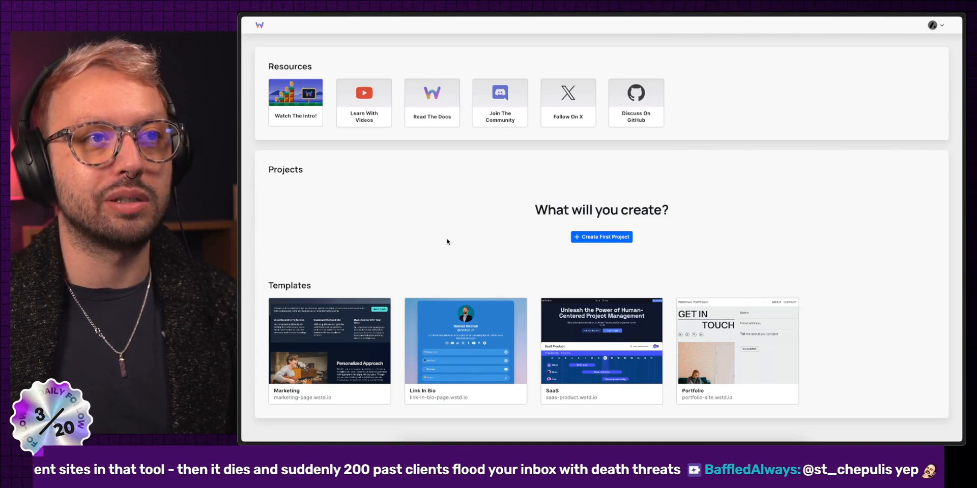
Create the first project from the empty dashboard so it opens in the builder.
{"action": "left_click", "coordinate": [601, 237]}
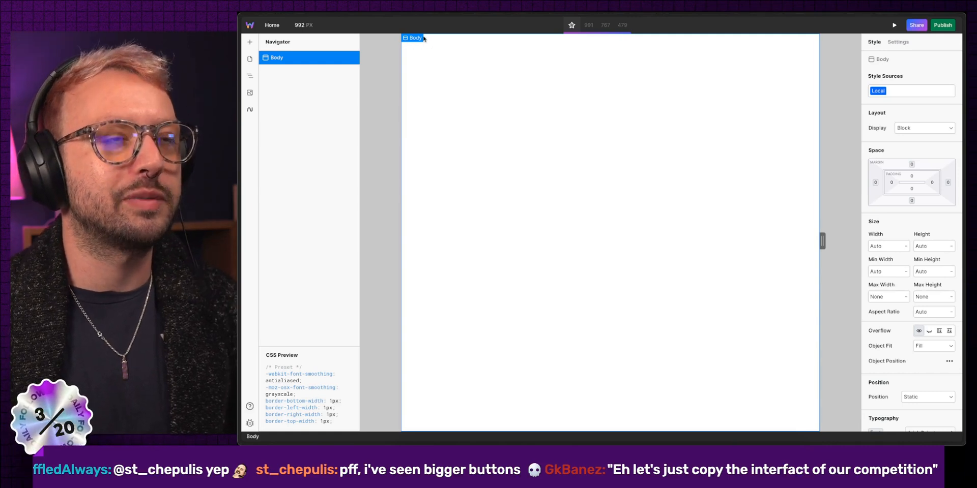
{"action": "mouse_move", "coordinate": [461, 64]}
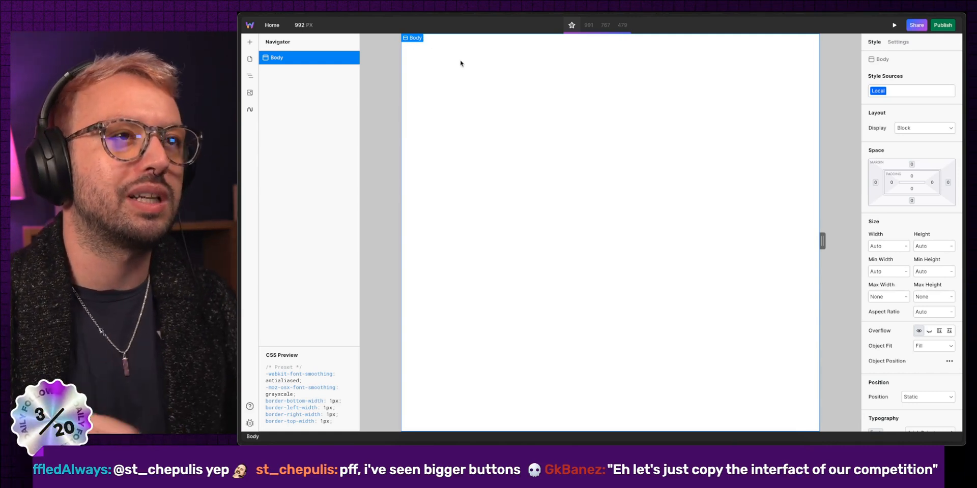
{"action": "mouse_move", "coordinate": [537, 32]}
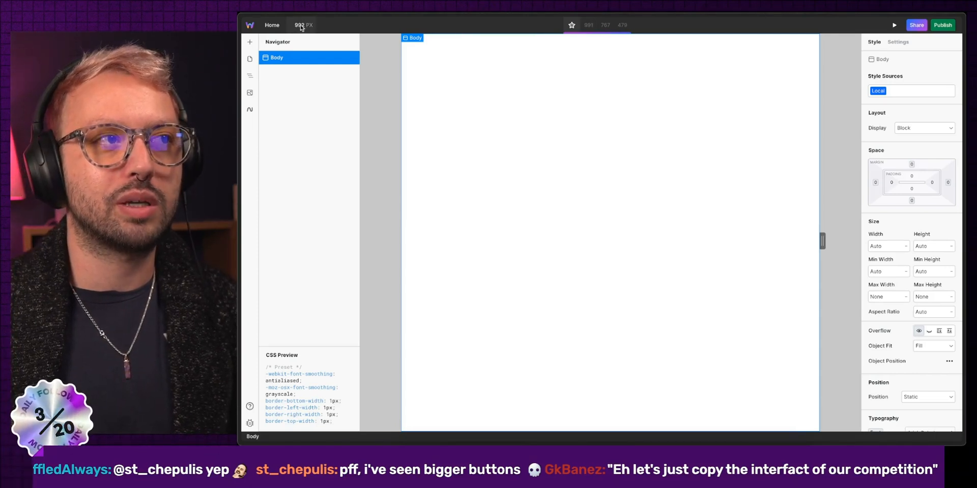
Preview the empty page at the 991 and 479 breakpoints, return to base width and select Body.
{"action": "left_click", "coordinate": [588, 25]}
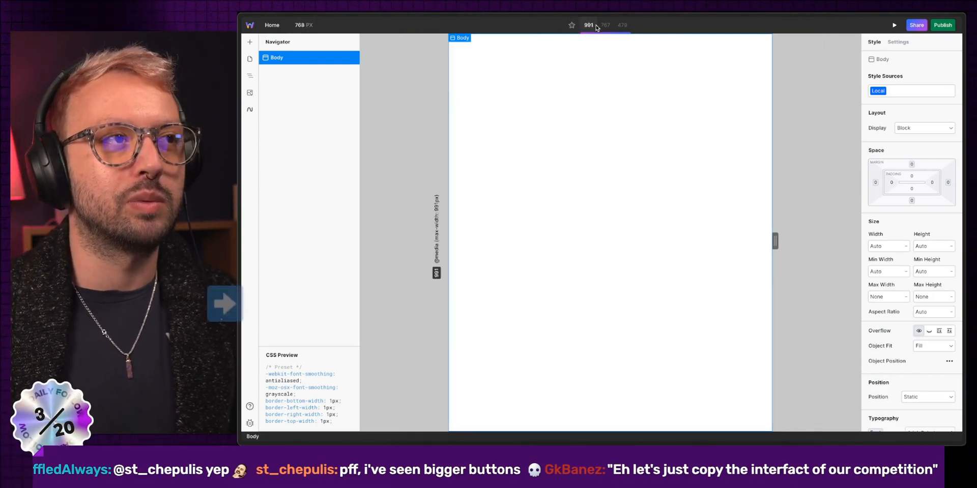
{"action": "left_click", "coordinate": [621, 25]}
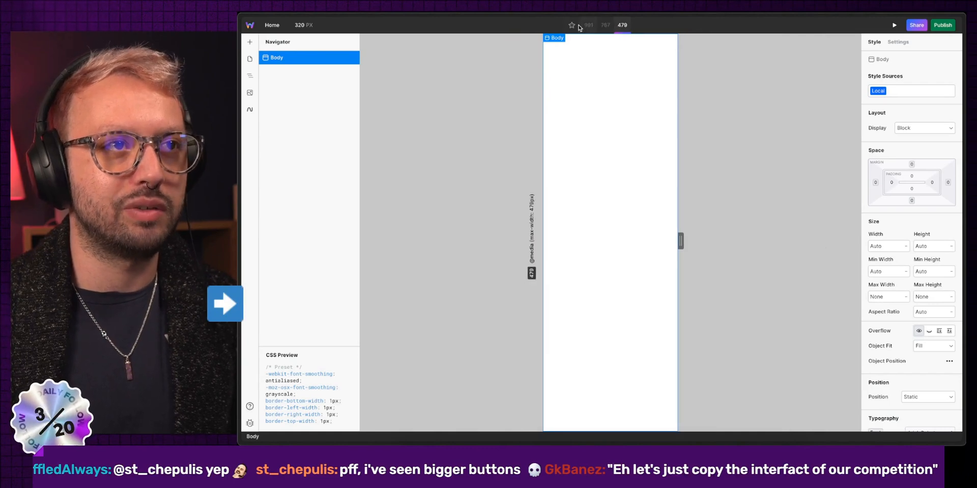
{"action": "left_click", "coordinate": [303, 25]}
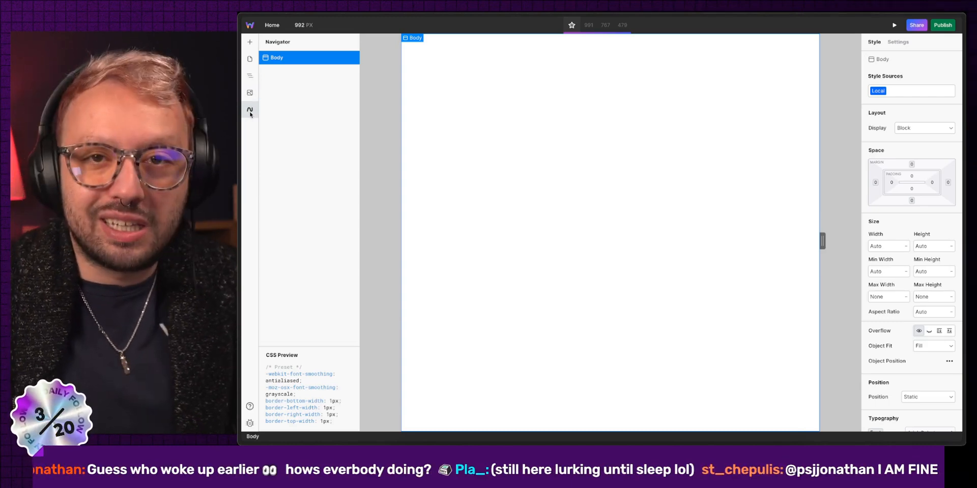
{"action": "mouse_move", "coordinate": [249, 423]}
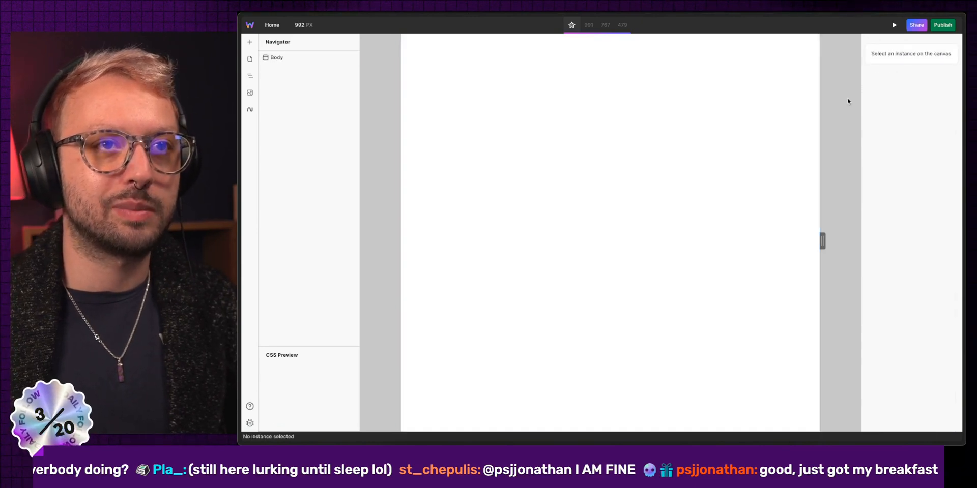
{"action": "left_click", "coordinate": [275, 58]}
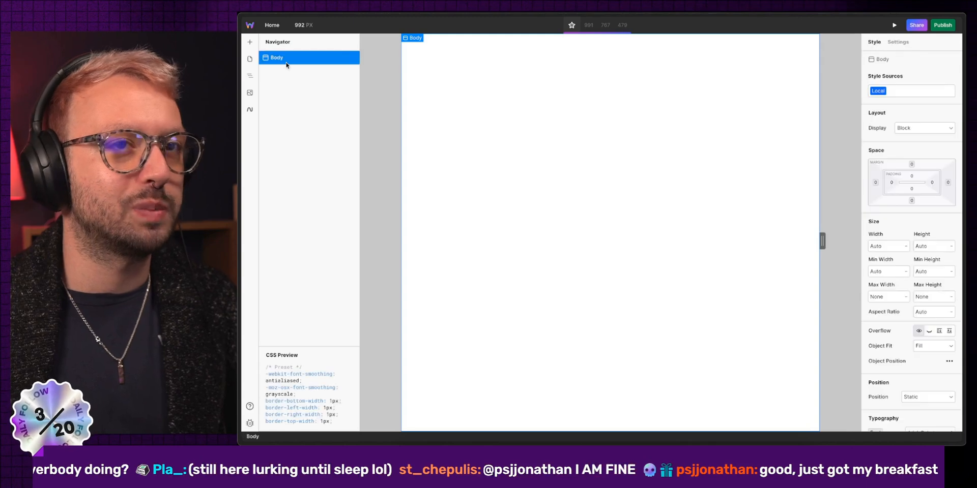
{"action": "mouse_move", "coordinate": [693, 187]}
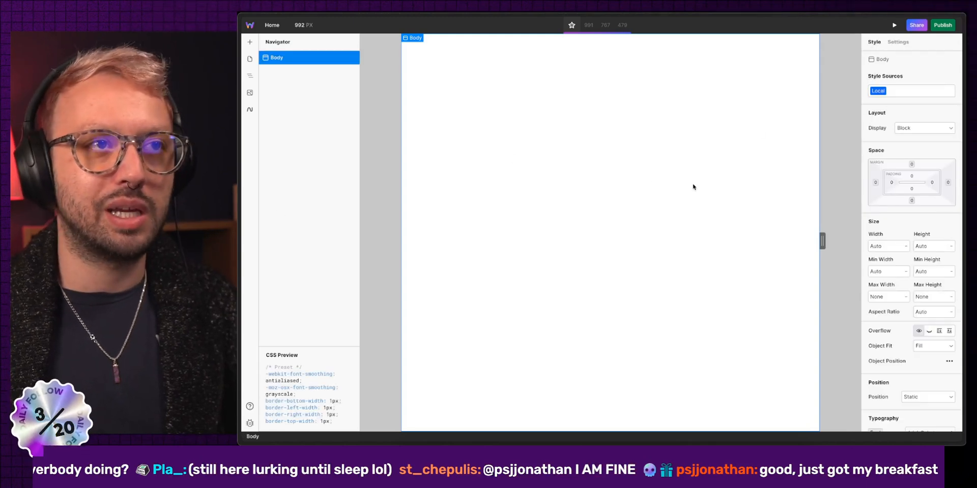
{"action": "mouse_move", "coordinate": [528, 105]}
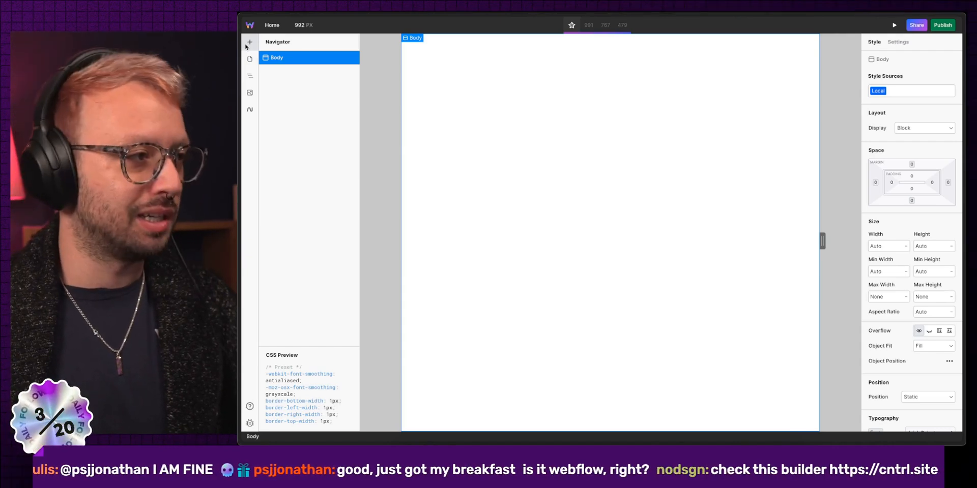
Visit the Components, Assets and Webstudio AI alpha panels, ending back on Components.
{"action": "left_click", "coordinate": [250, 42]}
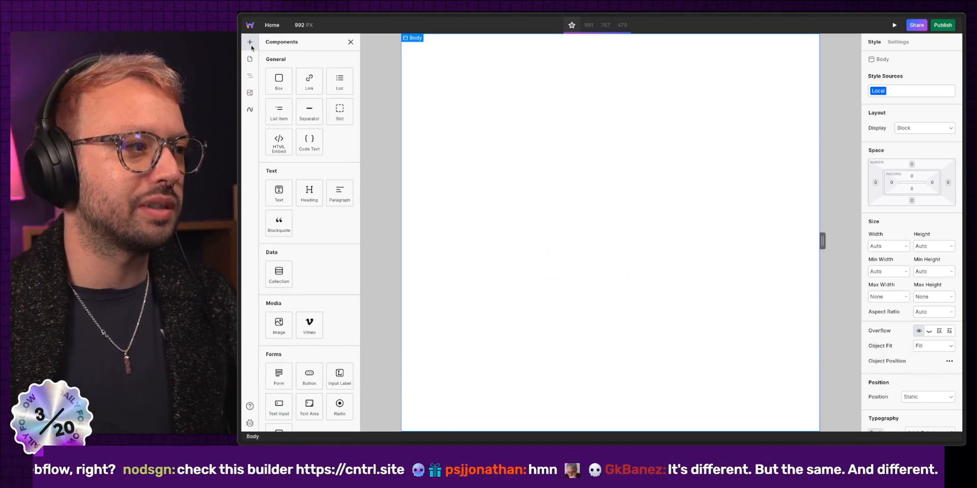
{"action": "left_click", "coordinate": [250, 93]}
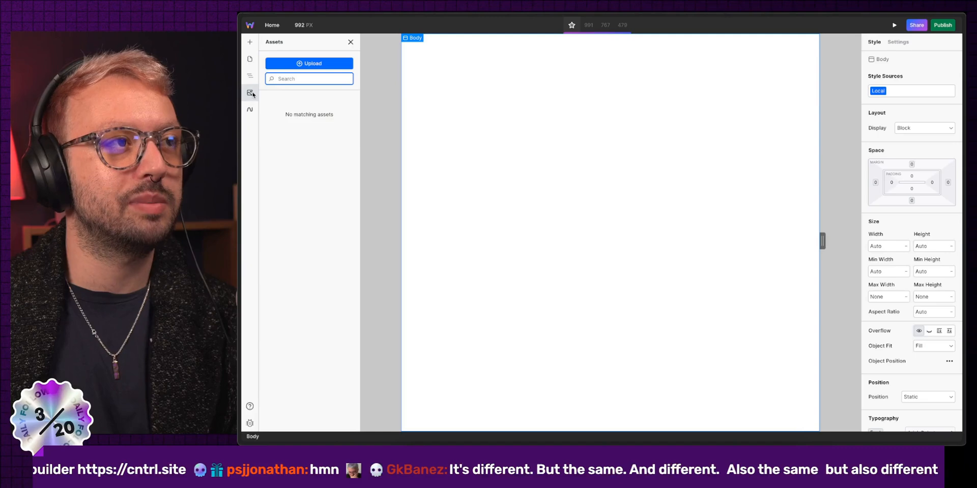
{"action": "left_click", "coordinate": [249, 110]}
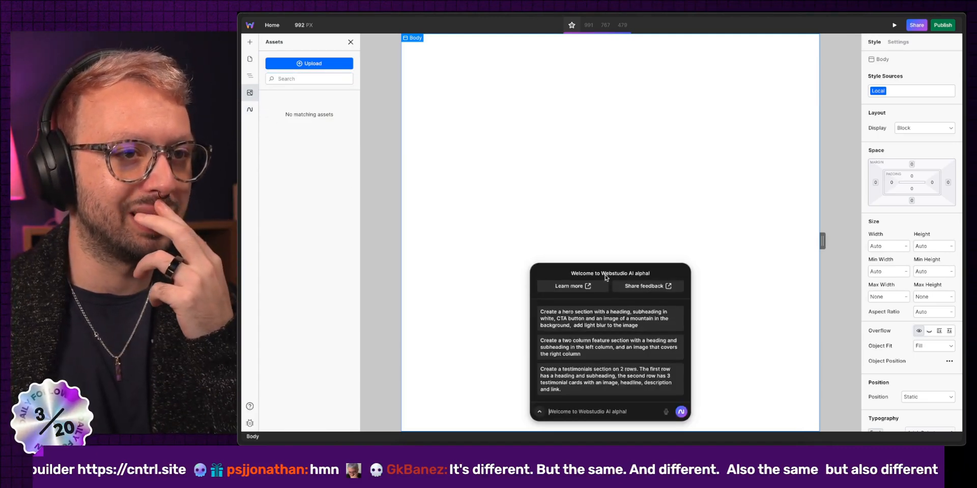
{"action": "left_click", "coordinate": [250, 42]}
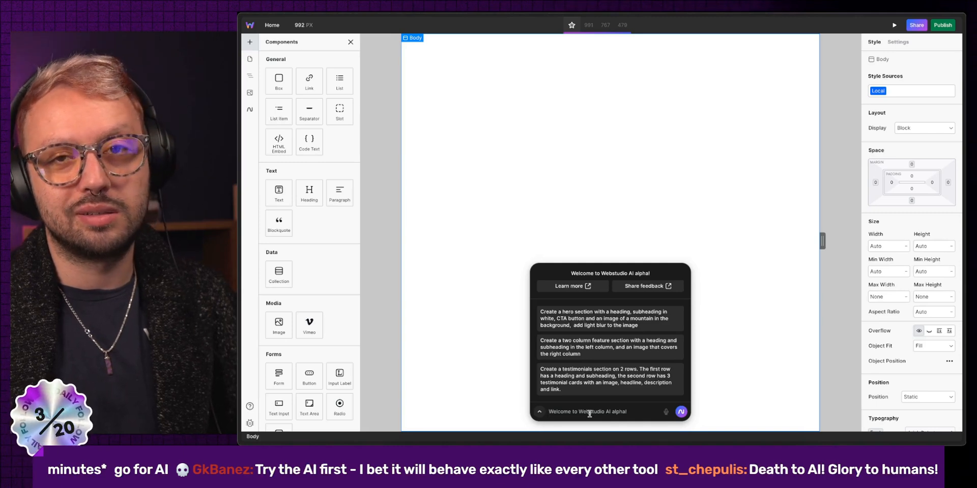
Prompt Webstudio AI with 'create a landing page for a' and build the Welcome to Adventure hero.
{"action": "type", "text": "create a landing page for a"}
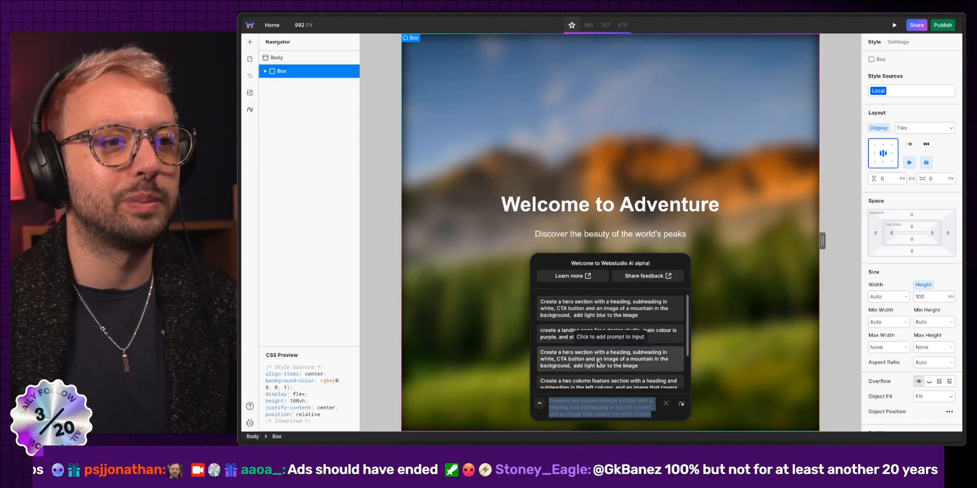
{"action": "left_click", "coordinate": [276, 58]}
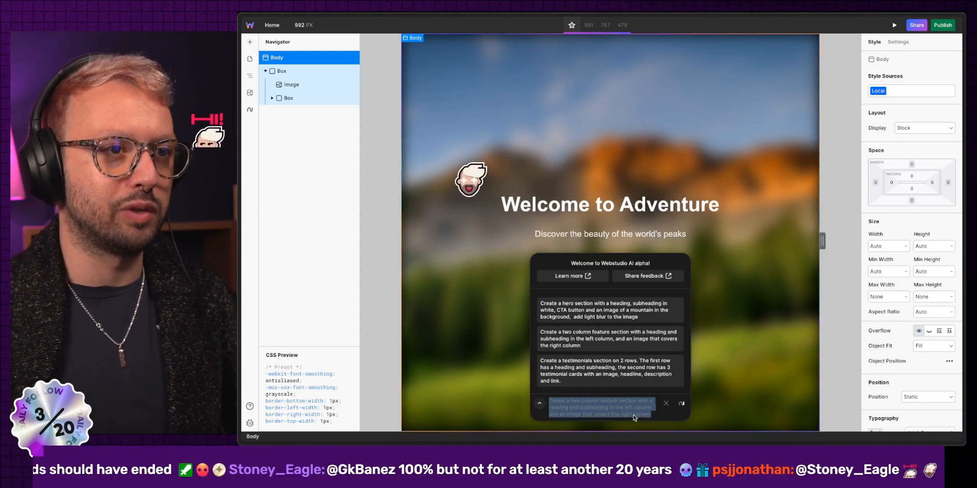
With Body selected, prompt the AI to create a team section with 3 people.
{"action": "left_click", "coordinate": [281, 111]}
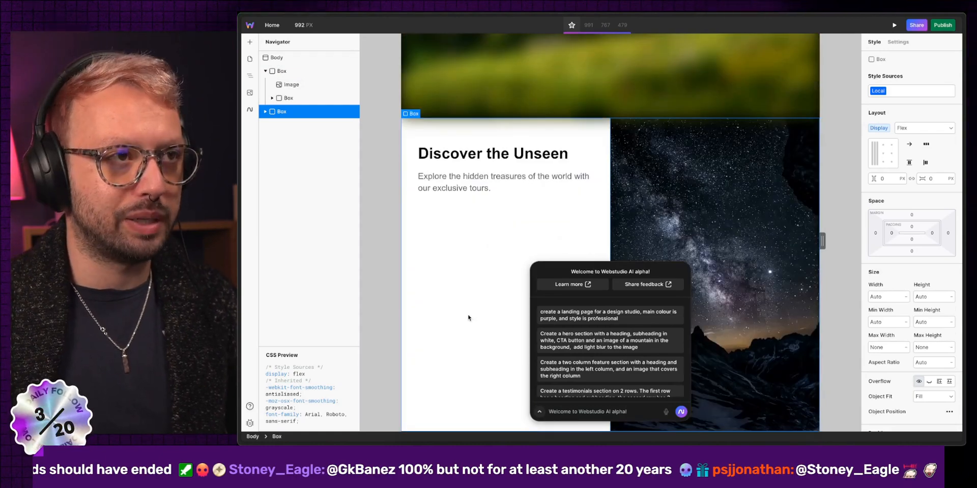
{"action": "left_click", "coordinate": [275, 58]}
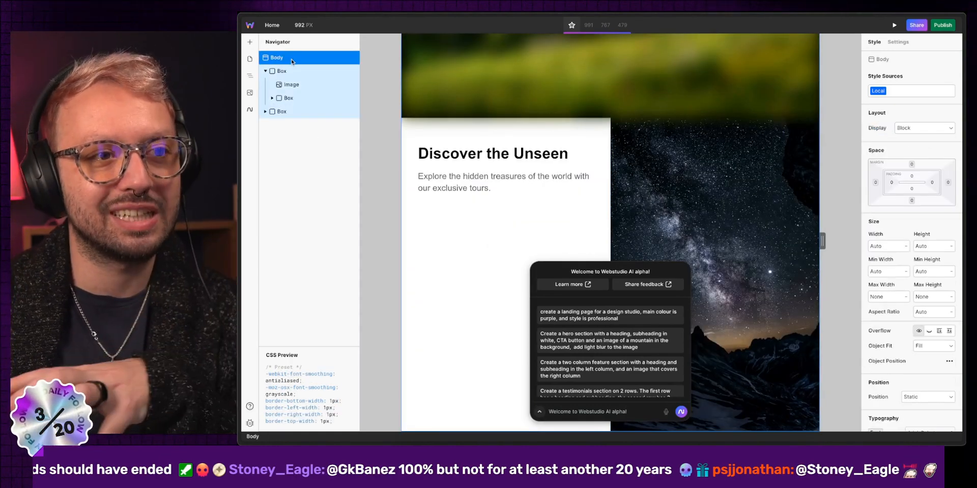
{"action": "type", "text": "C"}
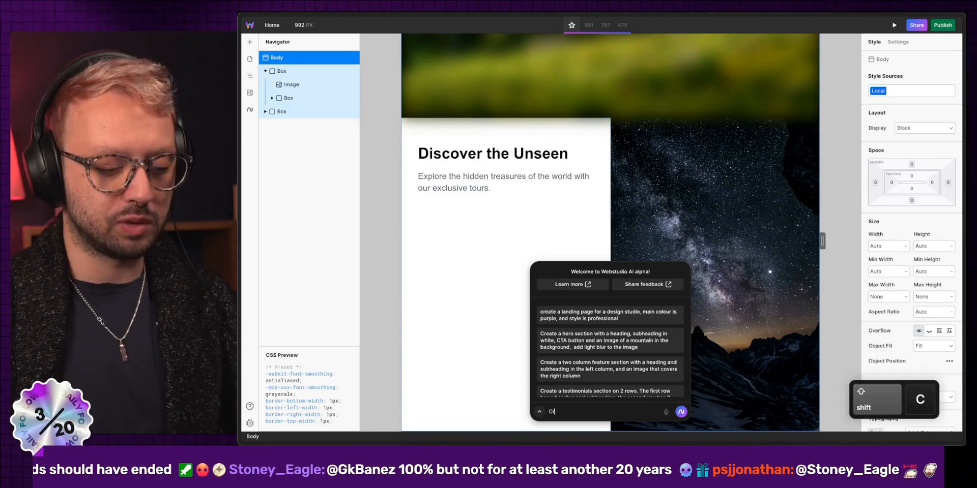
{"action": "type", "text": "reate team sec"}
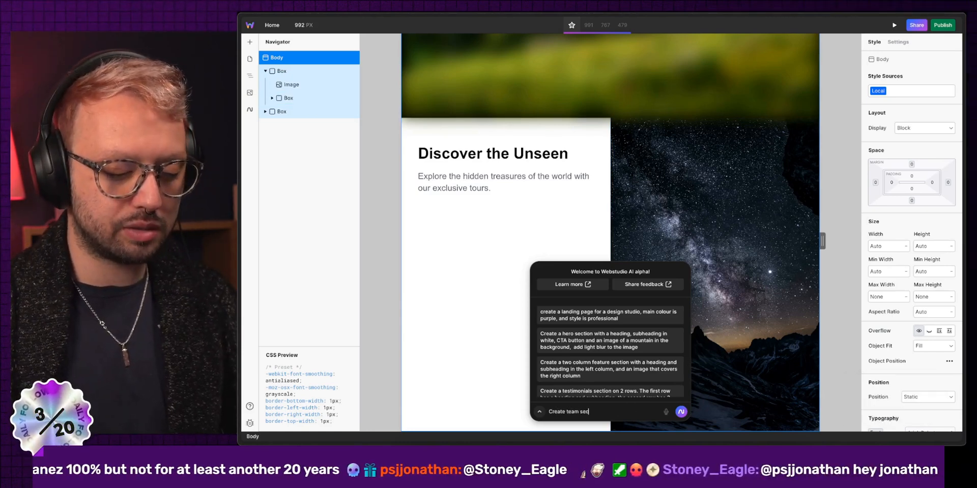
{"action": "type", "text": "tion with 3 pe"}
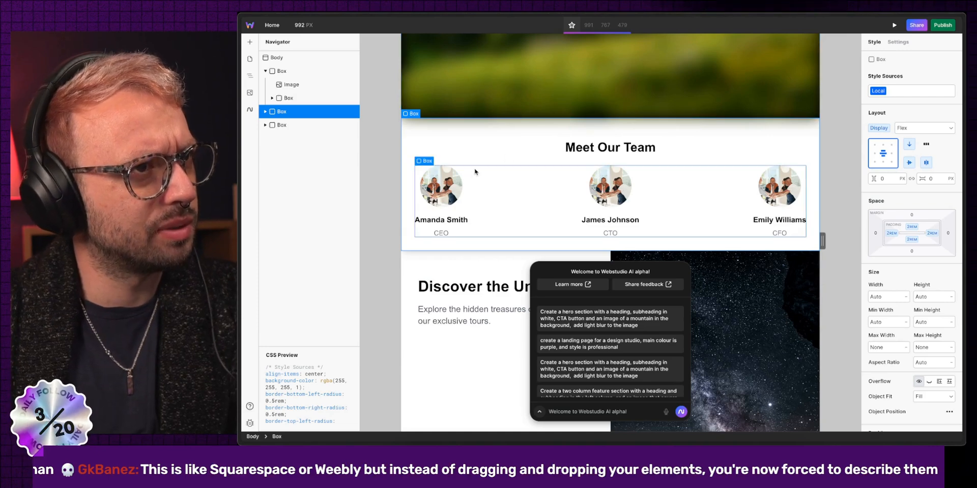
Select the hero text container and its Welcome to Adventure heading in the Navigator.
{"action": "left_click", "coordinate": [384, 190]}
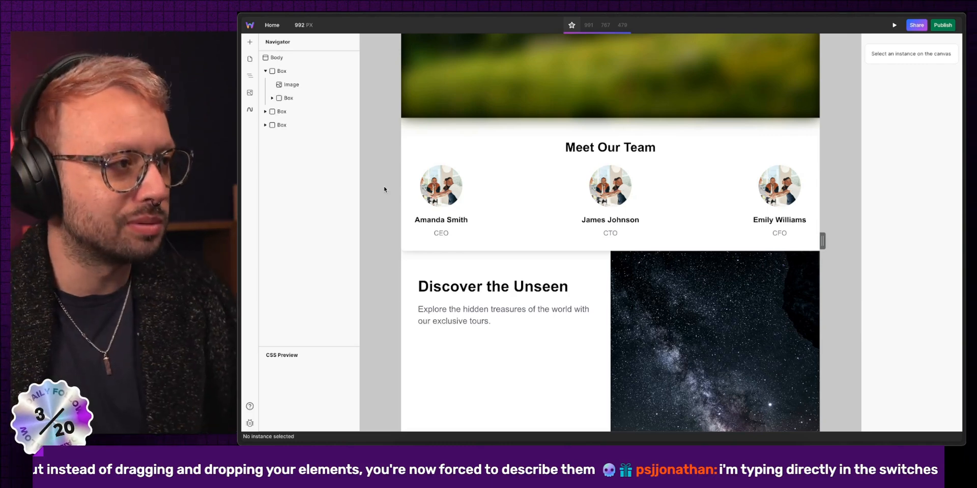
{"action": "left_click", "coordinate": [288, 97]}
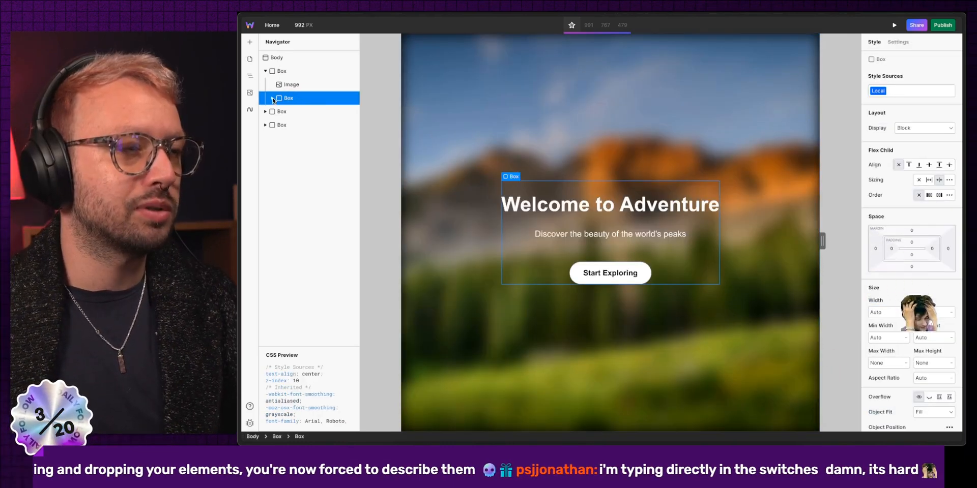
{"action": "left_click", "coordinate": [272, 98]}
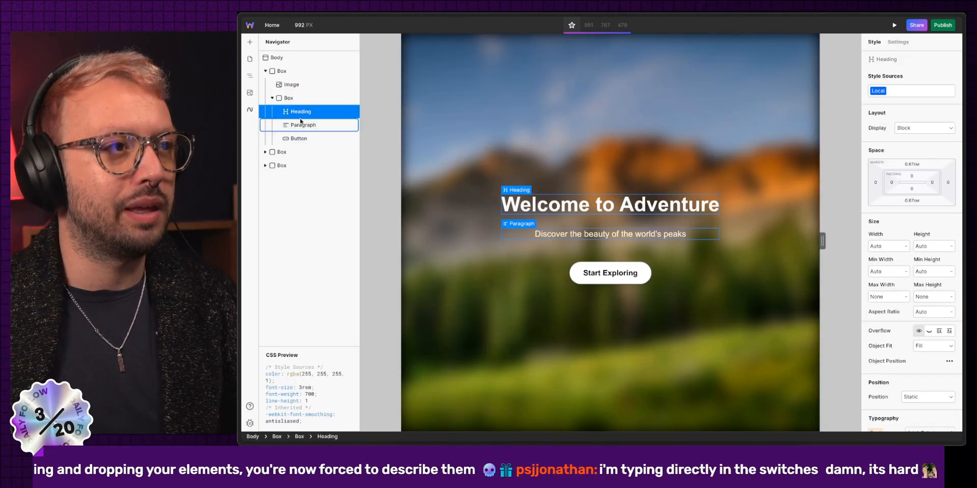
Inspect the hero's button, image, heading and settle on the hero content Box.
{"action": "left_click", "coordinate": [299, 138]}
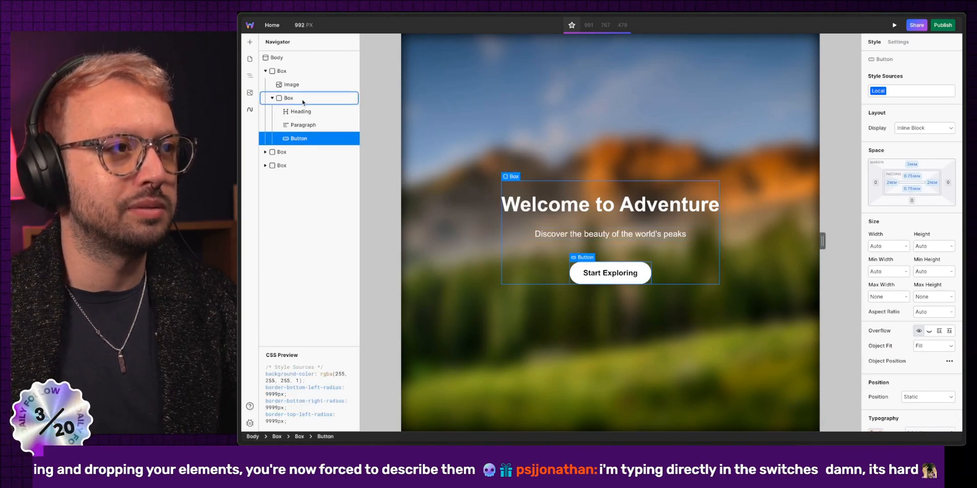
{"action": "left_click", "coordinate": [291, 84]}
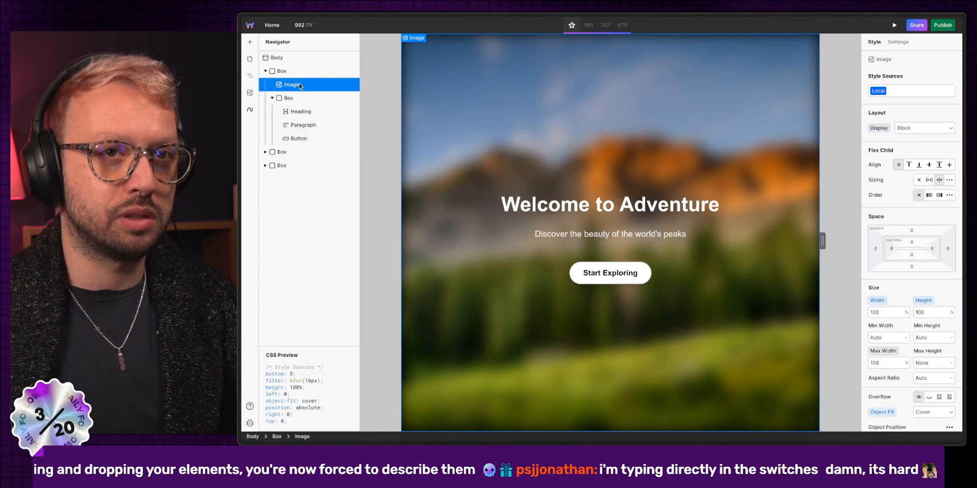
{"action": "left_click", "coordinate": [288, 98]}
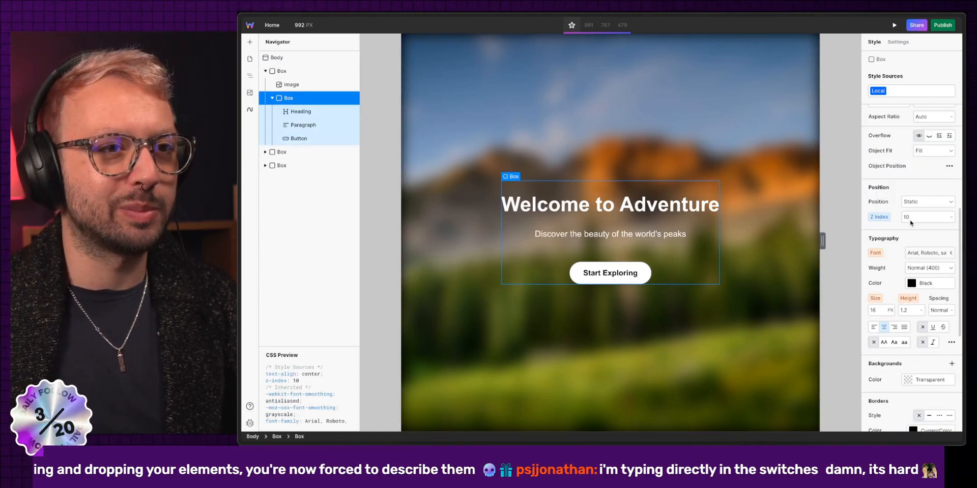
{"action": "scroll", "scroll_direction": "down", "scroll_amount": 3}
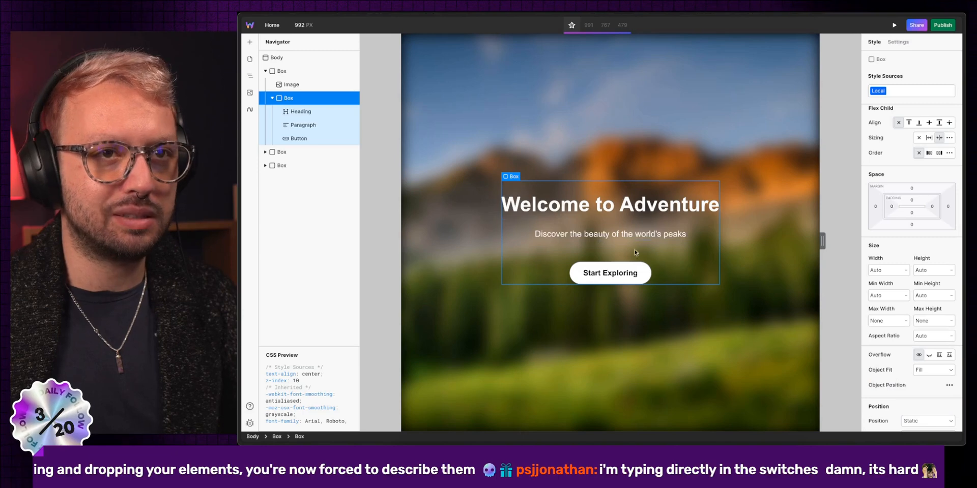
{"action": "left_click", "coordinate": [300, 112]}
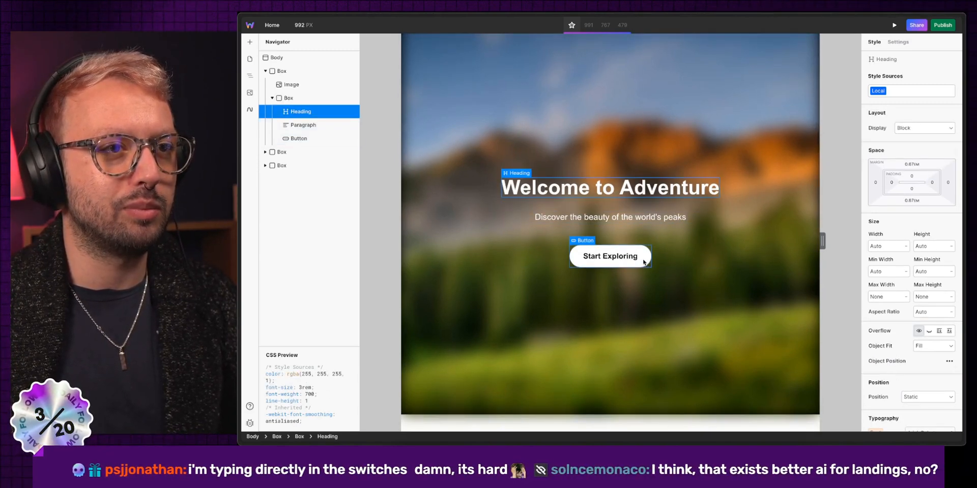
{"action": "left_click", "coordinate": [298, 139]}
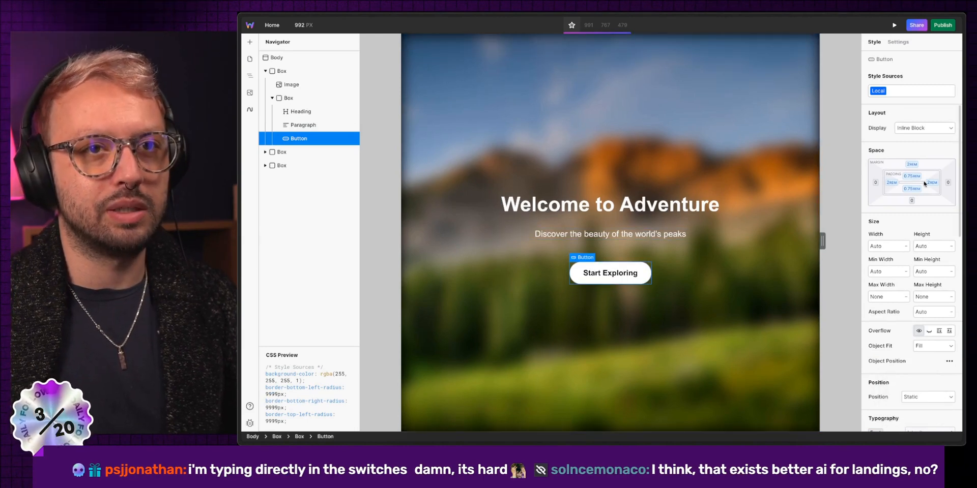
{"action": "left_click", "coordinate": [288, 98]}
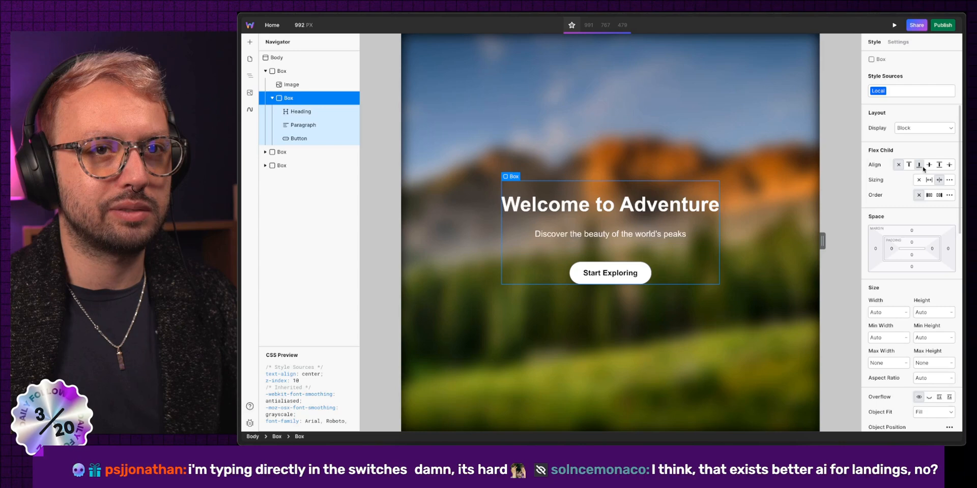
Set the hero content Box to flex with column direction so Start Exploring spans its width.
{"action": "left_click", "coordinate": [924, 128]}
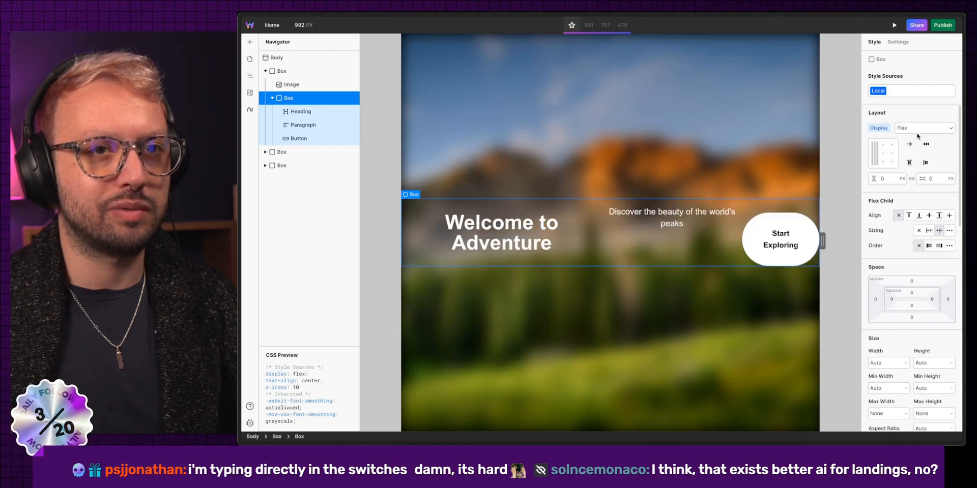
{"action": "left_click", "coordinate": [908, 144]}
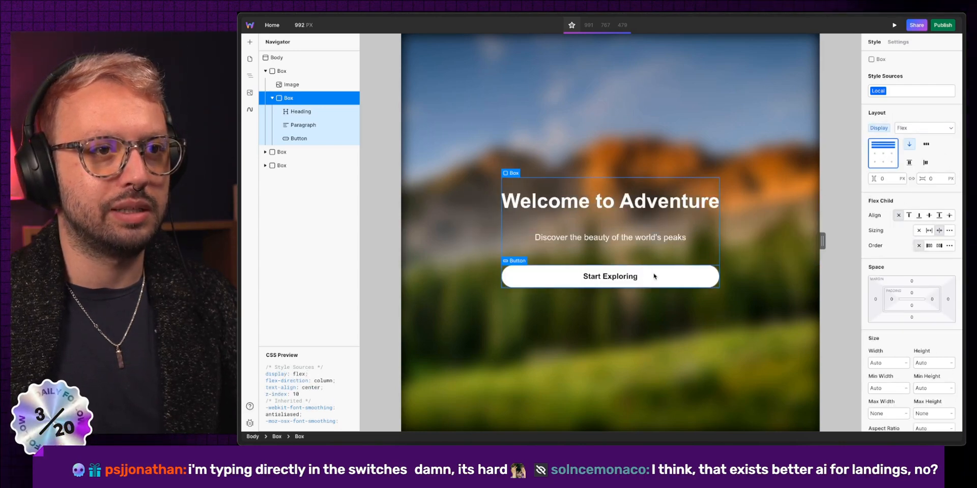
{"action": "left_click", "coordinate": [298, 138]}
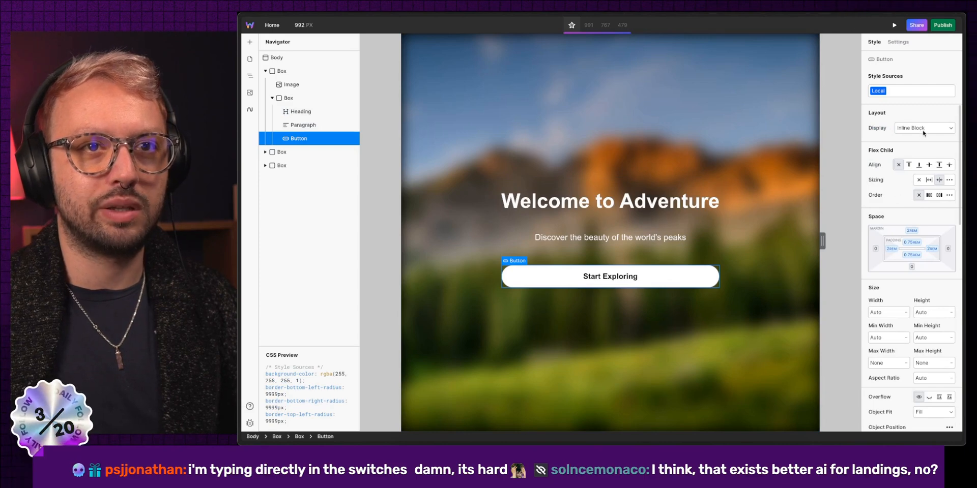
{"action": "left_click", "coordinate": [290, 84]}
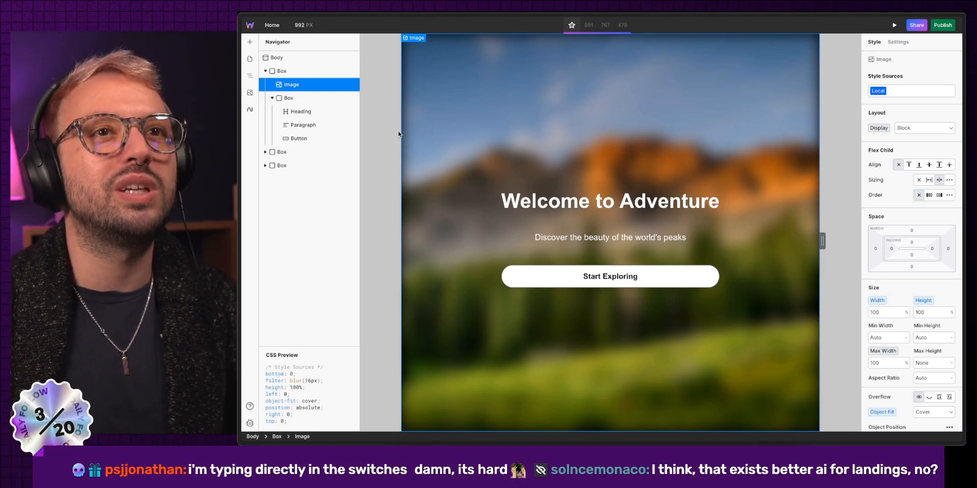
Change the outer hero Box height from 100 to 80 VH, revealing Meet Our Team below.
{"action": "left_click", "coordinate": [909, 91]}
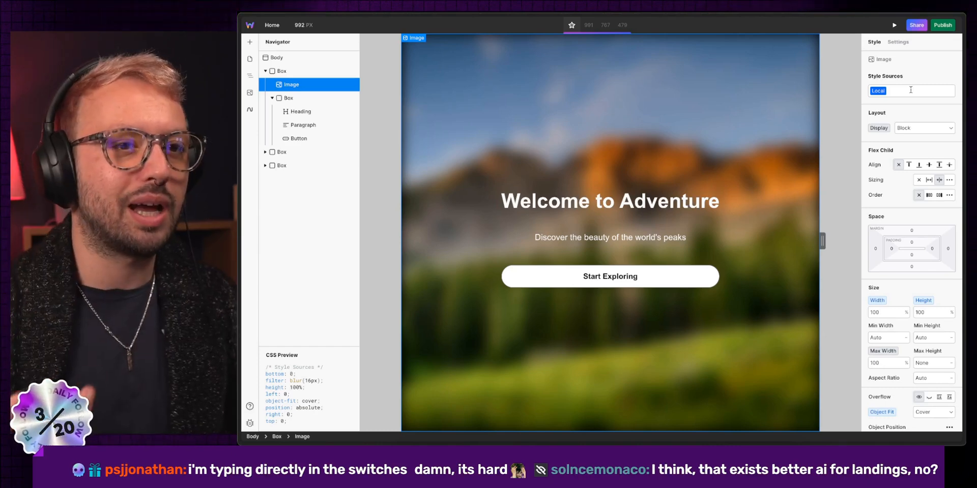
{"action": "left_click", "coordinate": [281, 70]}
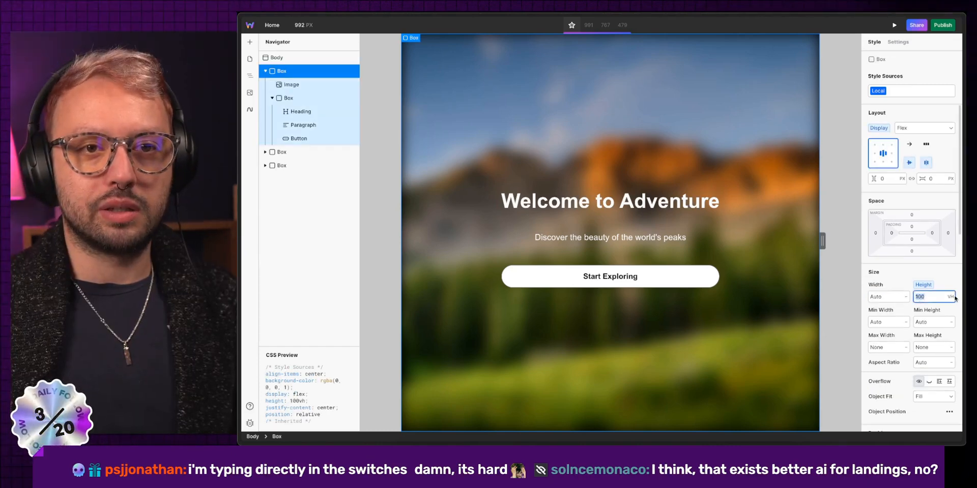
{"action": "type", "text": "80"}
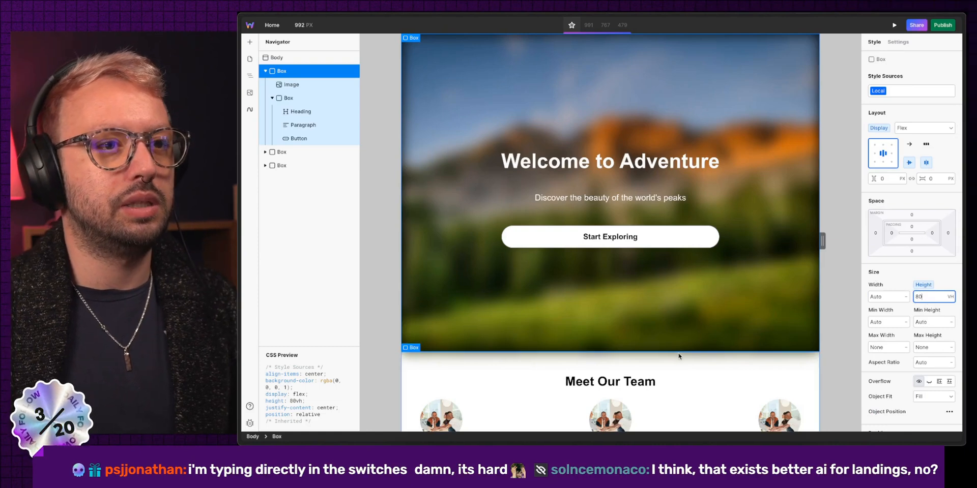
{"action": "scroll", "scroll_direction": "down", "scroll_amount": 3}
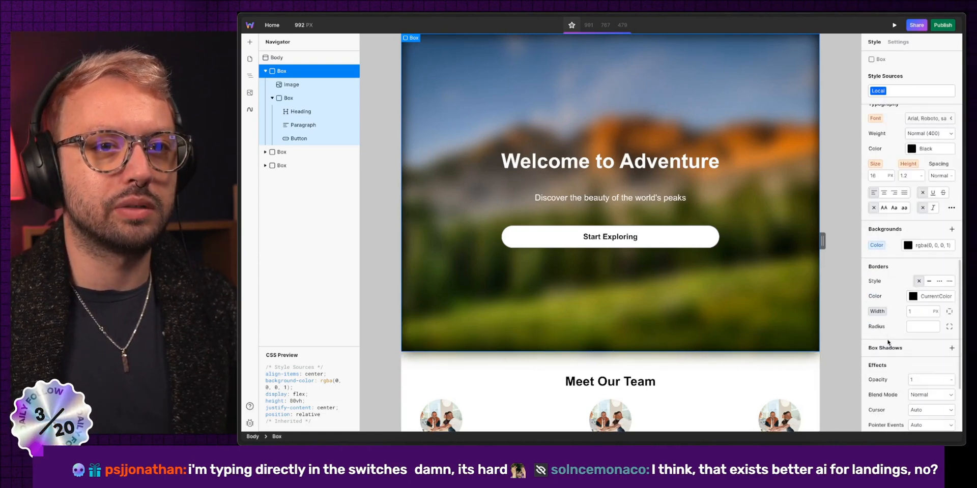
{"action": "left_click", "coordinate": [291, 84]}
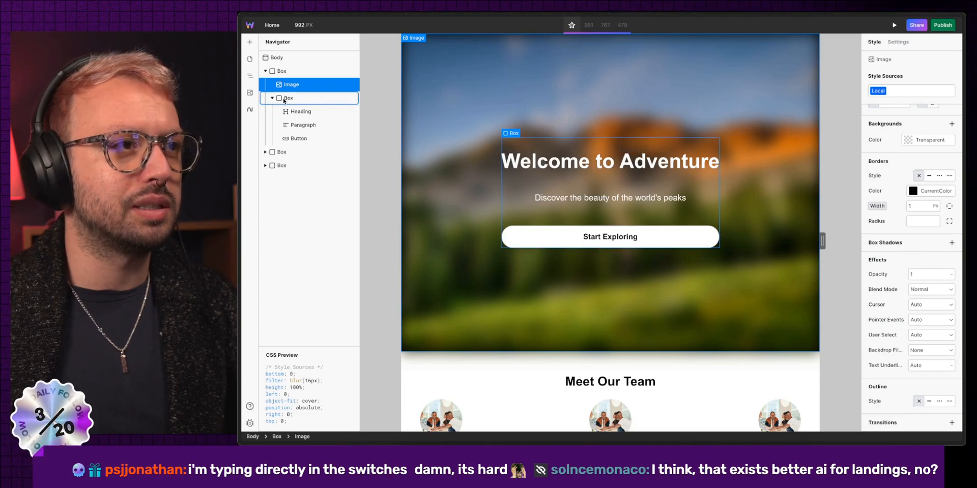
{"action": "left_click", "coordinate": [282, 70]}
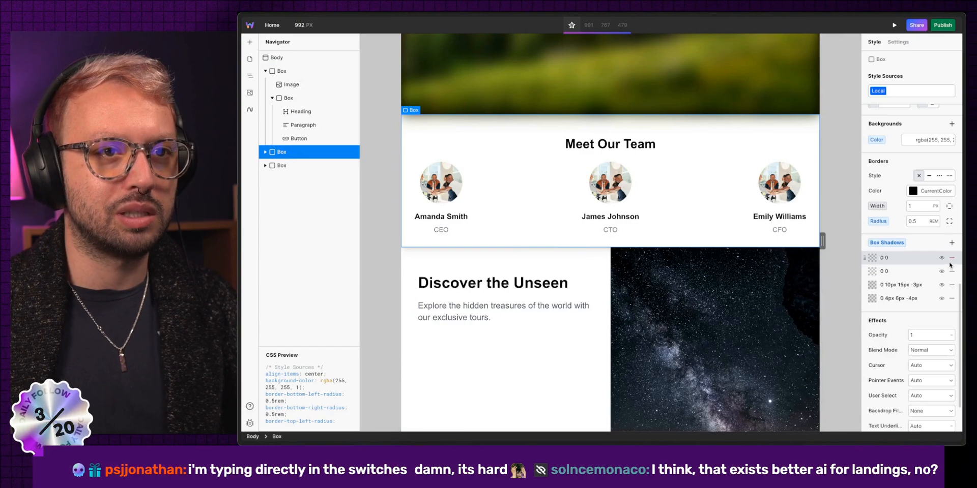
Select the team row Box and try end and center justify options in Layout.
{"action": "left_click", "coordinate": [291, 84]}
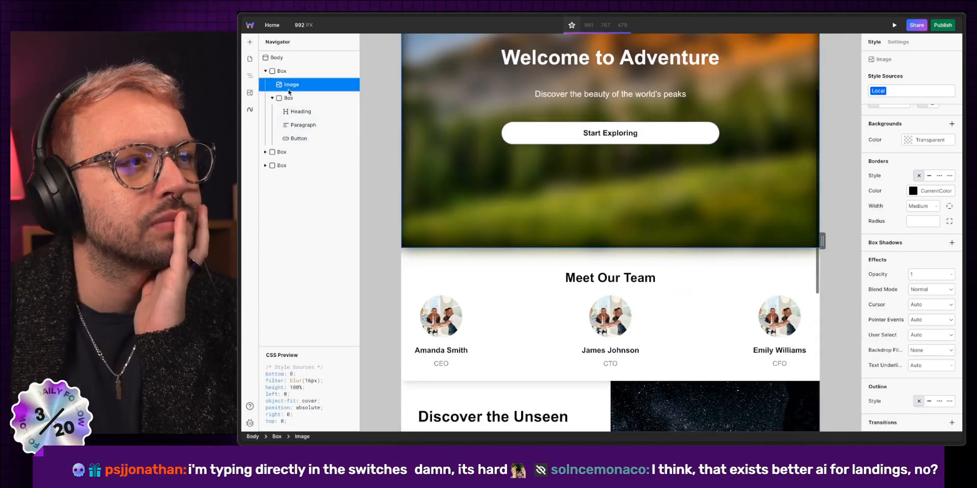
{"action": "left_click", "coordinate": [281, 70]}
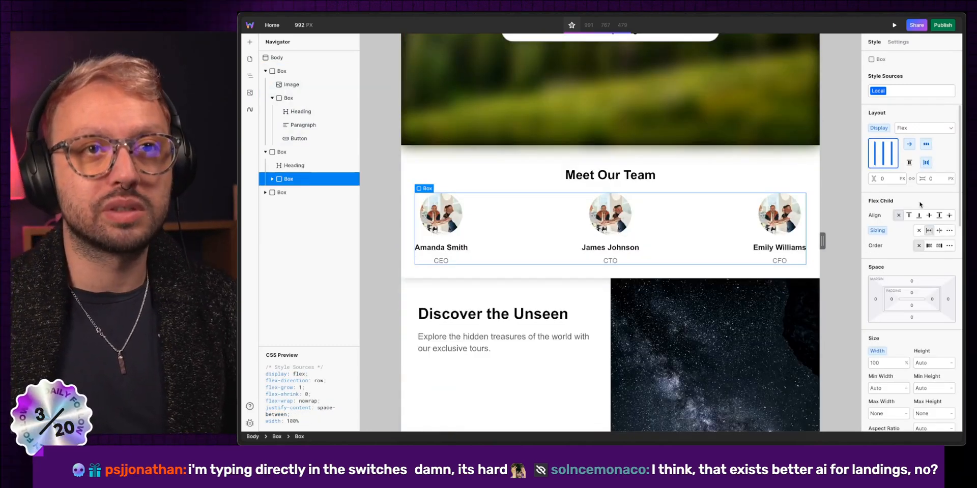
{"action": "left_click", "coordinate": [924, 127]}
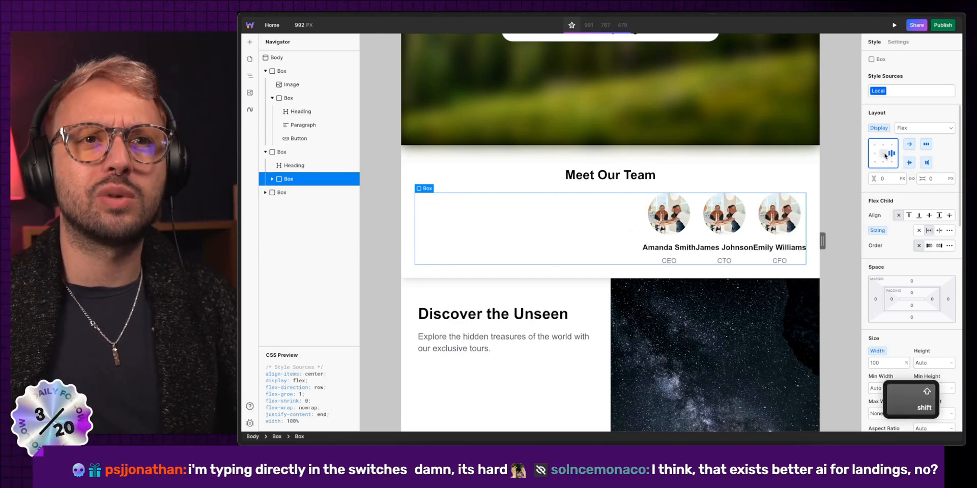
{"action": "left_click", "coordinate": [883, 144]}
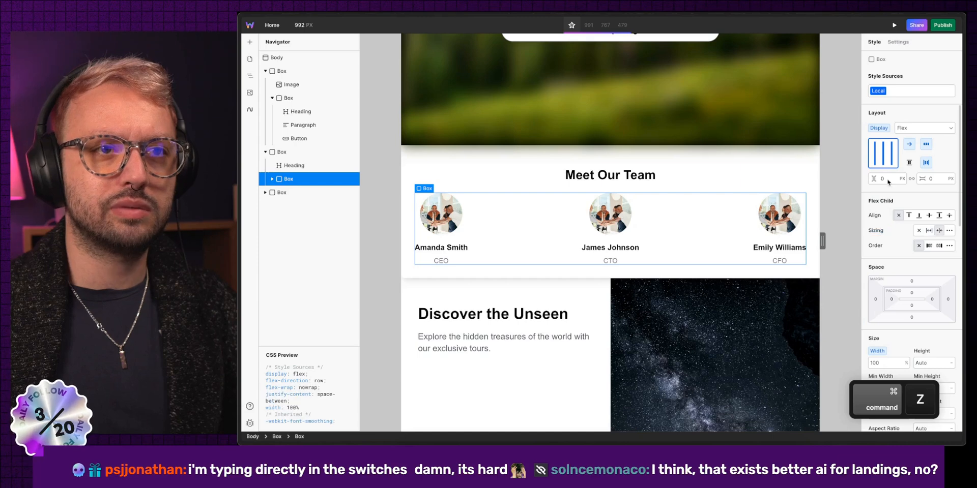
{"action": "left_click", "coordinate": [883, 152]}
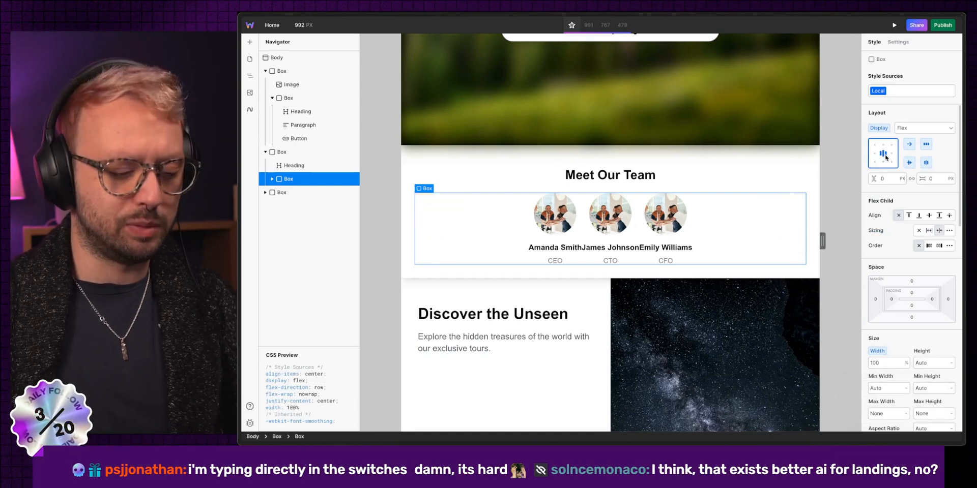
{"action": "left_click", "coordinate": [926, 163]}
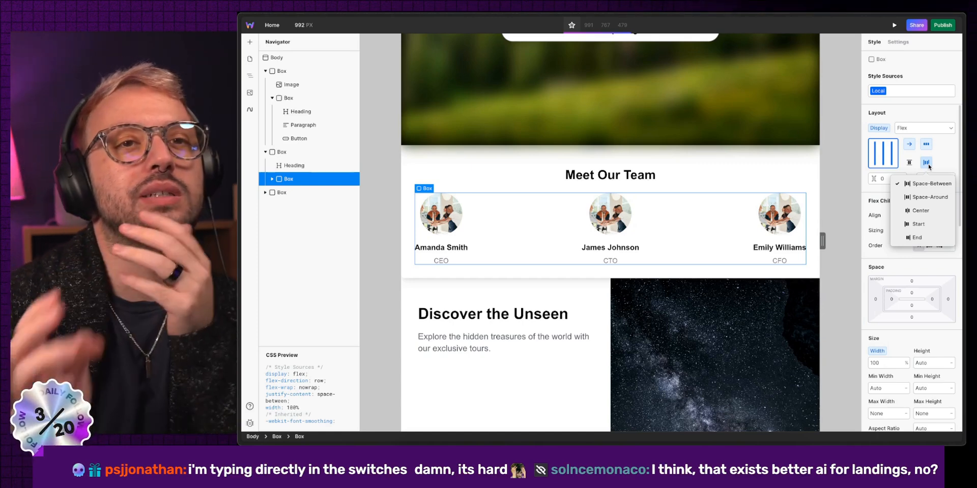
{"action": "mouse_move", "coordinate": [909, 144]}
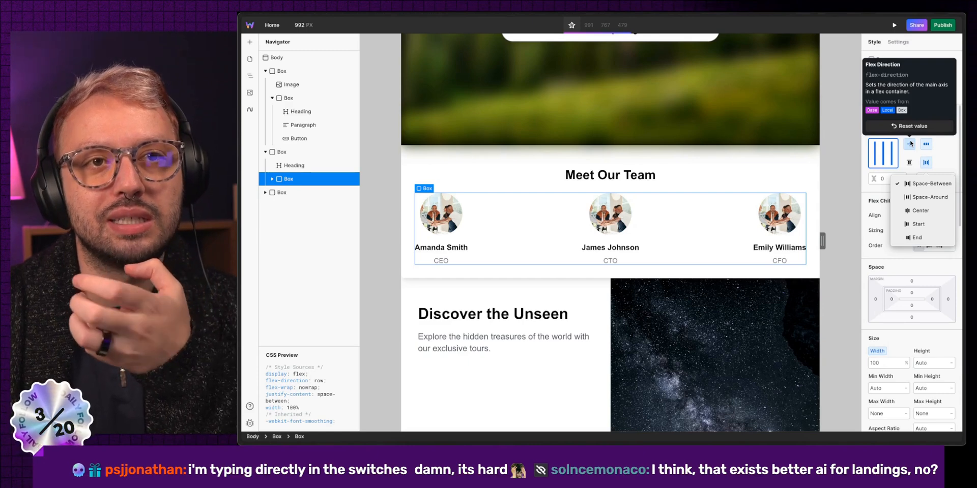
{"action": "mouse_move", "coordinate": [927, 144]}
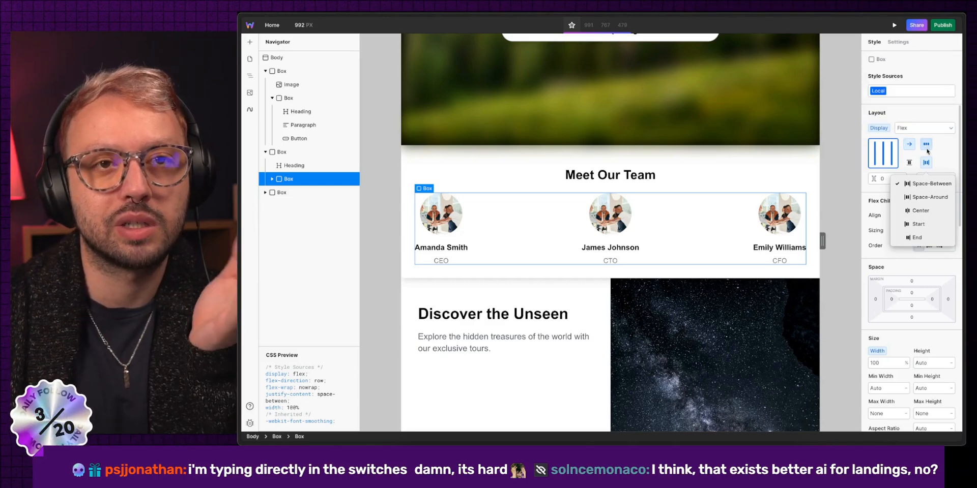
{"action": "mouse_move", "coordinate": [909, 163]}
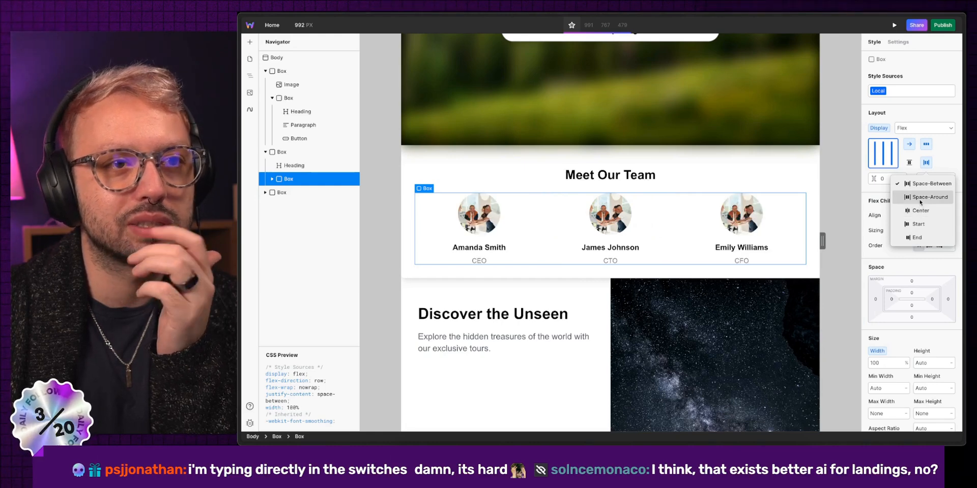
{"action": "left_click", "coordinate": [927, 197]}
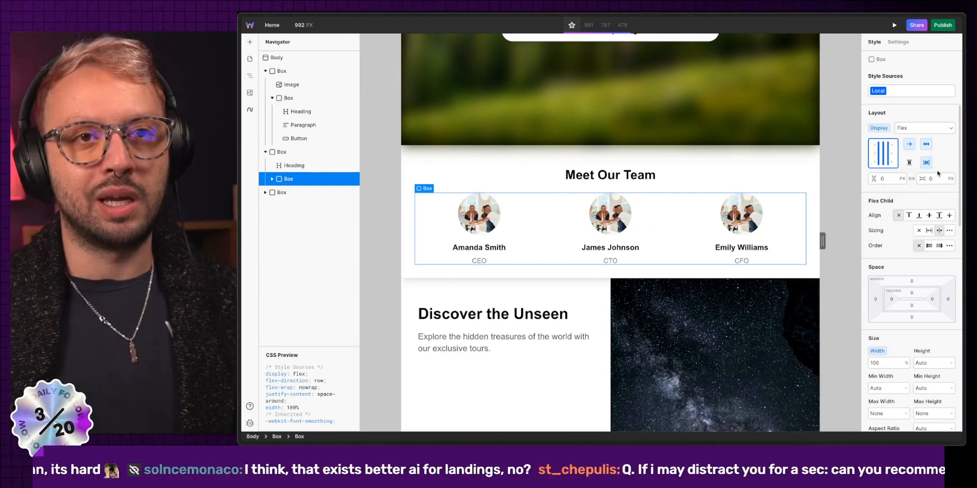
{"action": "left_click", "coordinate": [478, 247]}
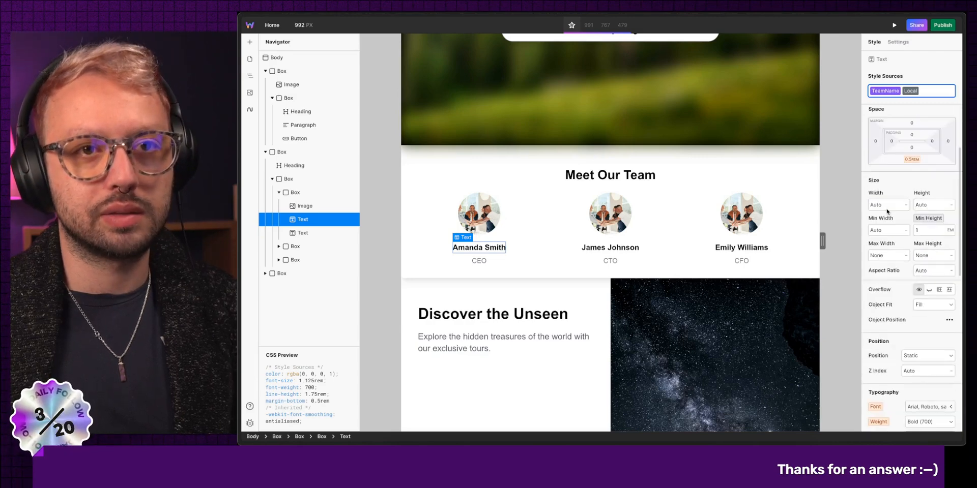
Apply the TeamName token to the member names and pick a red text colour.
{"action": "left_click", "coordinate": [928, 249]}
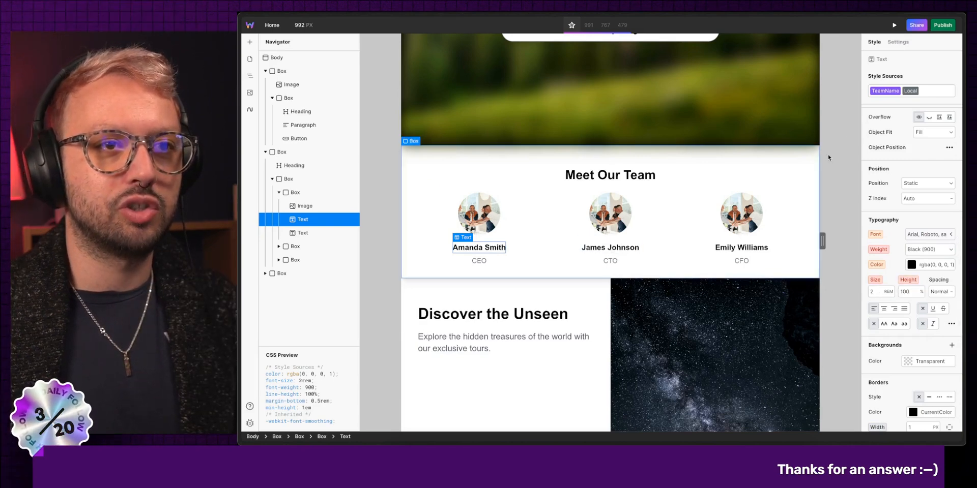
{"action": "left_click", "coordinate": [884, 91]}
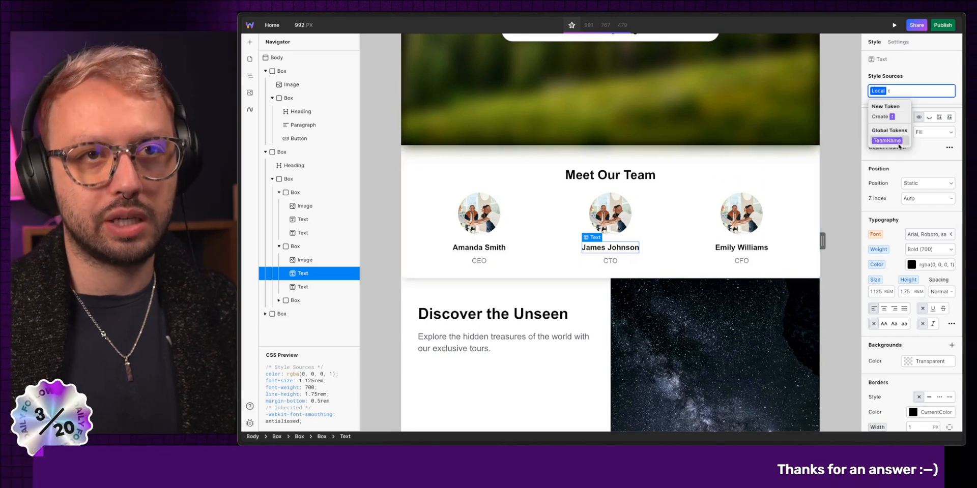
{"action": "left_click", "coordinate": [887, 140]}
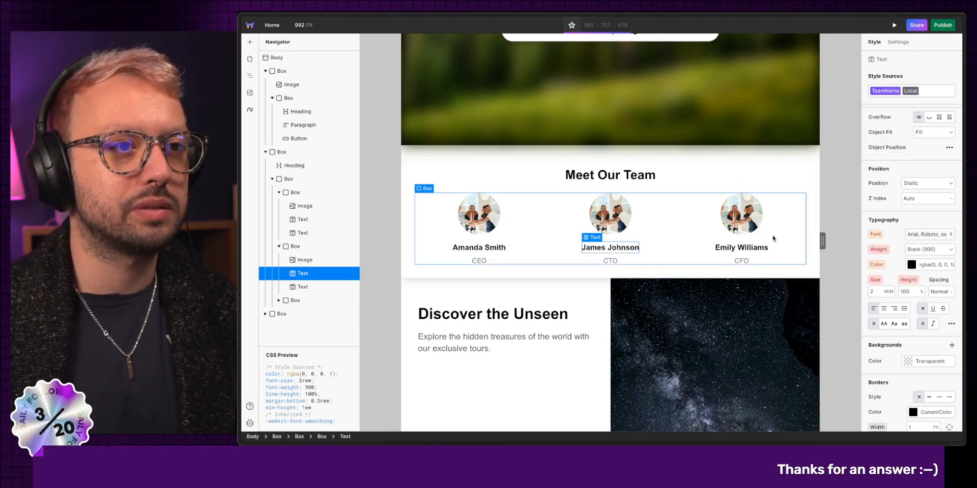
{"action": "left_click", "coordinate": [741, 247]}
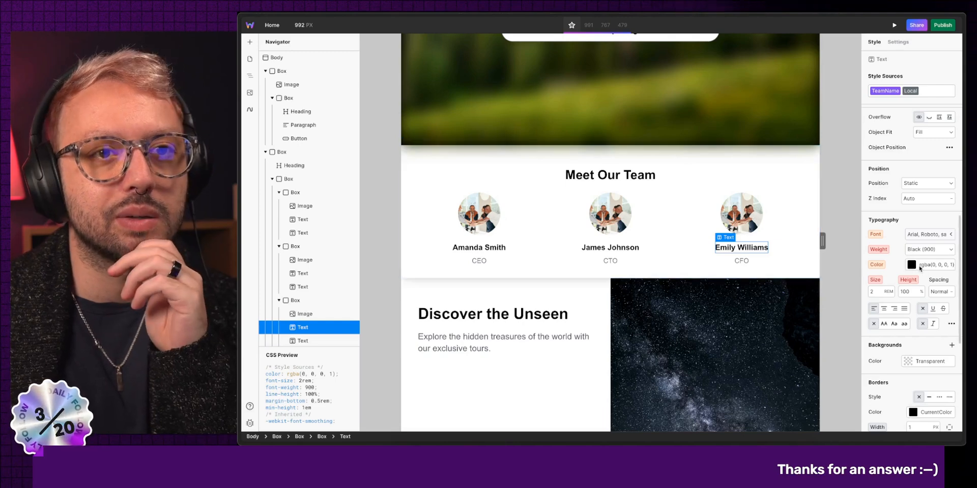
{"action": "left_click", "coordinate": [913, 264]}
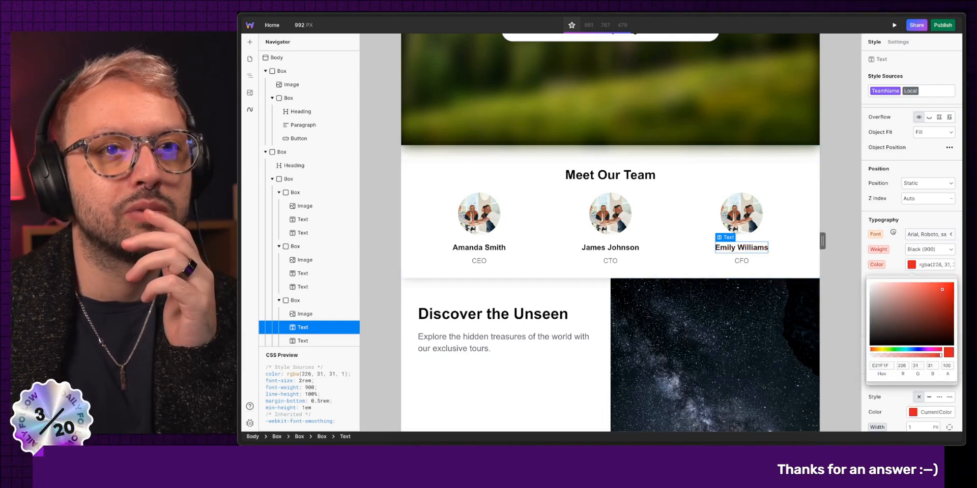
{"action": "left_click", "coordinate": [876, 264]}
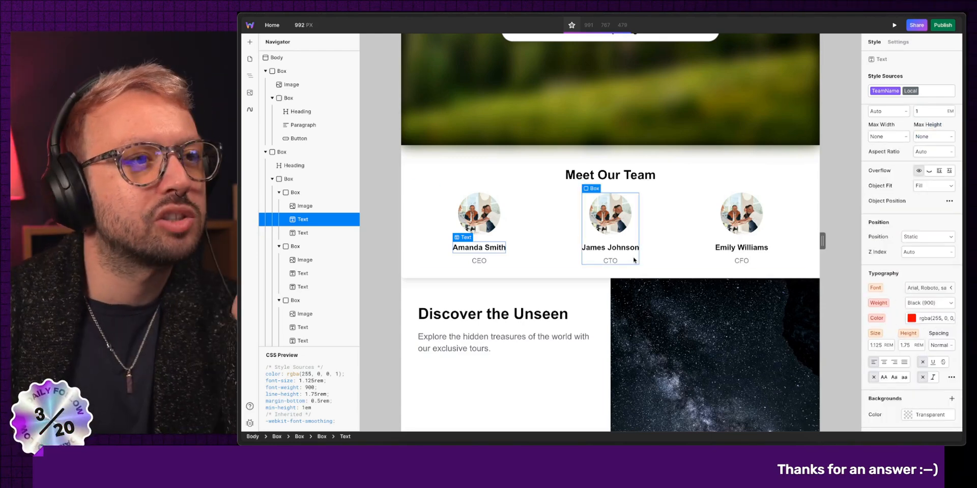
{"action": "left_click", "coordinate": [910, 318]}
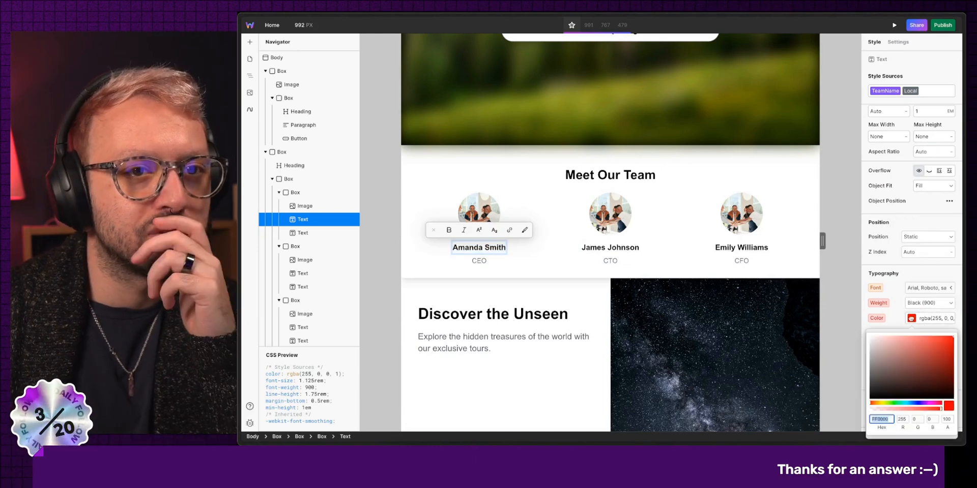
{"action": "left_click", "coordinate": [524, 230]}
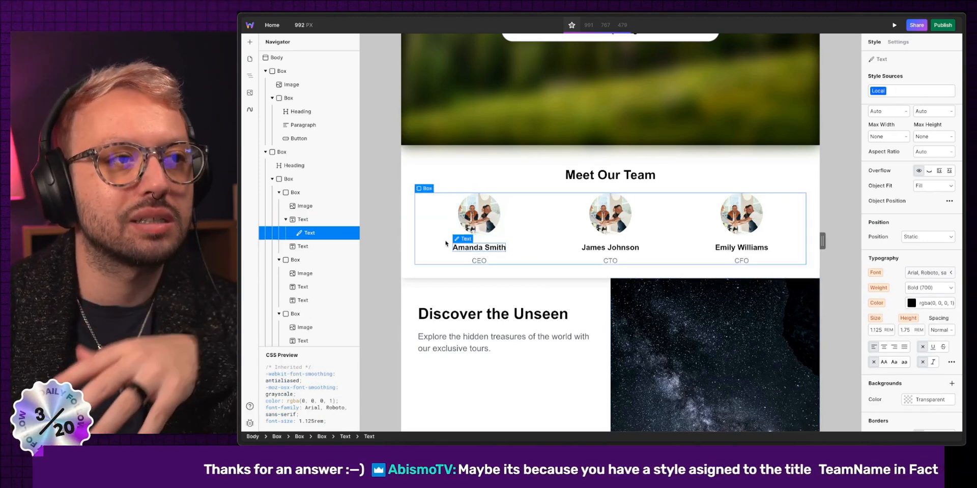
{"action": "left_click", "coordinate": [704, 218]}
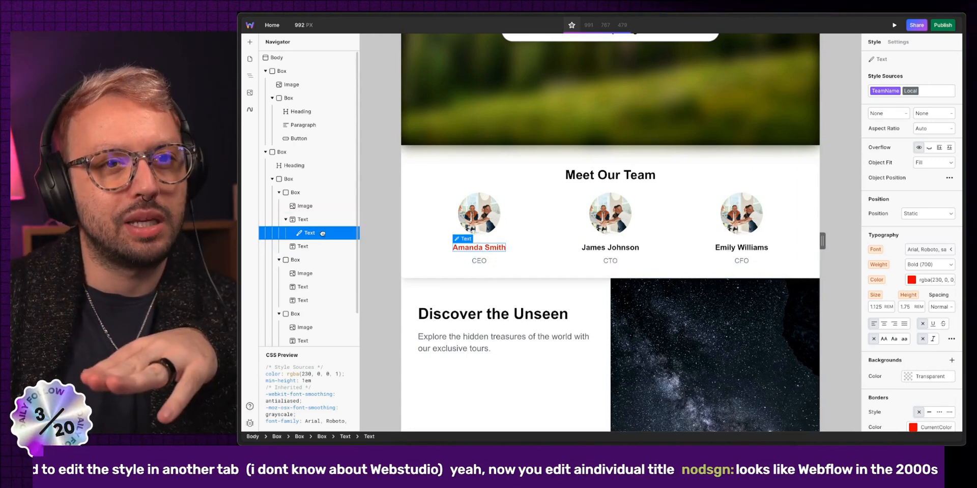
{"action": "mouse_move", "coordinate": [875, 280]}
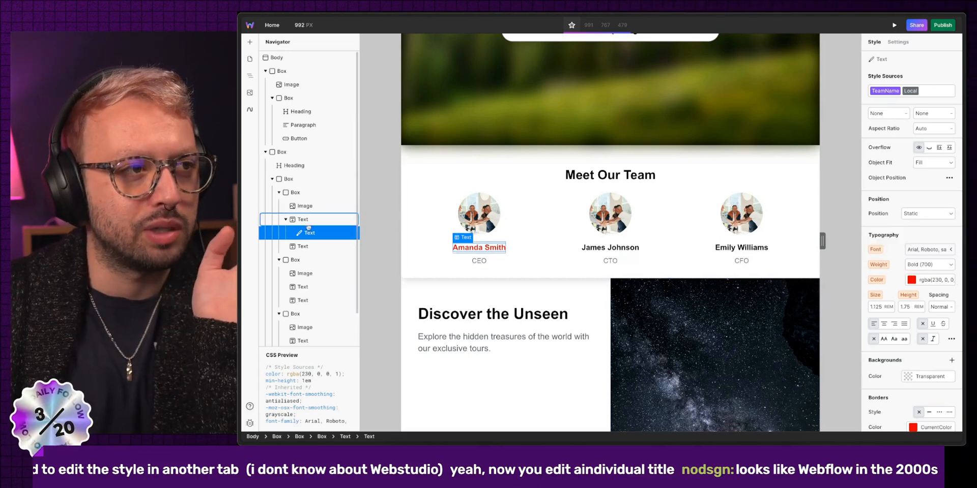
{"action": "left_click", "coordinate": [303, 219]}
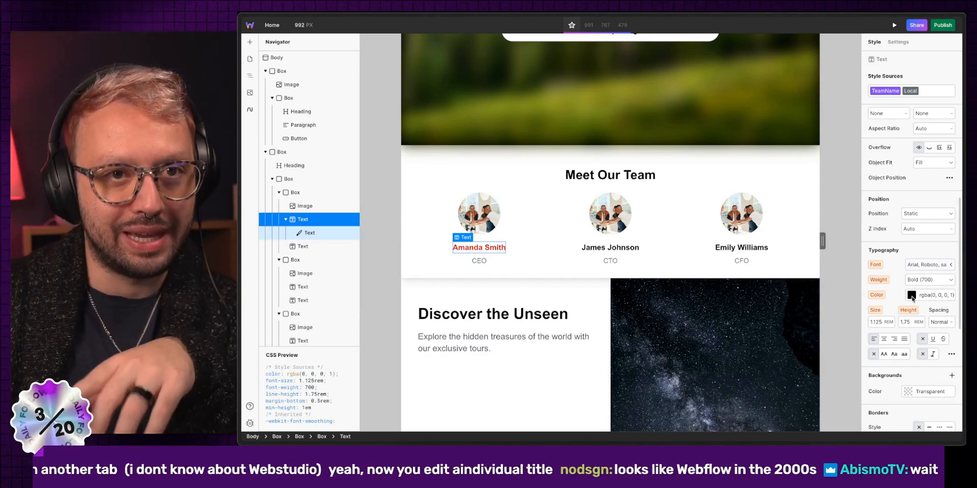
{"action": "double_click", "coordinate": [610, 247]}
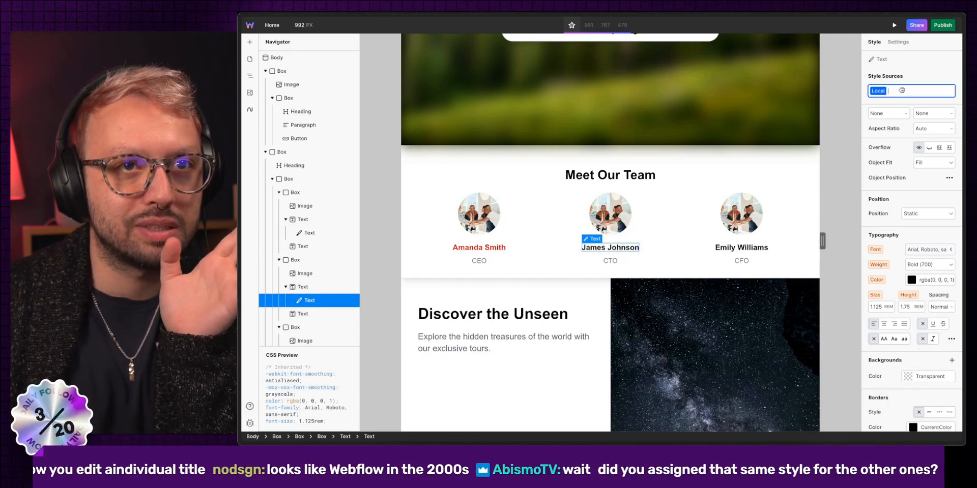
{"action": "left_click", "coordinate": [741, 247]}
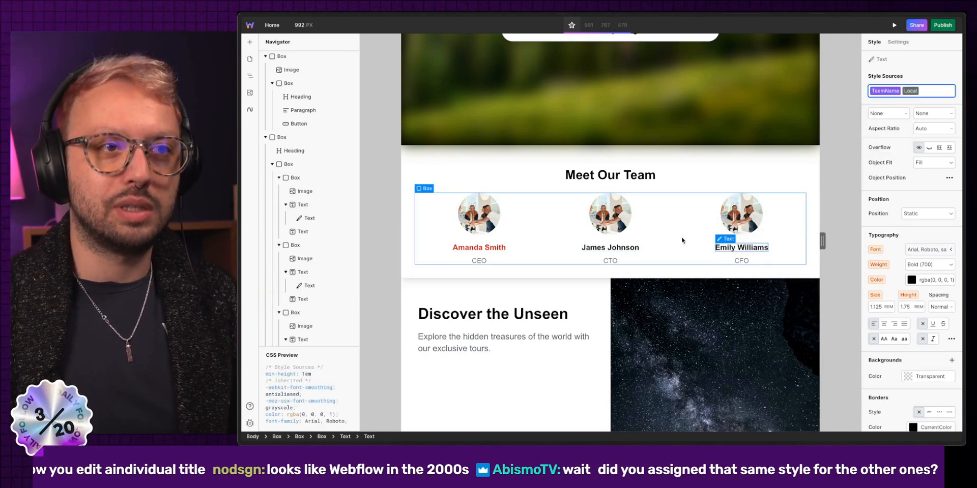
Compare the three names' styling, reselect Amanda Smith and start naming a new style token.
{"action": "left_click", "coordinate": [610, 224]}
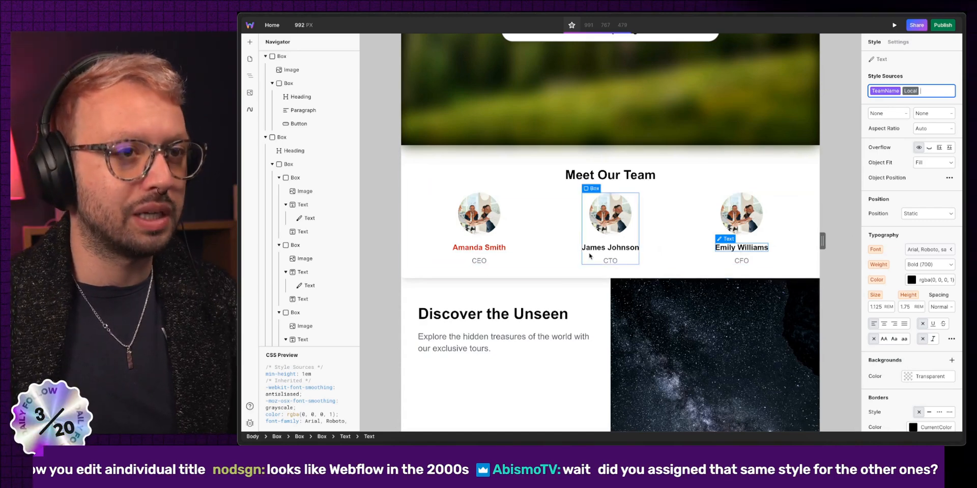
{"action": "left_click", "coordinate": [610, 247]}
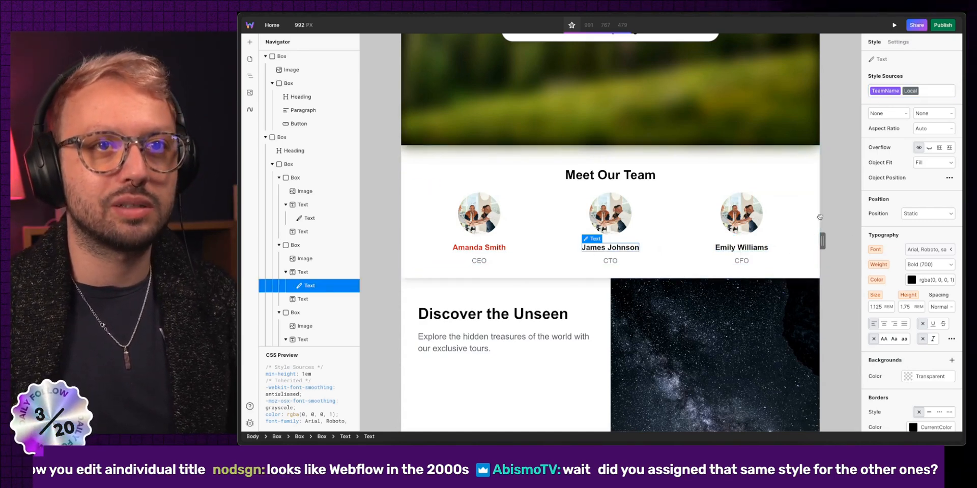
{"action": "left_click", "coordinate": [478, 247]}
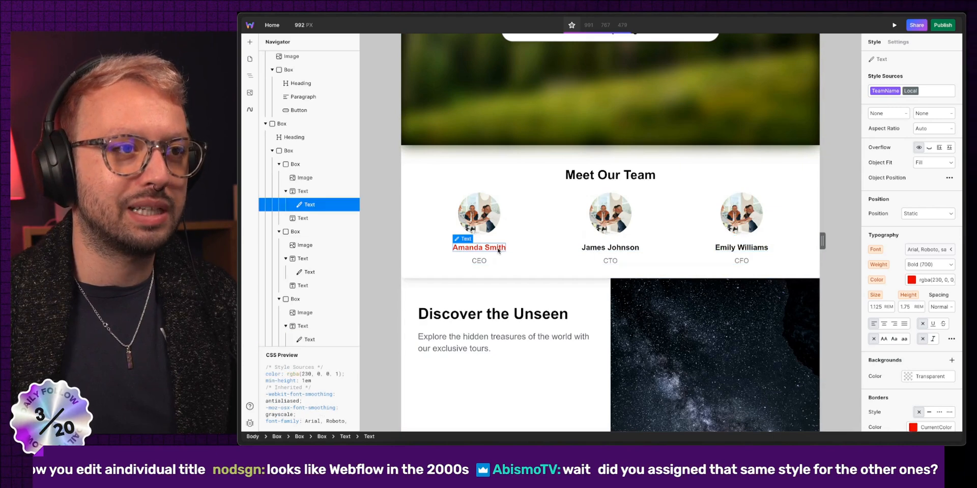
{"action": "left_click", "coordinate": [610, 248]}
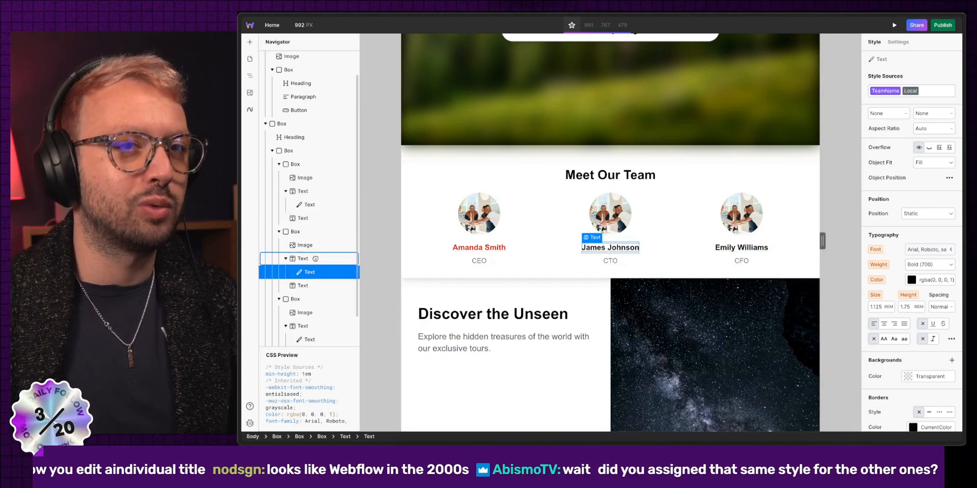
{"action": "left_click", "coordinate": [309, 258]}
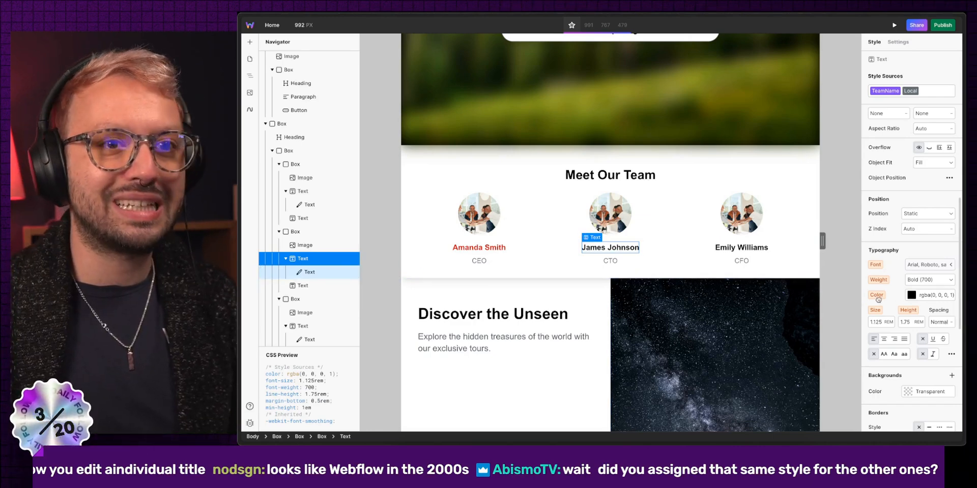
{"action": "left_click", "coordinate": [308, 204]}
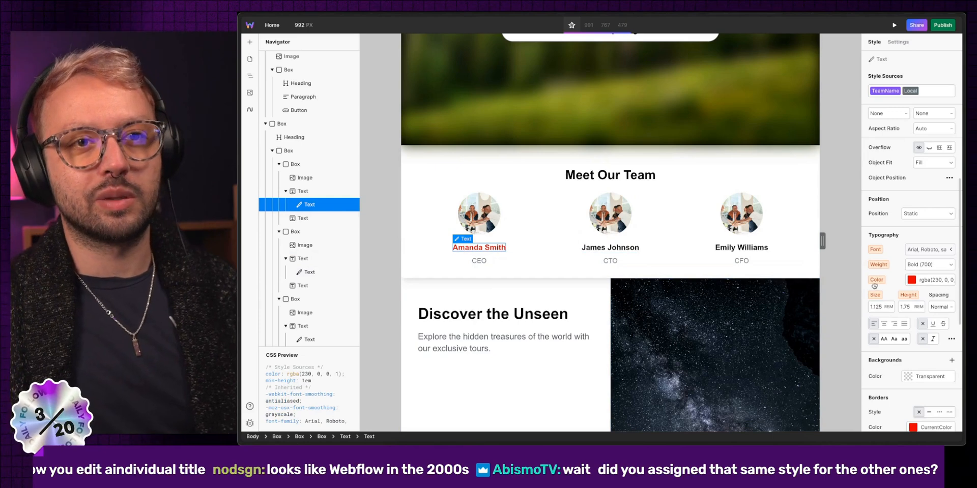
{"action": "mouse_move", "coordinate": [876, 280]}
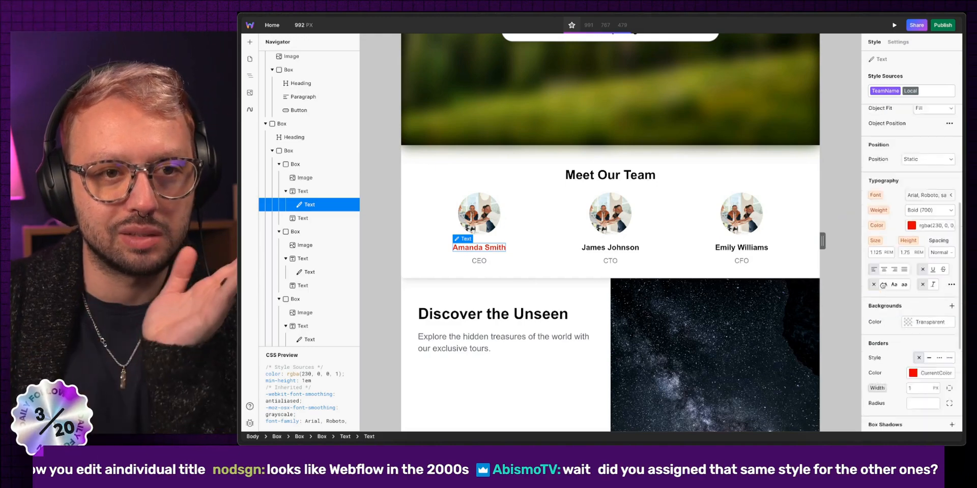
{"action": "scroll", "scroll_direction": "down", "scroll_amount": 3}
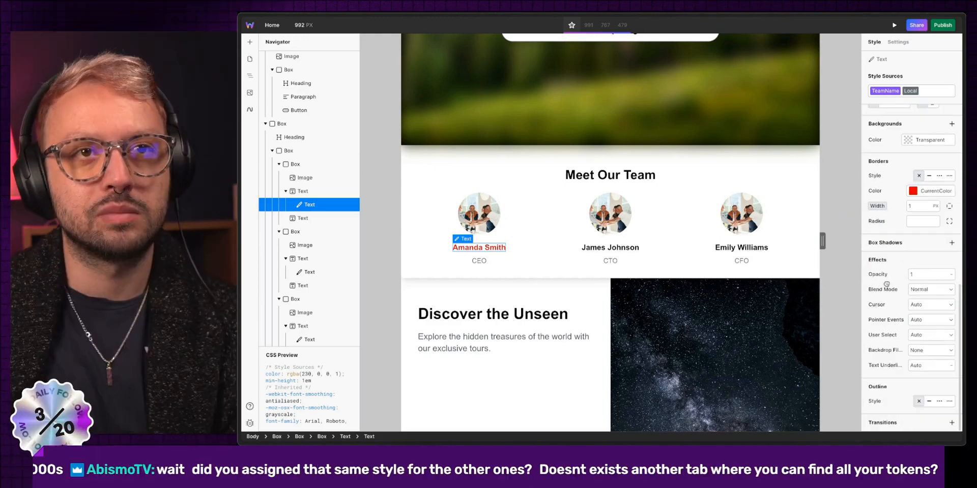
{"action": "left_click", "coordinate": [302, 192]}
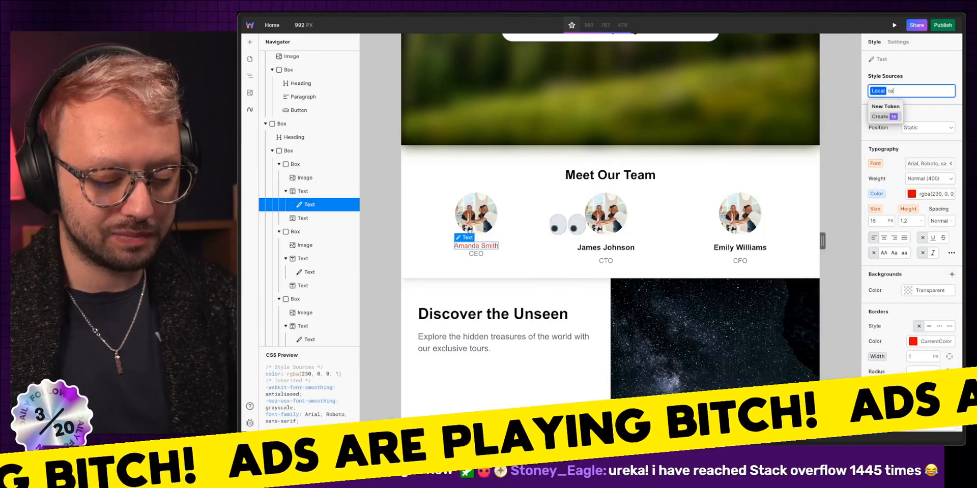
{"action": "type", "text": "team"}
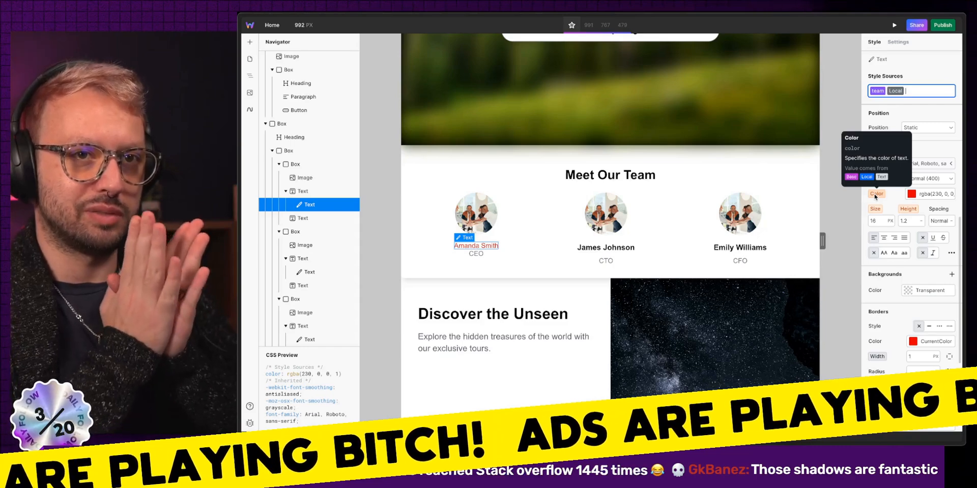
{"action": "left_click", "coordinate": [919, 194]}
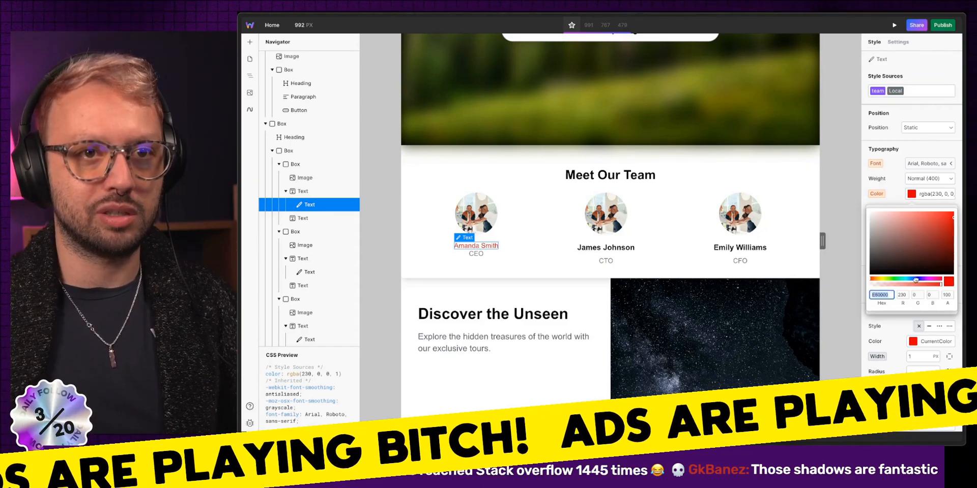
{"action": "left_click", "coordinate": [937, 226]}
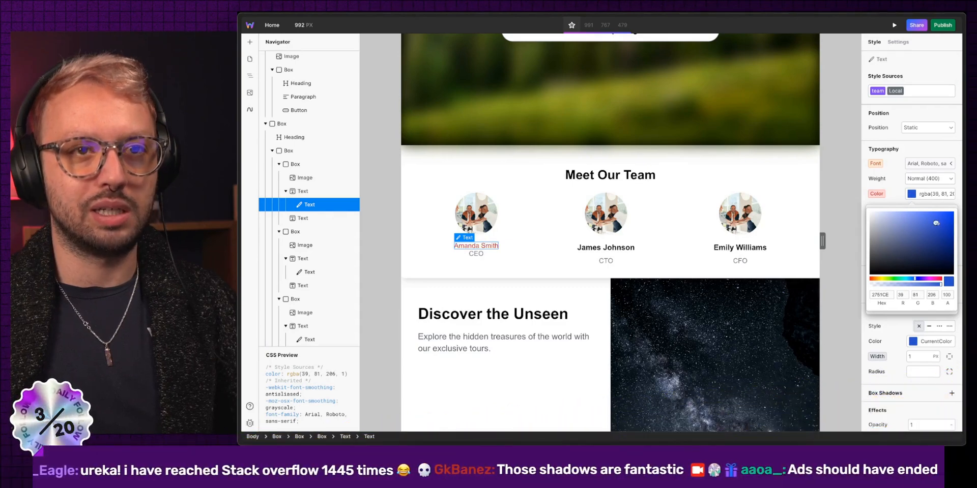
{"action": "right_click", "coordinate": [910, 250]}
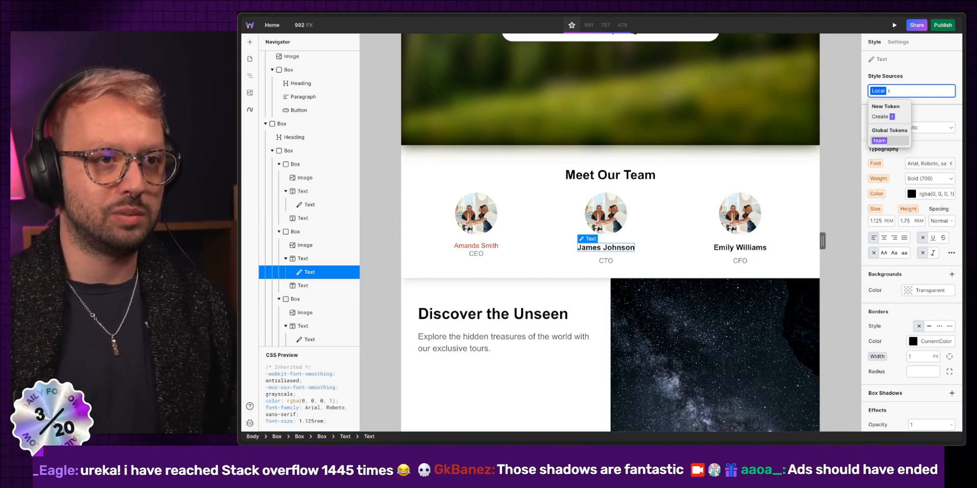
{"action": "left_click", "coordinate": [879, 140]}
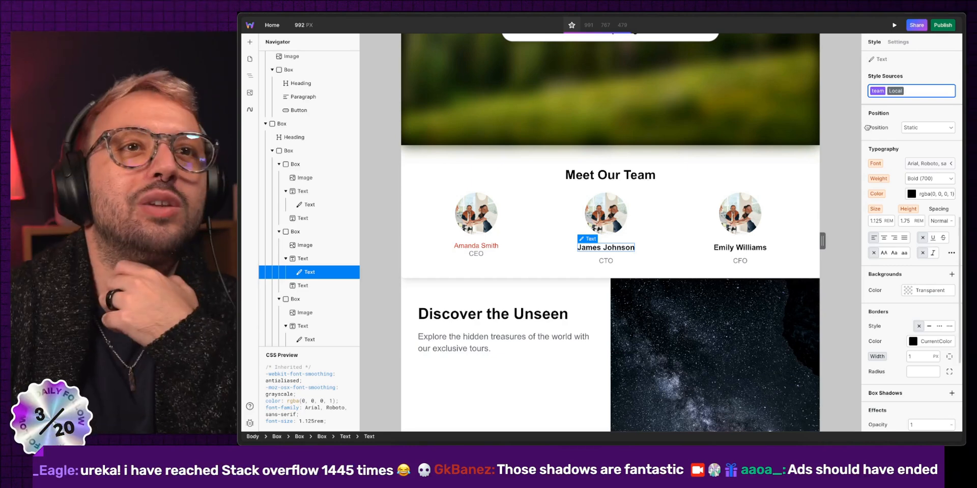
{"action": "left_click", "coordinate": [876, 91]}
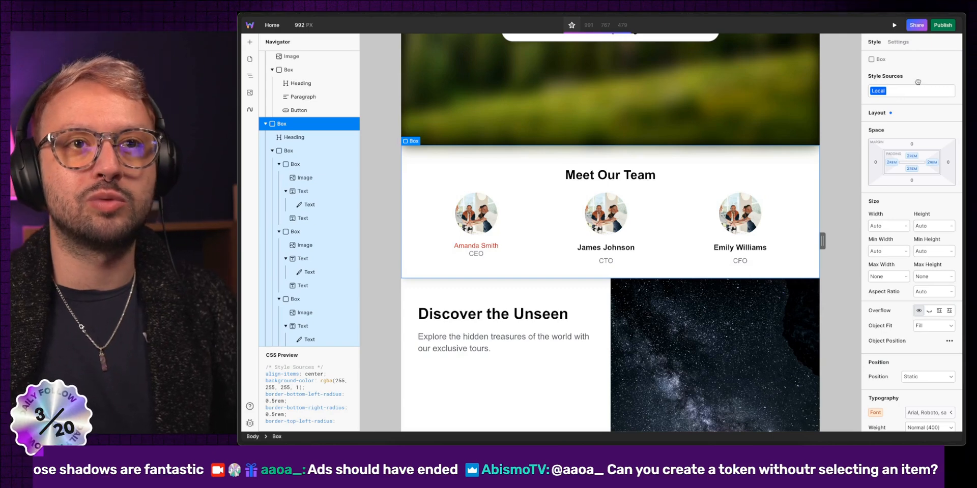
{"action": "left_click", "coordinate": [275, 58]}
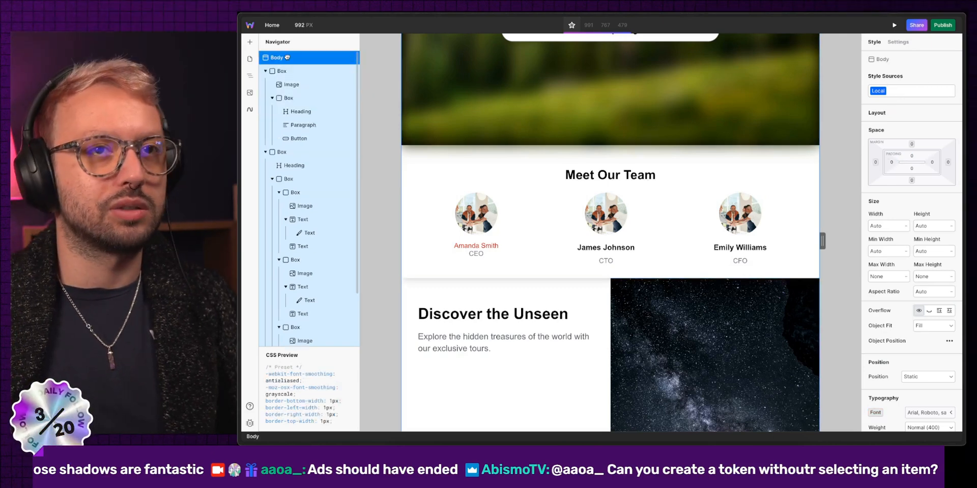
{"action": "left_click", "coordinate": [281, 152]}
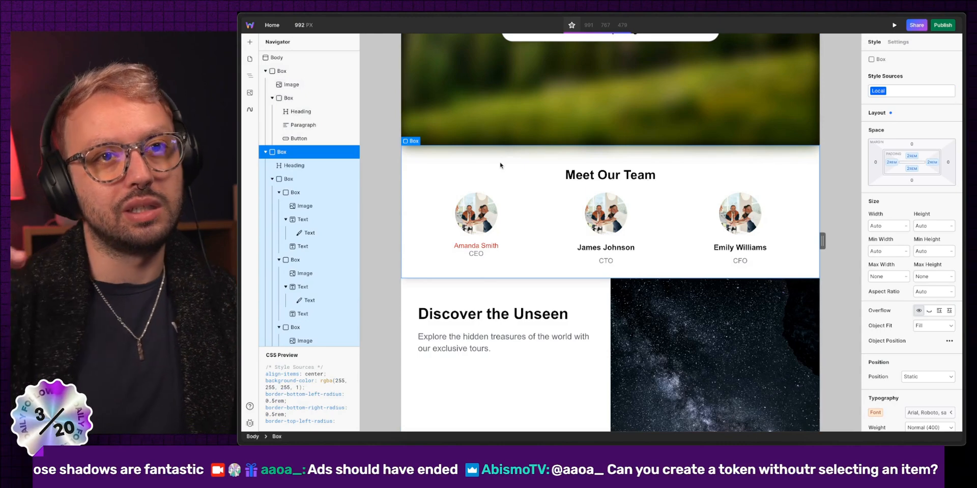
{"action": "left_click", "coordinate": [287, 178]}
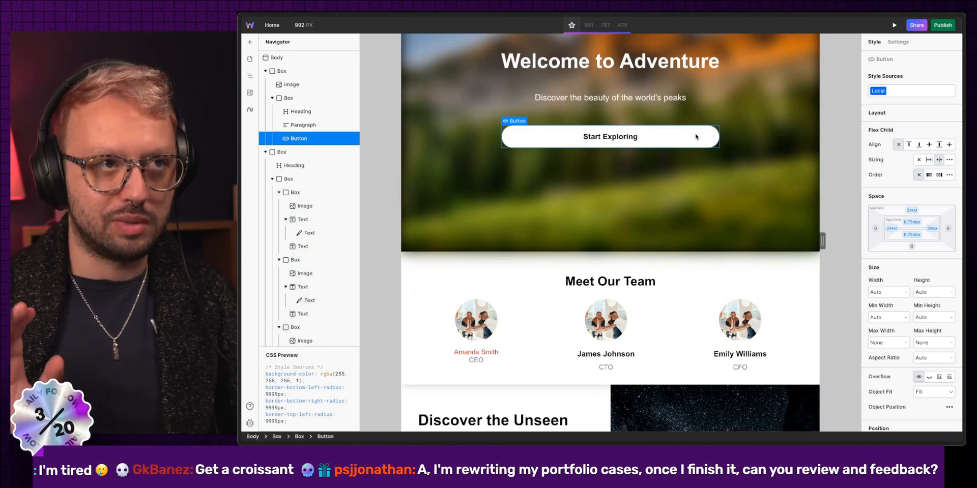
Create a PrimaryButton style token on the Start Exploring button.
{"action": "left_click", "coordinate": [910, 91]}
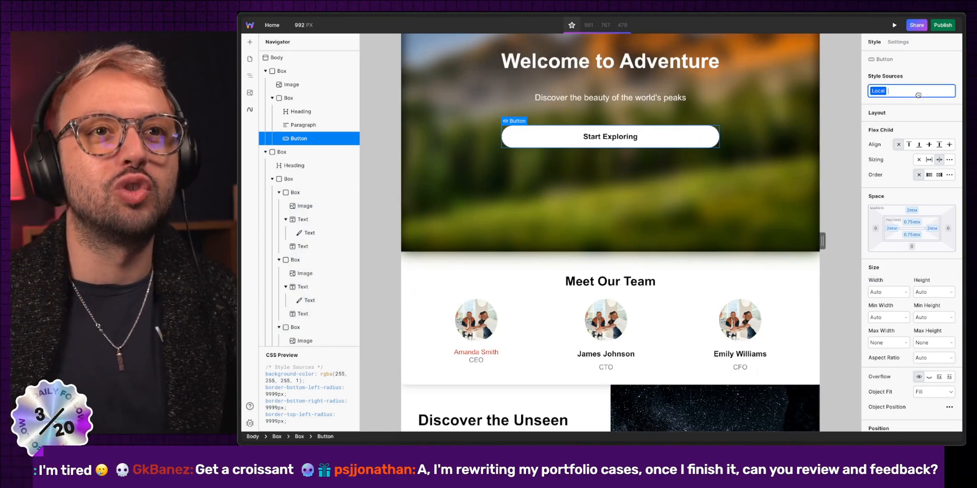
{"action": "type", "text": "Primary"}
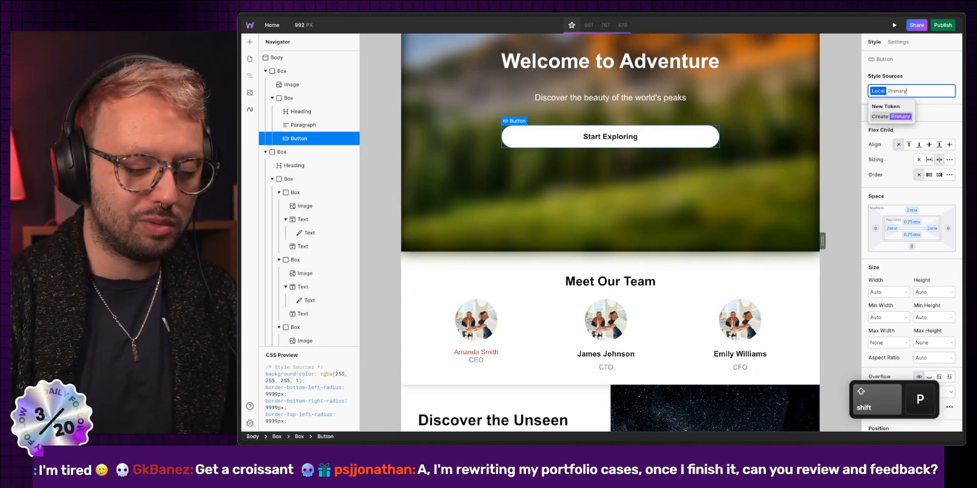
{"action": "left_click", "coordinate": [890, 117]}
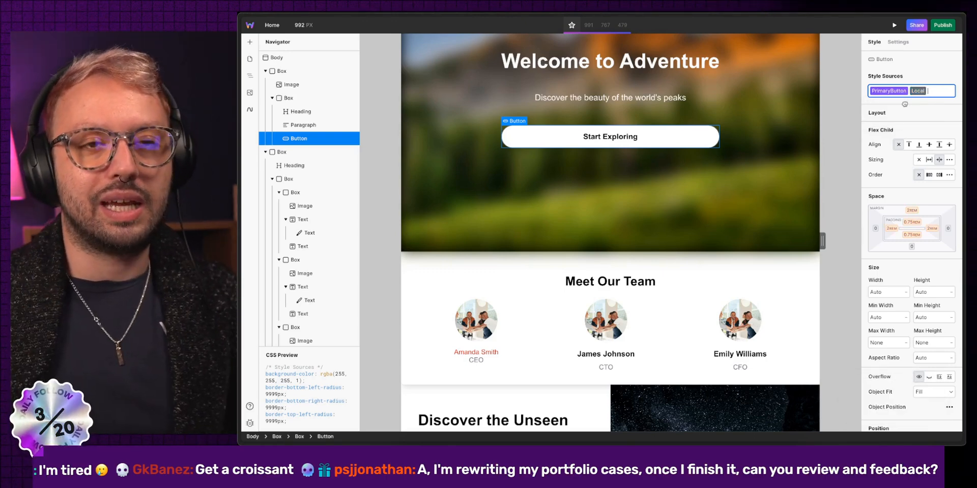
{"action": "mouse_move", "coordinate": [911, 210]}
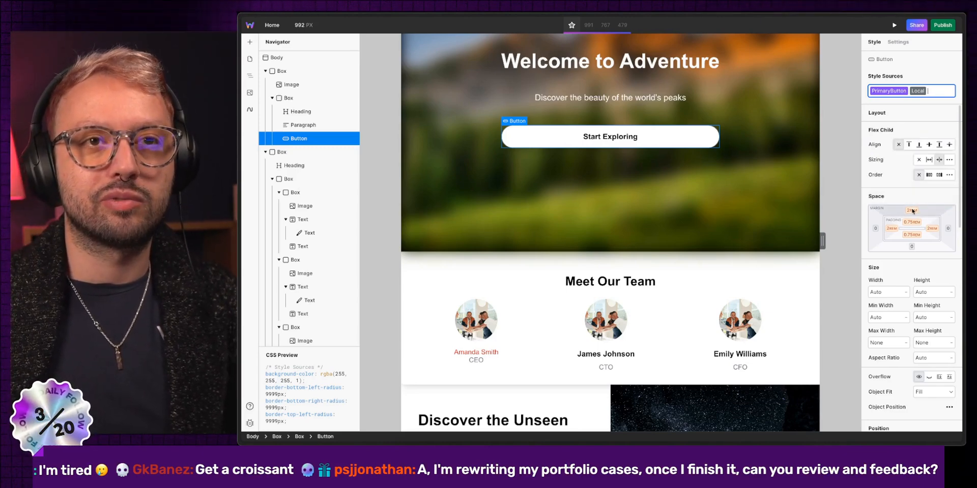
{"action": "scroll", "scroll_direction": "down", "scroll_amount": 3}
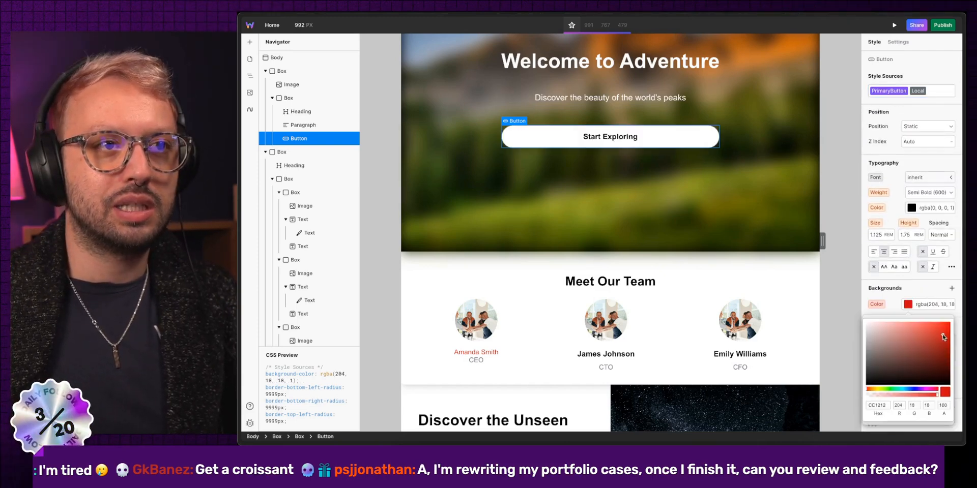
Set the PrimaryButton token's background colour to red and reselect the button.
{"action": "left_click", "coordinate": [888, 91]}
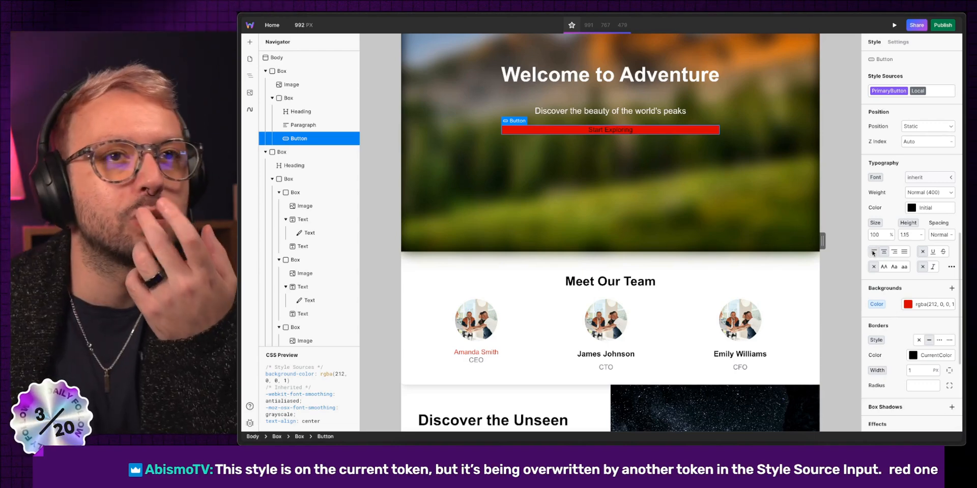
{"action": "left_click", "coordinate": [276, 57]}
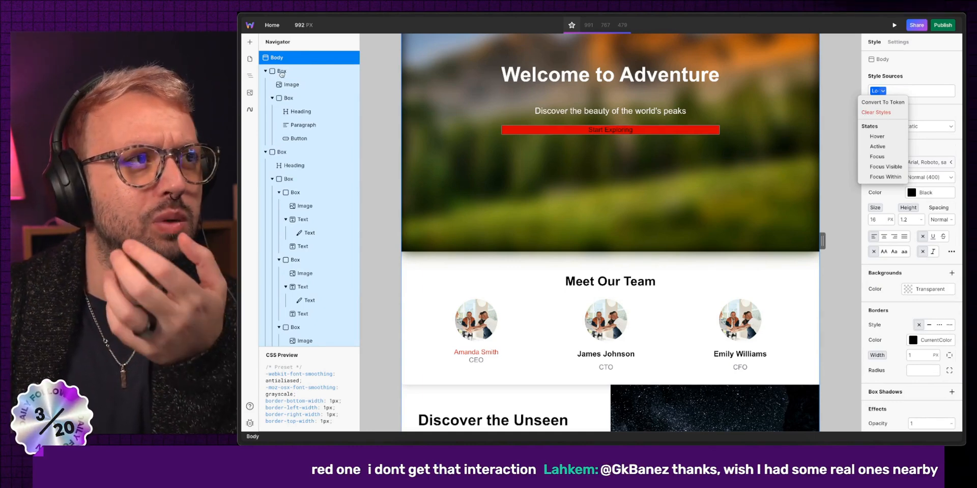
{"action": "left_click", "coordinate": [297, 138]}
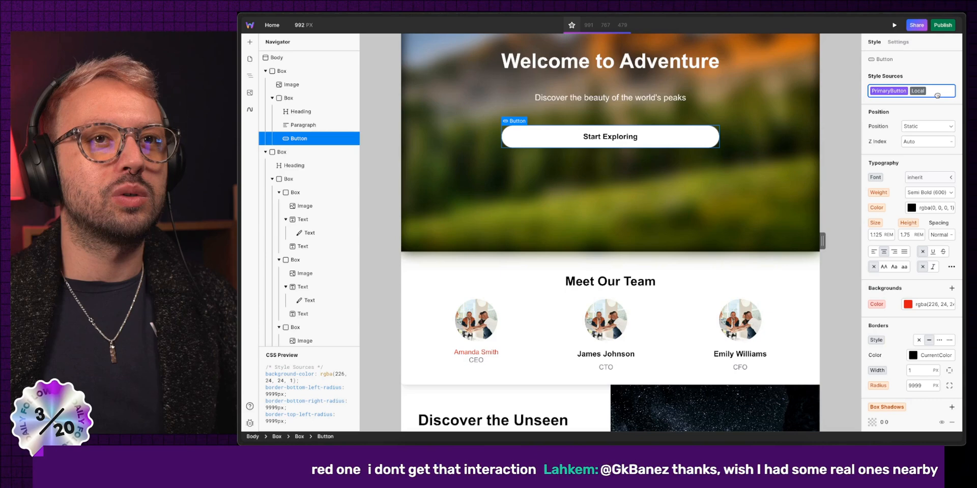
{"action": "left_click", "coordinate": [921, 304]}
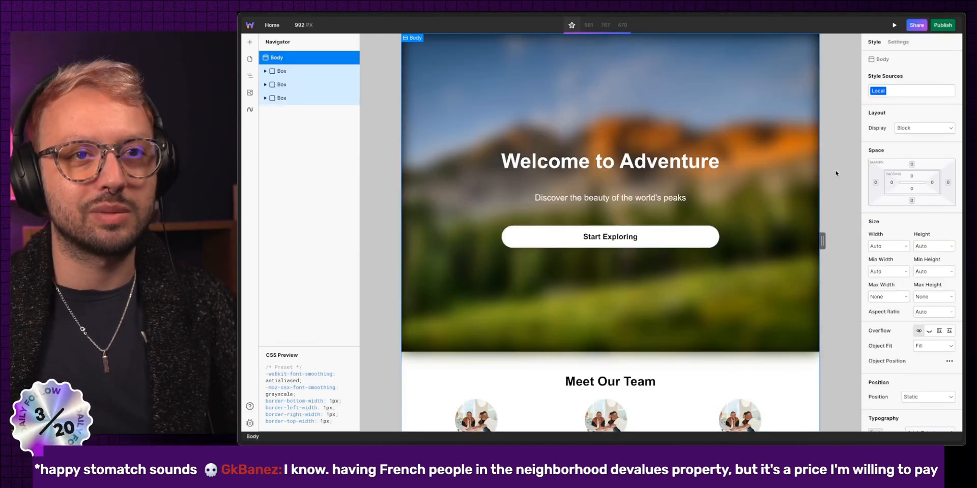
{"action": "left_click", "coordinate": [610, 237]}
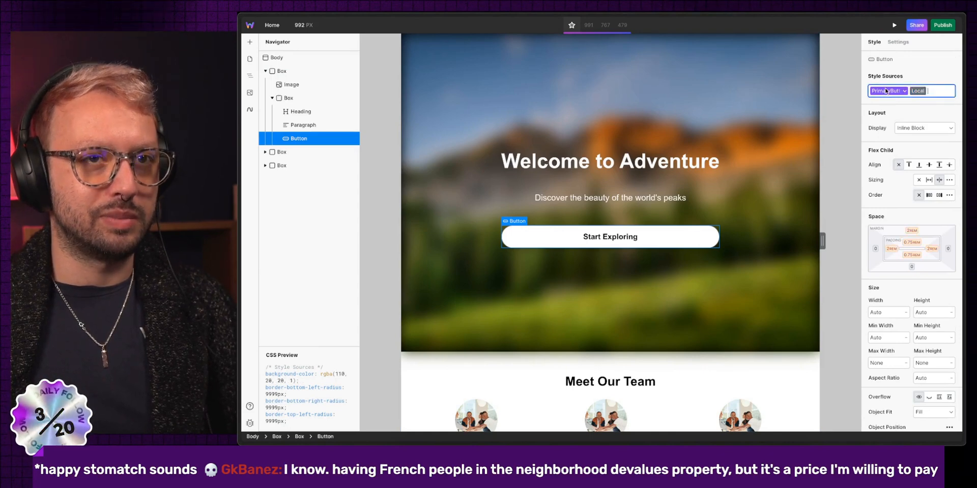
{"action": "left_click", "coordinate": [918, 91]}
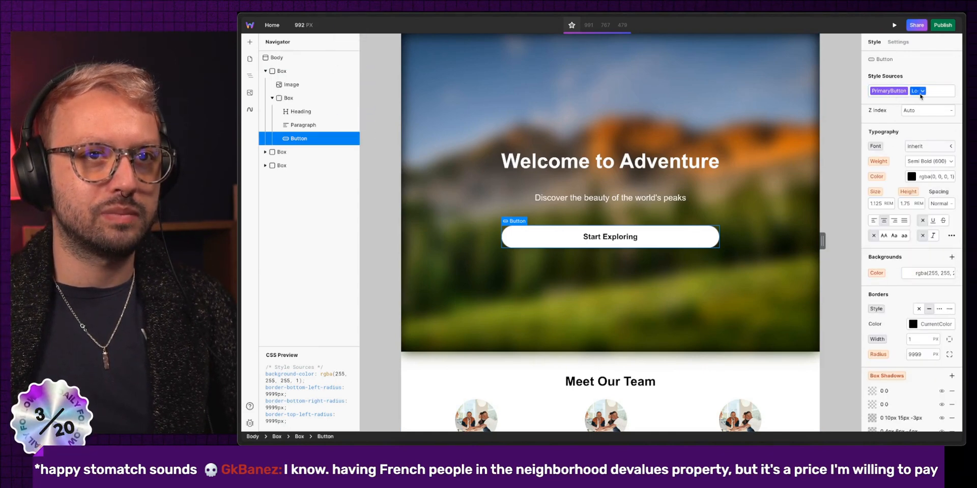
{"action": "left_click", "coordinate": [916, 91]}
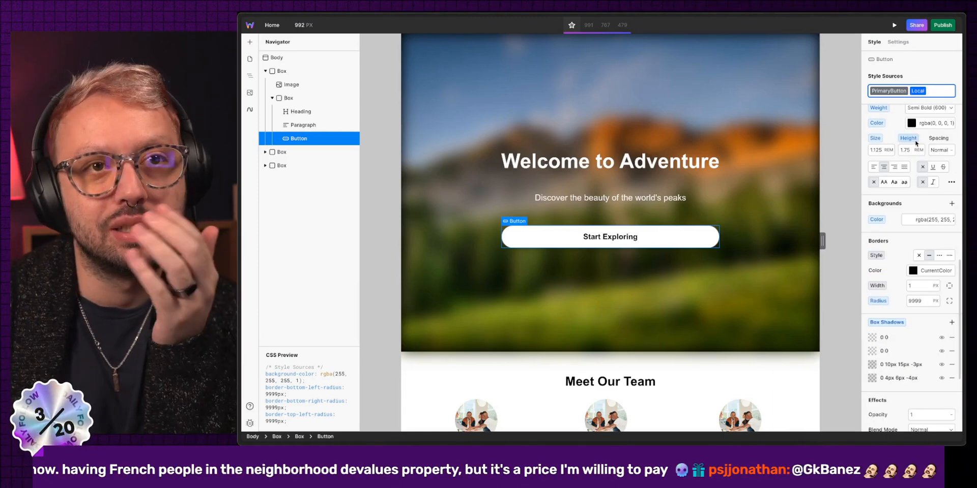
{"action": "left_click", "coordinate": [888, 91]}
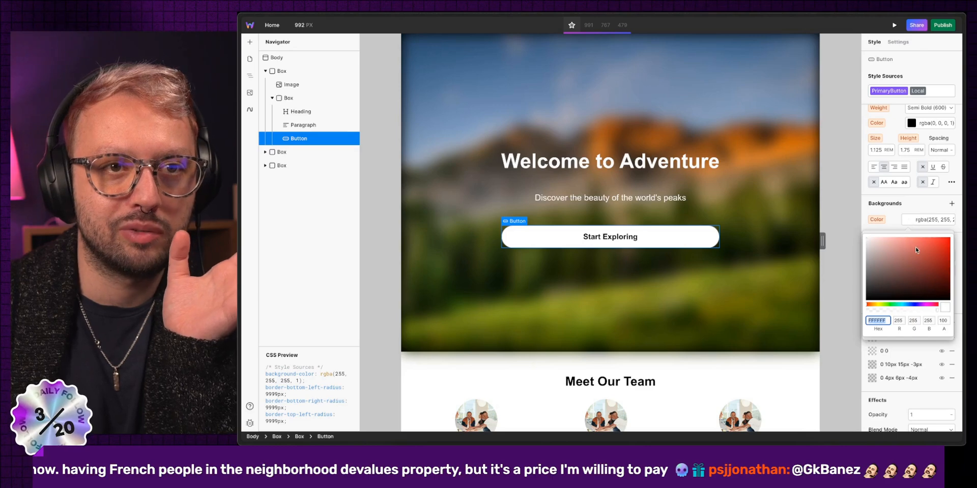
{"action": "left_click", "coordinate": [940, 266]}
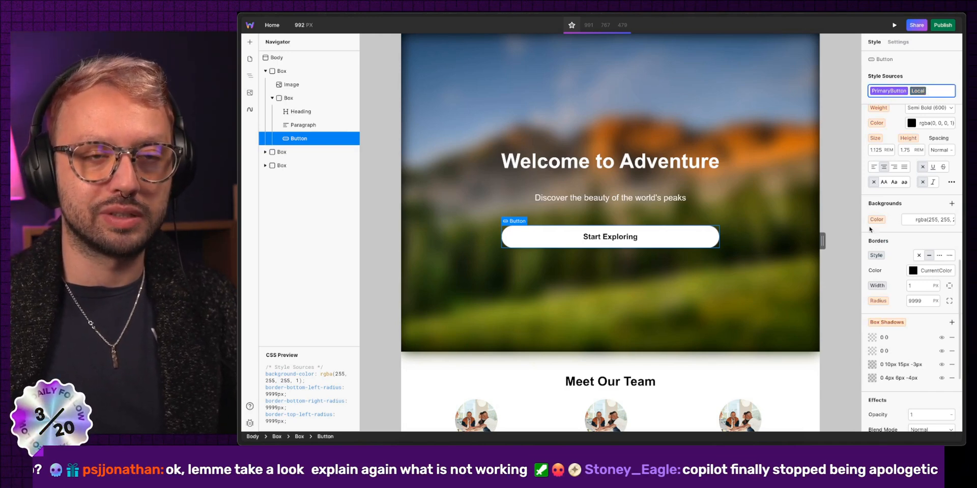
Set the button's Local background colour to red in the Backgrounds picker.
{"action": "left_click", "coordinate": [927, 219]}
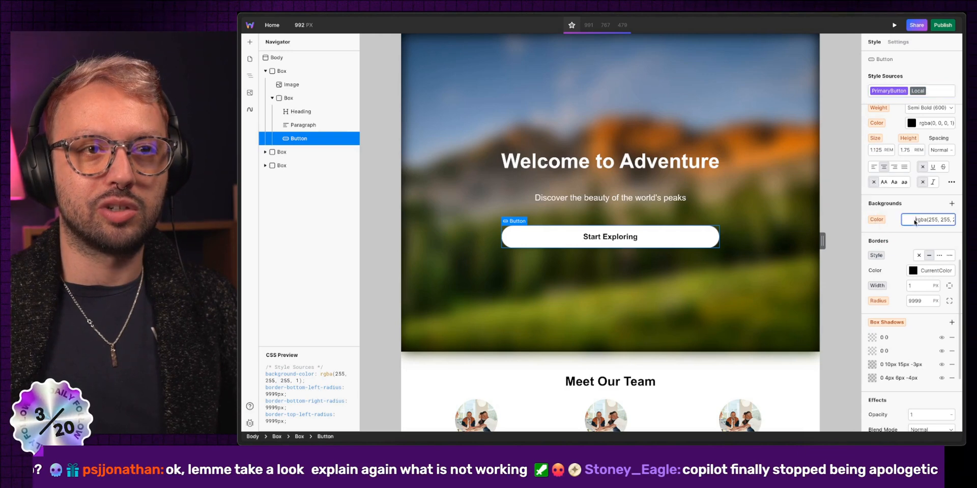
{"action": "left_click", "coordinate": [914, 219]}
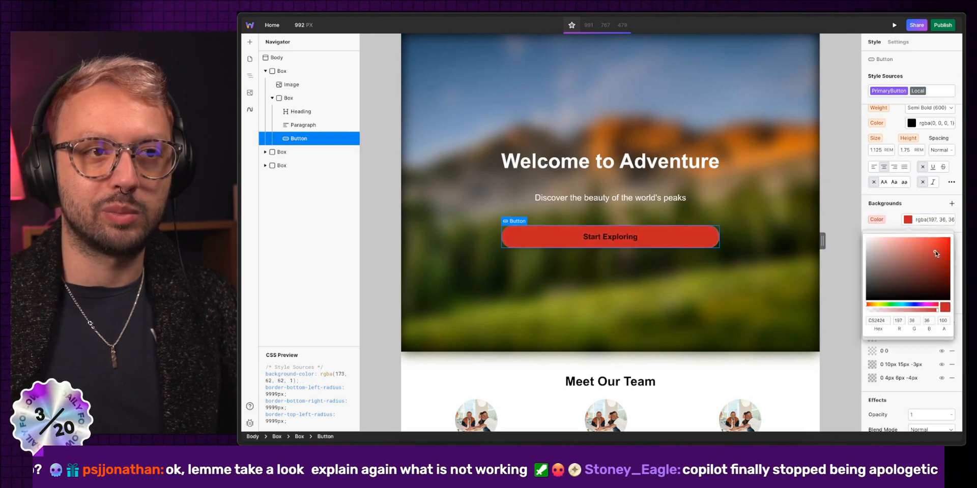
{"action": "left_click", "coordinate": [944, 245]}
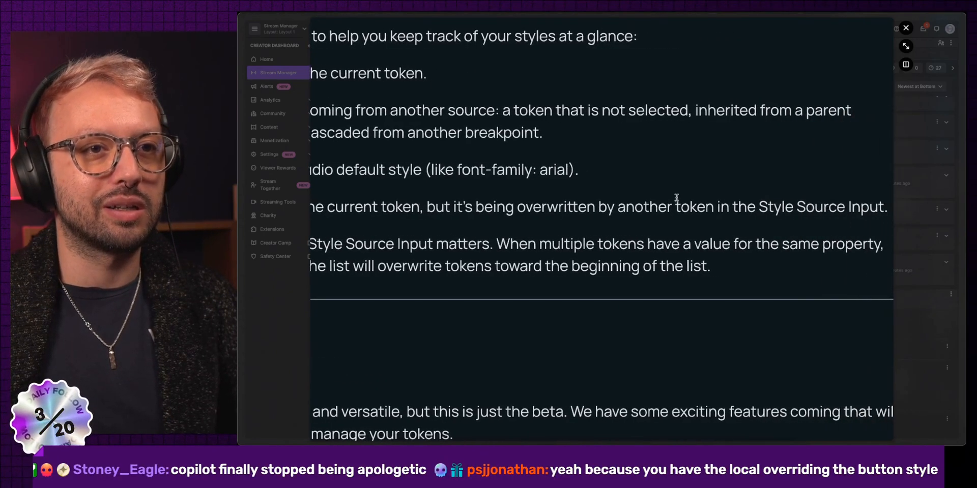
{"action": "scroll", "scroll_direction": "up", "scroll_amount": 3}
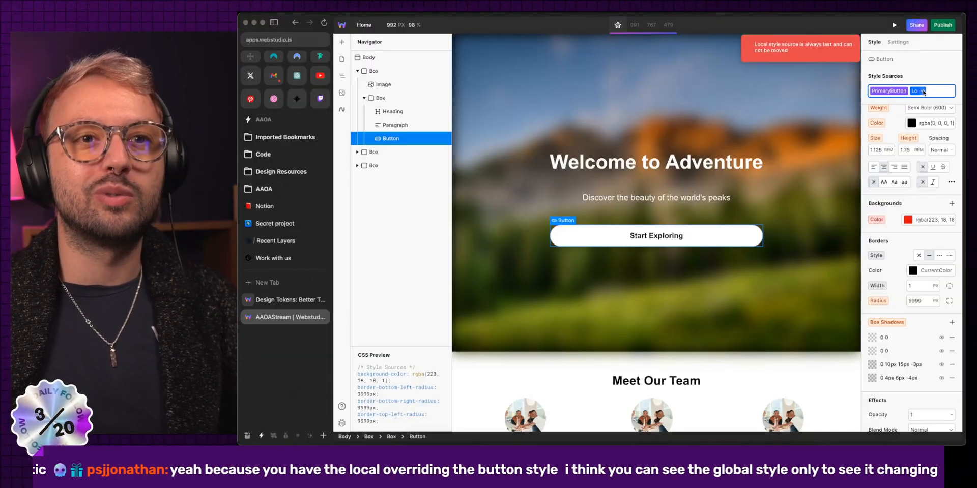
Convert the button's local styles into a Local (Copy) token beside PrimaryButton.
{"action": "left_click", "coordinate": [917, 90]}
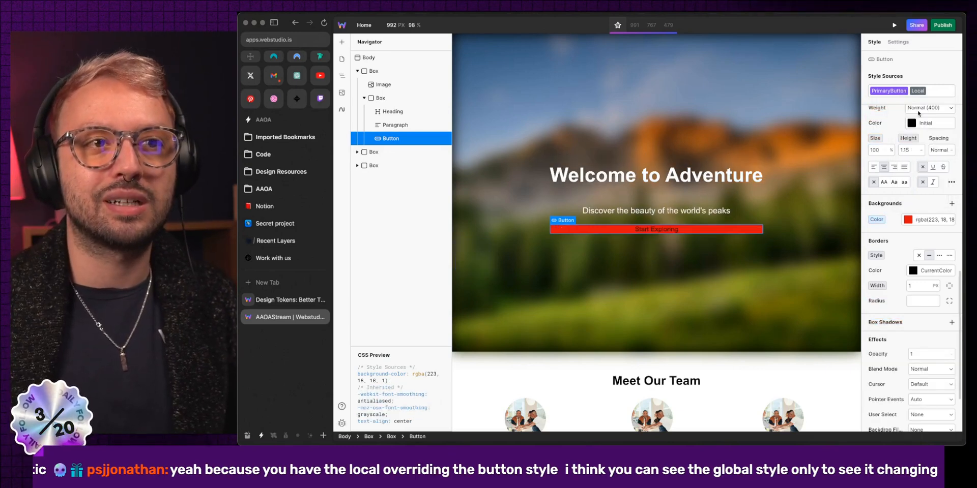
{"action": "left_click", "coordinate": [930, 91]}
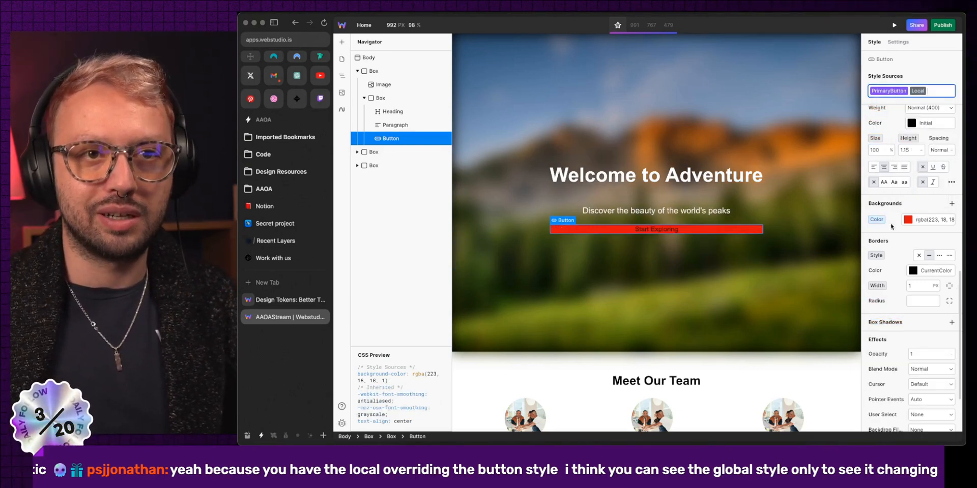
{"action": "mouse_move", "coordinate": [903, 259]}
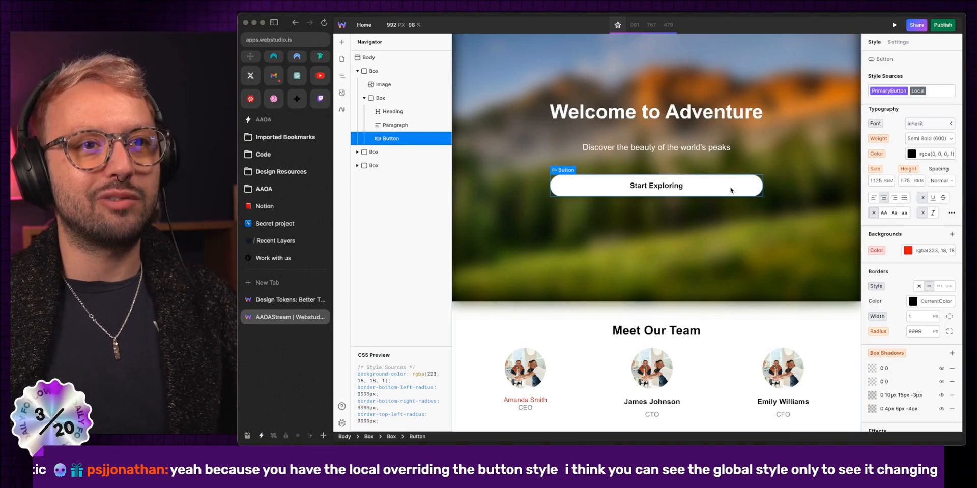
{"action": "mouse_move", "coordinate": [793, 270]}
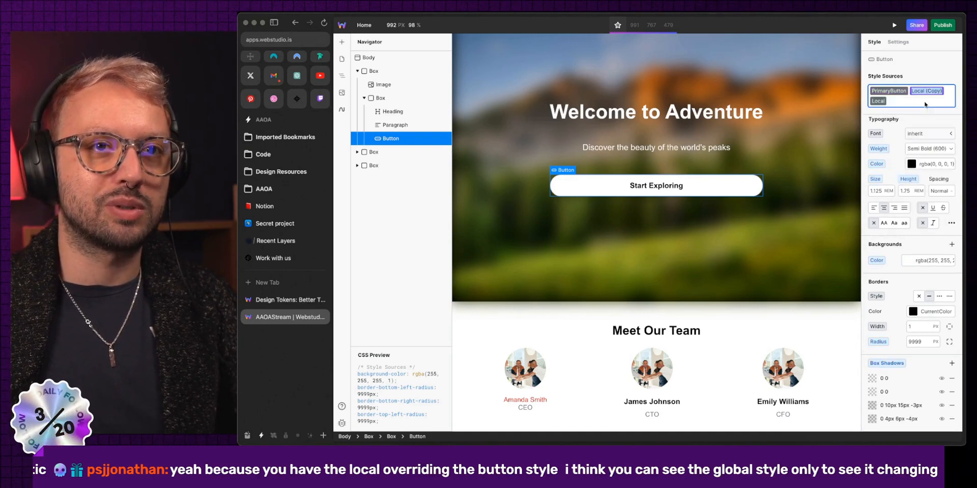
Adjust the button's style sources, then switch to the 'Design Tokens: Better Than Classes' article tab.
{"action": "left_click", "coordinate": [911, 261]}
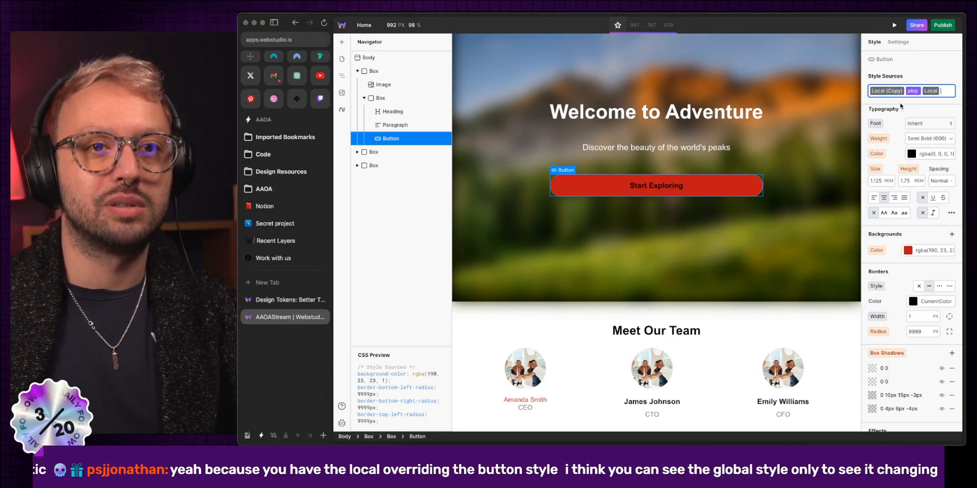
{"action": "left_click", "coordinate": [885, 91]}
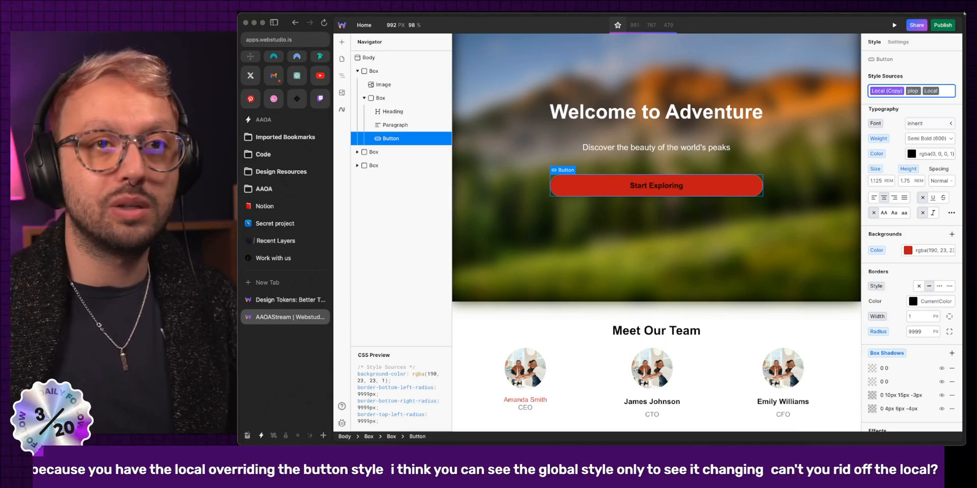
{"action": "left_click", "coordinate": [931, 91]}
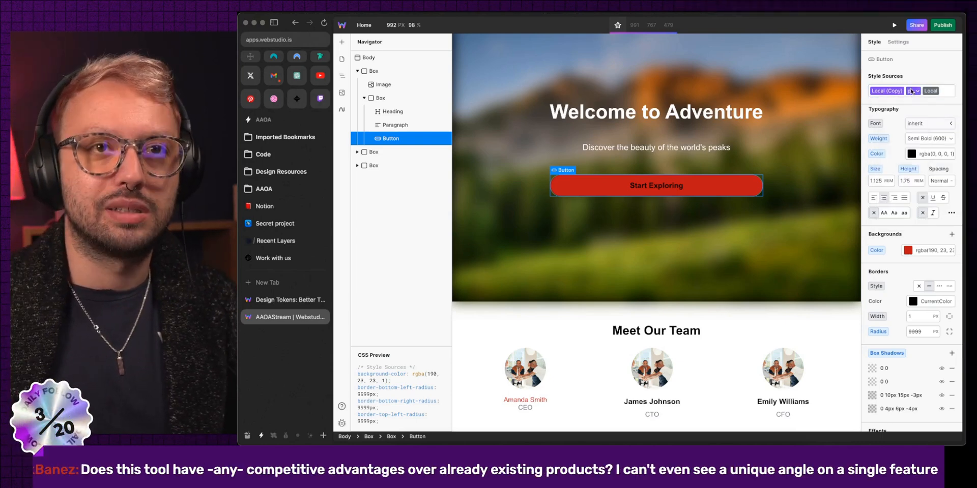
{"action": "left_click", "coordinate": [290, 300]}
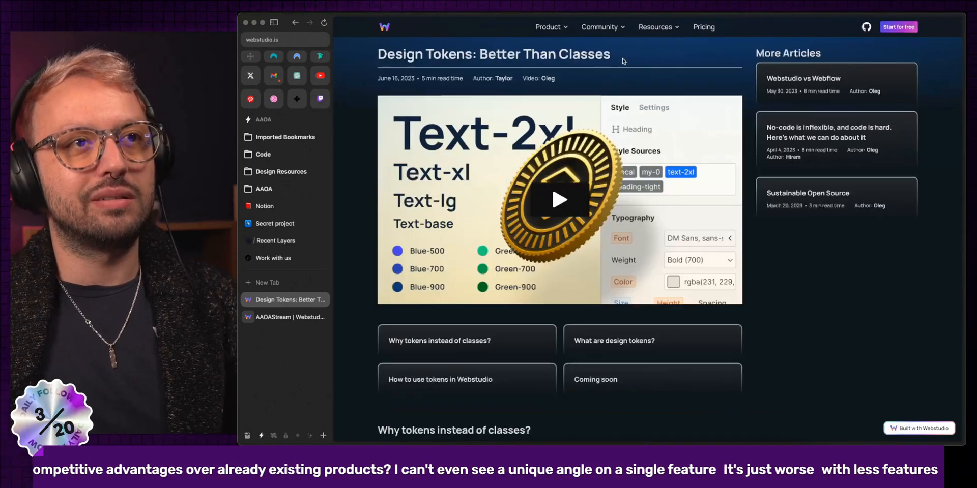
{"action": "mouse_move", "coordinate": [655, 31]}
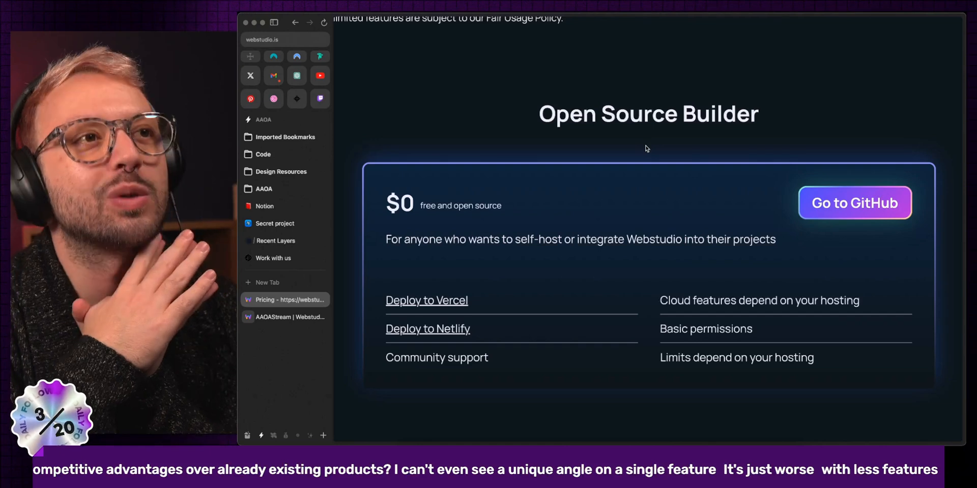
Return from the Webstudio Pricing page to the AAOAStream editor tab.
{"action": "left_click", "coordinate": [290, 317]}
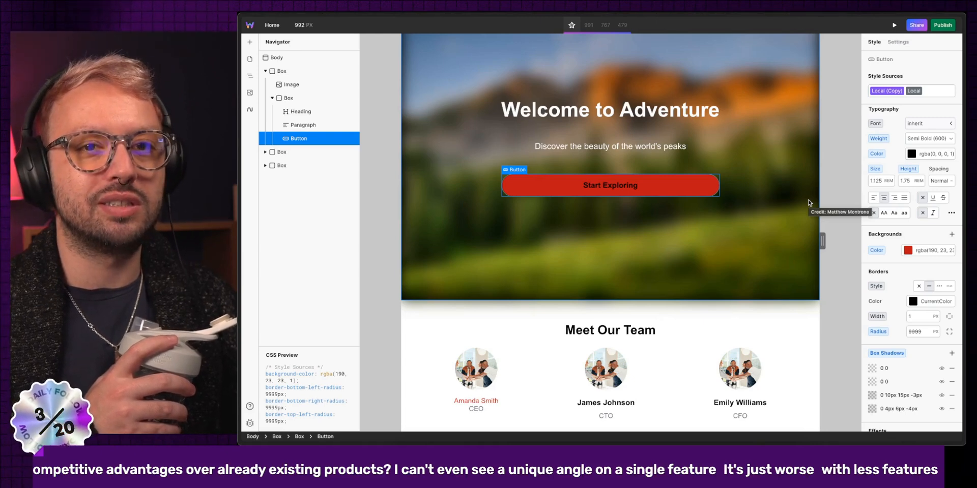
{"action": "mouse_move", "coordinate": [803, 197]}
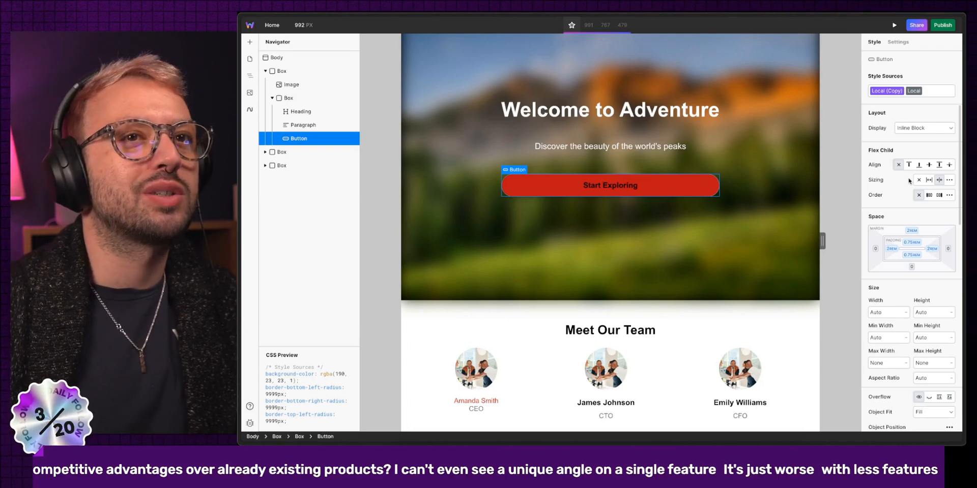
Scroll the Button's Style panel, then switch the browser to blocsapp.com.
{"action": "left_click", "coordinate": [885, 91]}
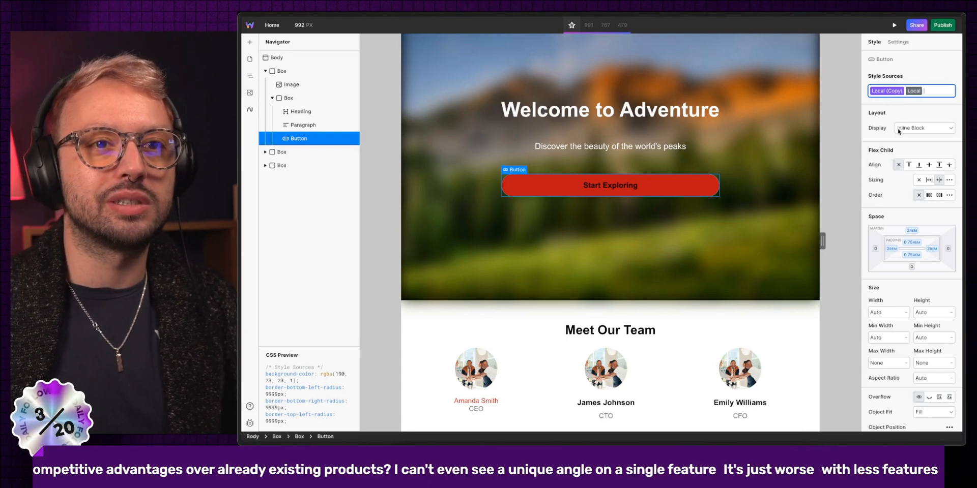
{"action": "scroll", "scroll_direction": "down", "scroll_amount": 3}
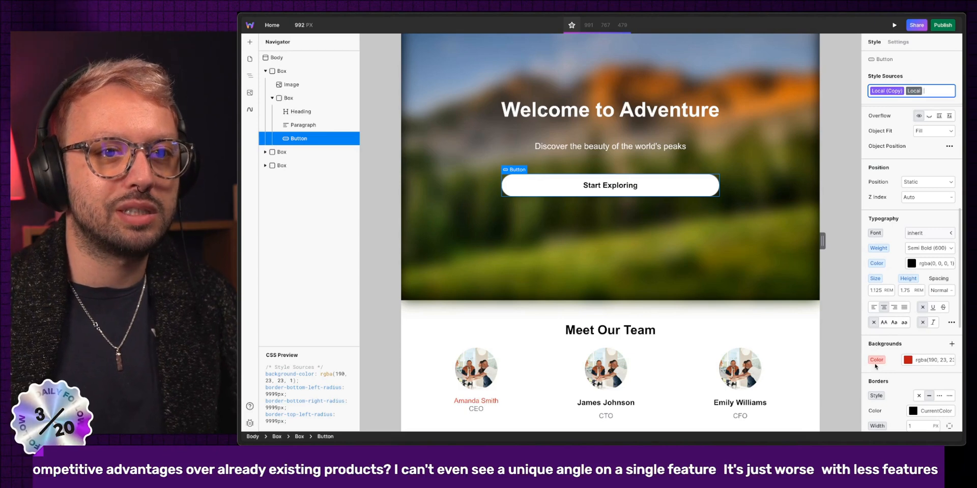
{"action": "scroll", "scroll_direction": "down", "scroll_amount": 3}
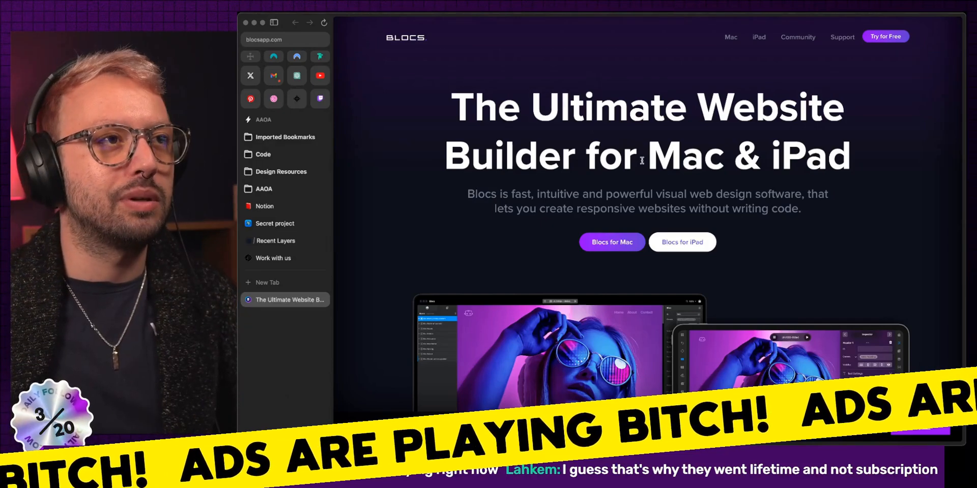
Scroll to the US$99.99 Blocs 5 and US$49.99 Blocs Plus pricing, then go to the Mac page.
{"action": "scroll", "scroll_direction": "down", "scroll_amount": 3}
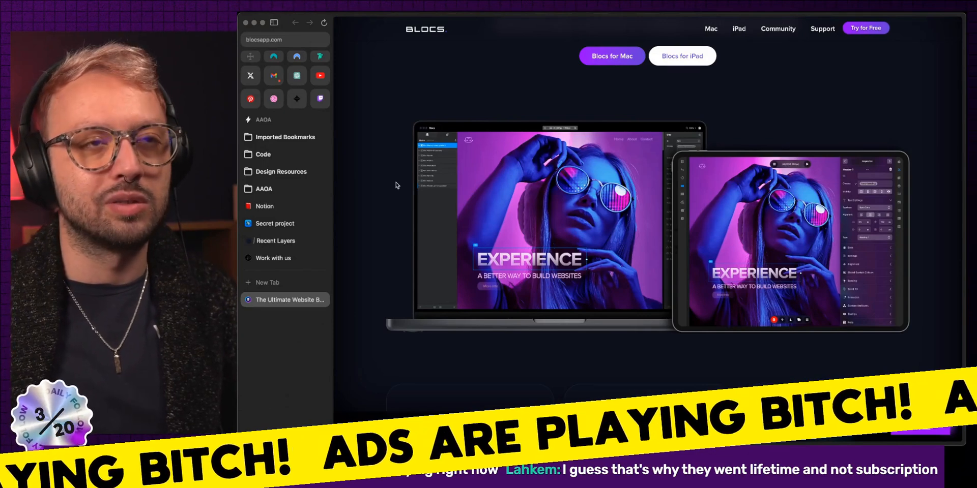
{"action": "scroll", "scroll_direction": "down", "scroll_amount": 3}
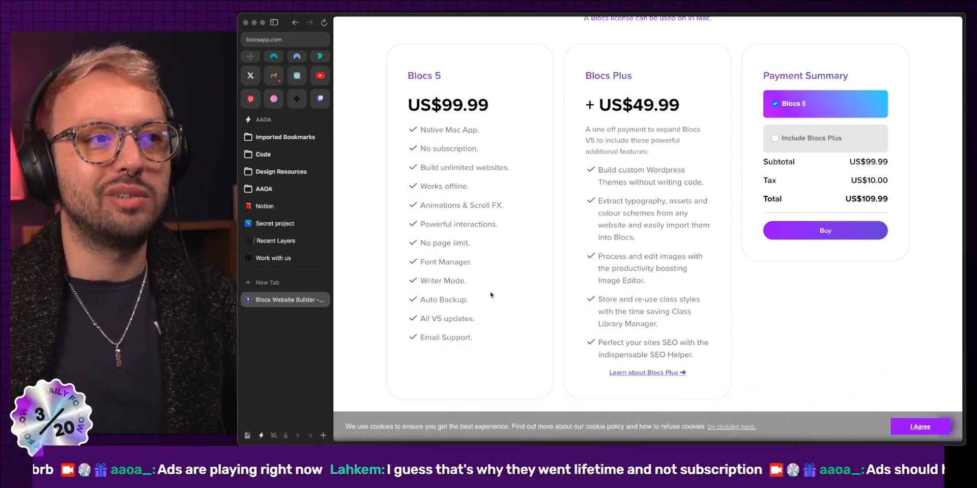
{"action": "mouse_move", "coordinate": [427, 280]}
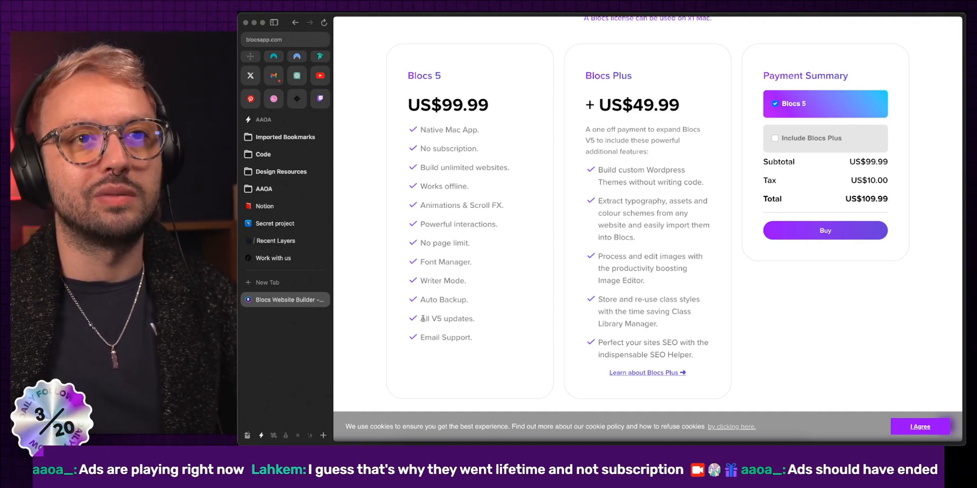
{"action": "left_click", "coordinate": [295, 22]}
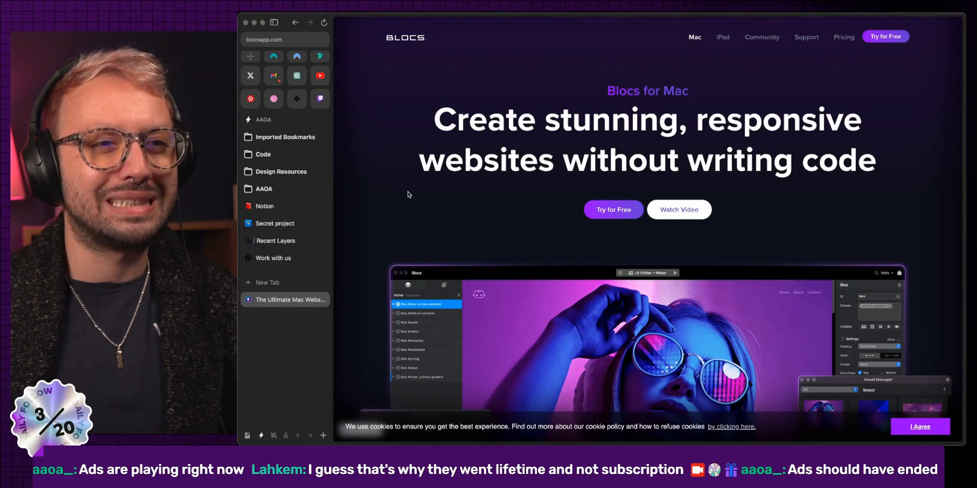
{"action": "scroll", "scroll_direction": "down", "scroll_amount": 3}
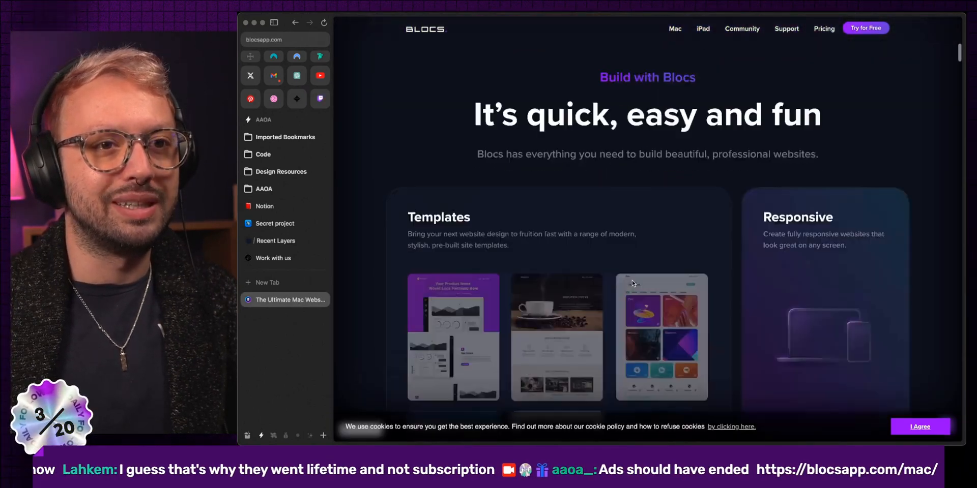
{"action": "scroll", "scroll_direction": "down", "scroll_amount": 3}
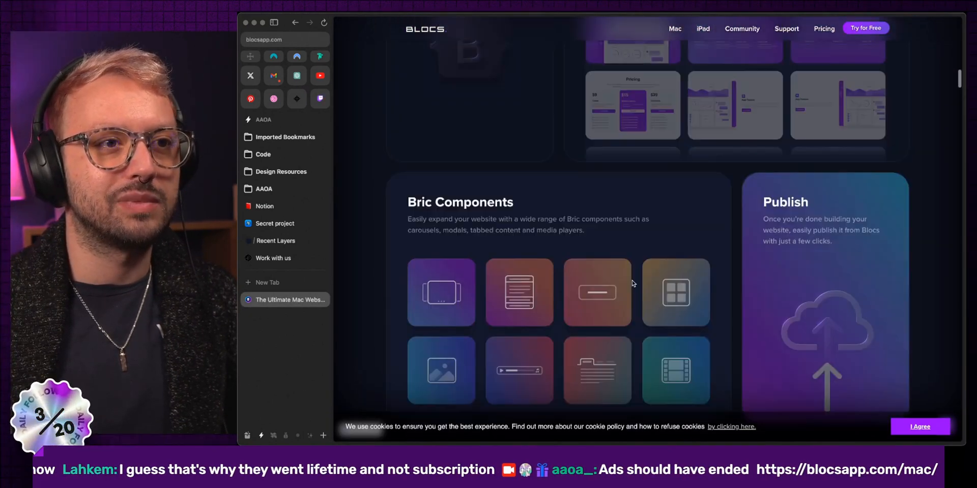
{"action": "scroll", "scroll_direction": "down", "scroll_amount": 3}
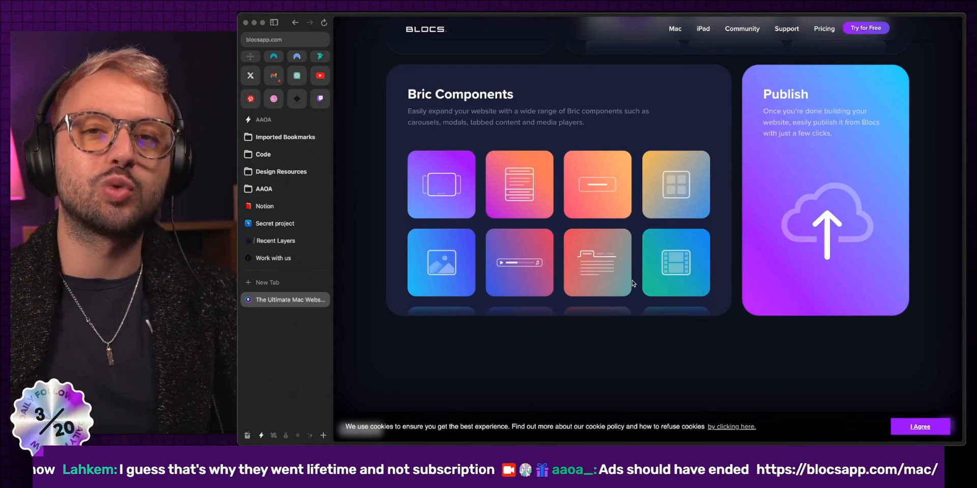
{"action": "scroll", "scroll_direction": "down", "scroll_amount": 3}
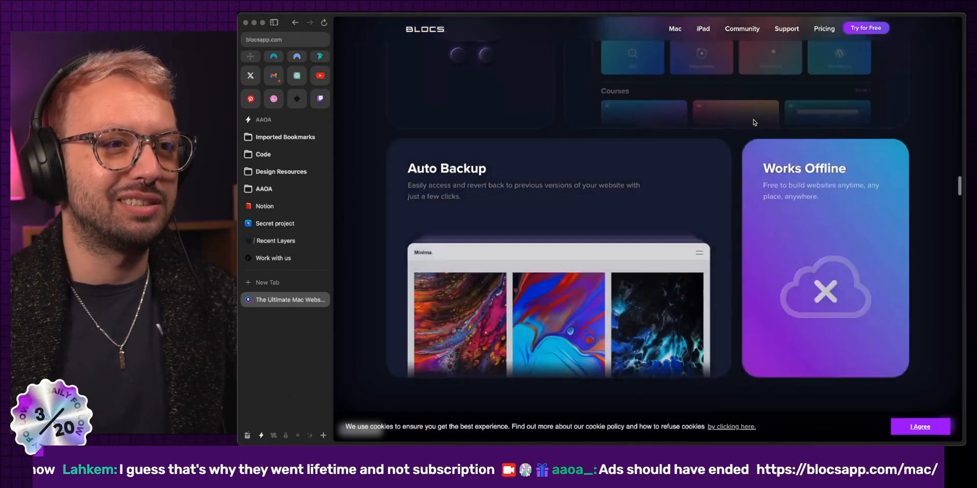
{"action": "scroll", "scroll_direction": "up", "scroll_amount": 3}
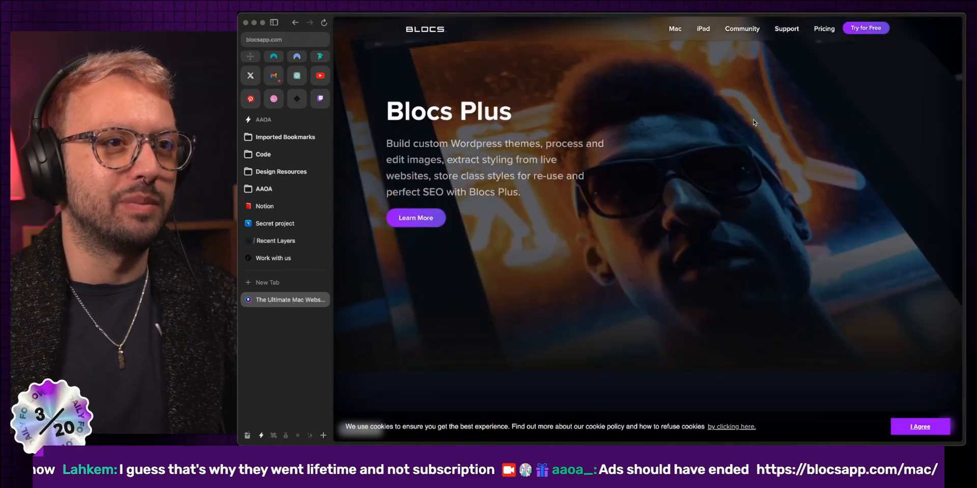
{"action": "scroll", "scroll_direction": "down", "scroll_amount": 3}
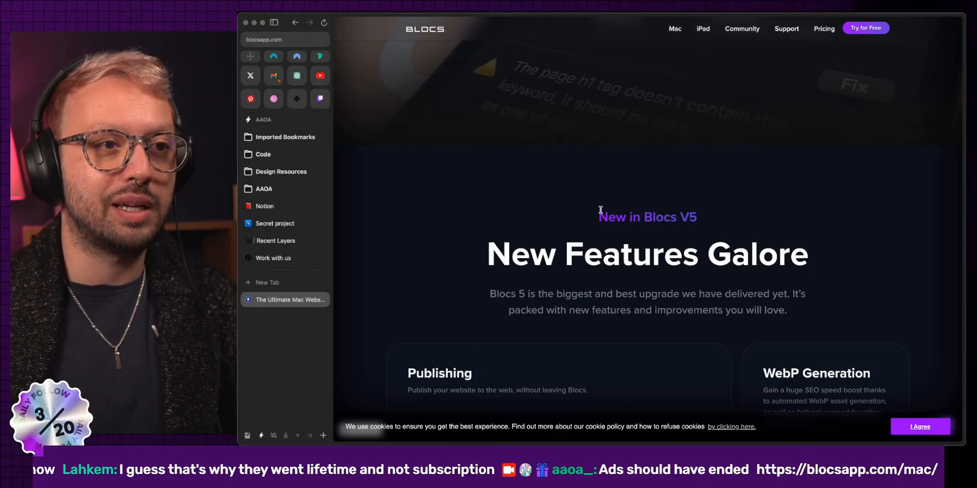
{"action": "scroll", "scroll_direction": "down", "scroll_amount": 3}
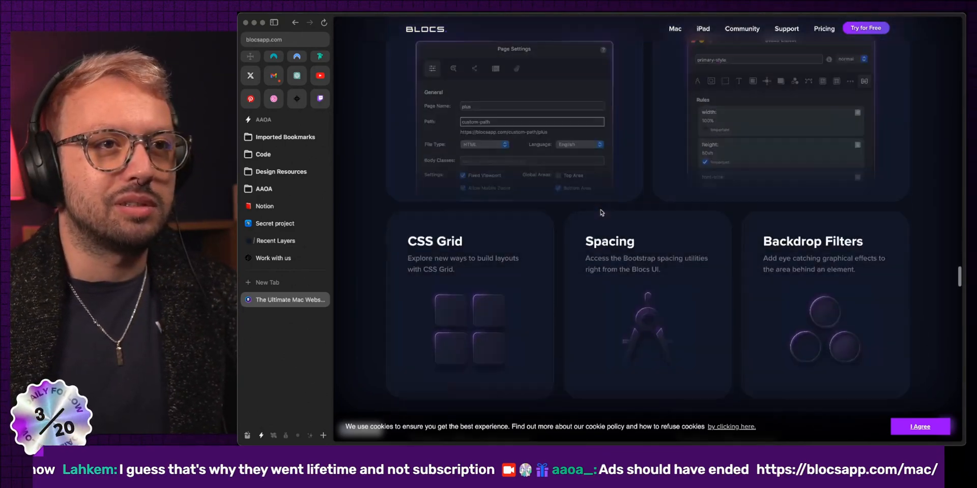
{"action": "scroll", "scroll_direction": "down", "scroll_amount": 3}
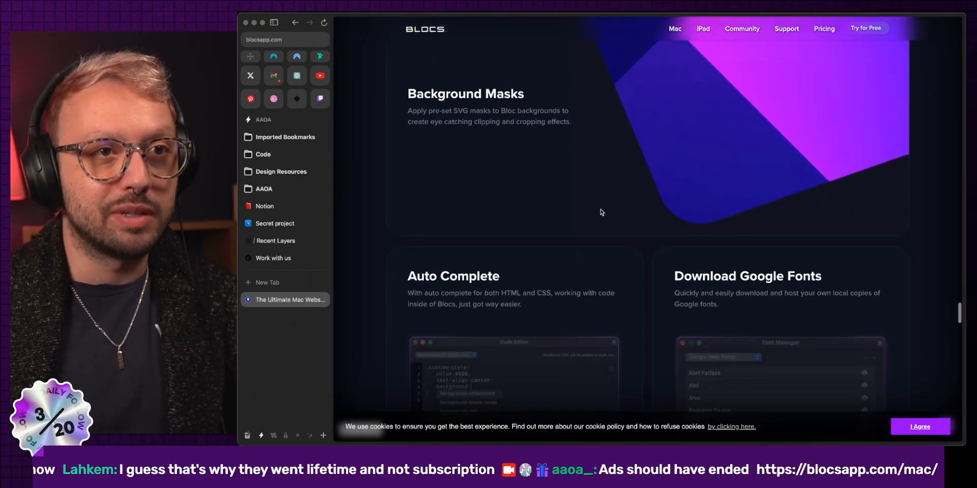
{"action": "scroll", "scroll_direction": "down", "scroll_amount": 3}
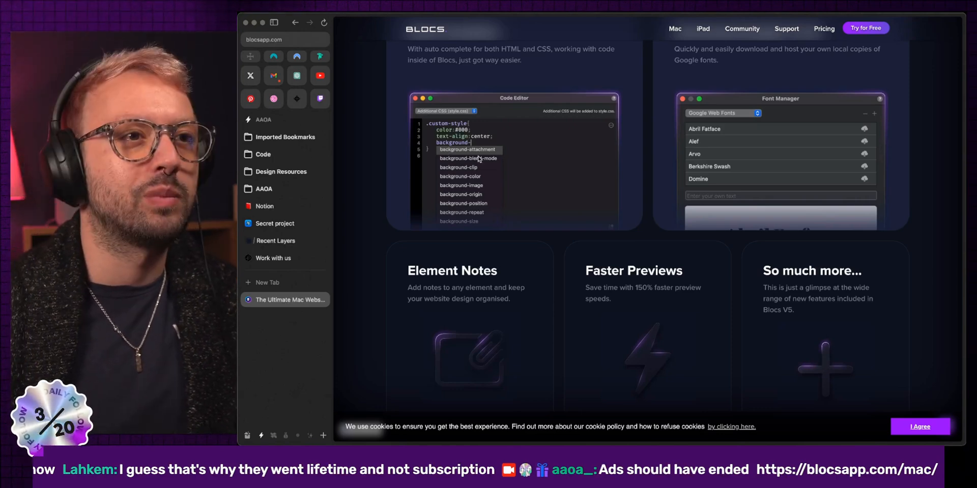
{"action": "scroll", "scroll_direction": "down", "scroll_amount": 3}
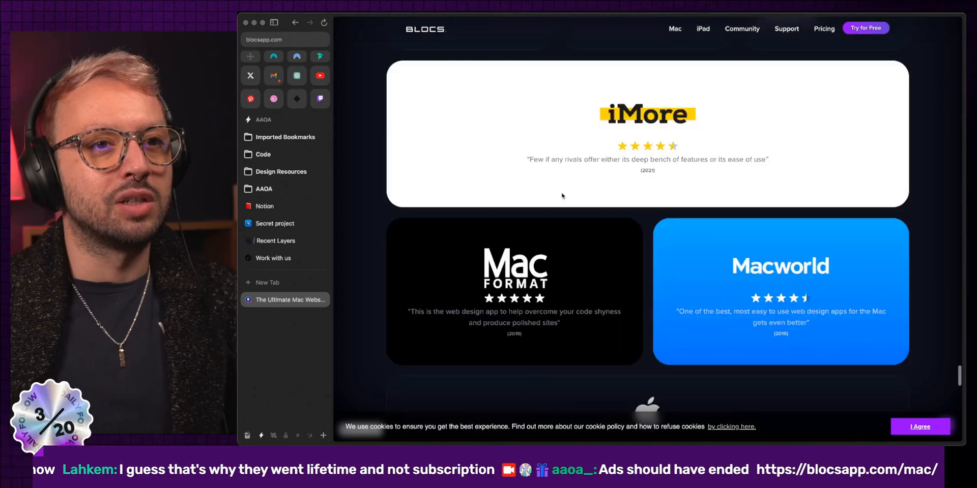
{"action": "scroll", "scroll_direction": "down", "scroll_amount": 3}
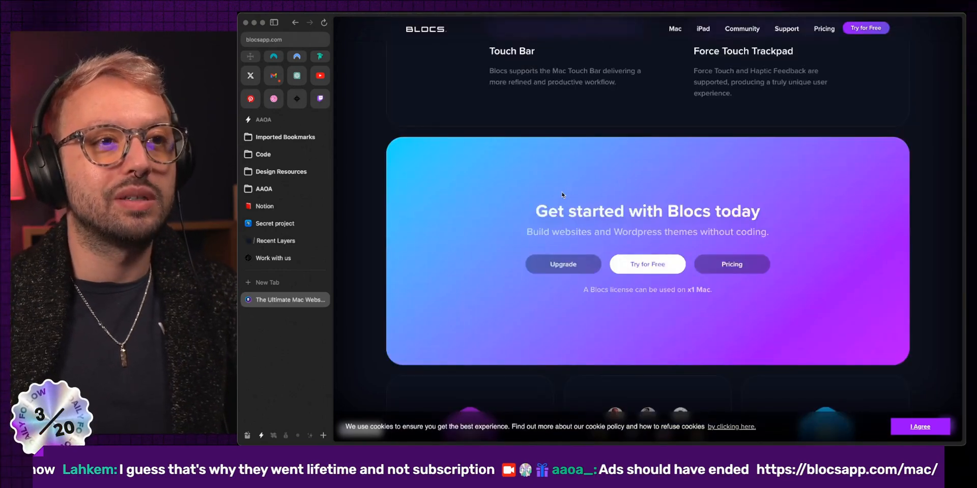
{"action": "scroll", "scroll_direction": "down", "scroll_amount": 3}
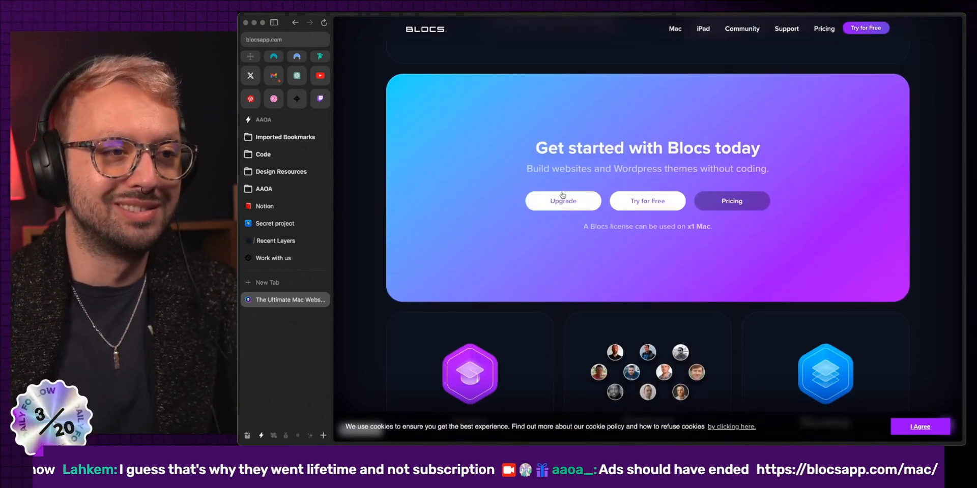
{"action": "left_click", "coordinate": [732, 201]}
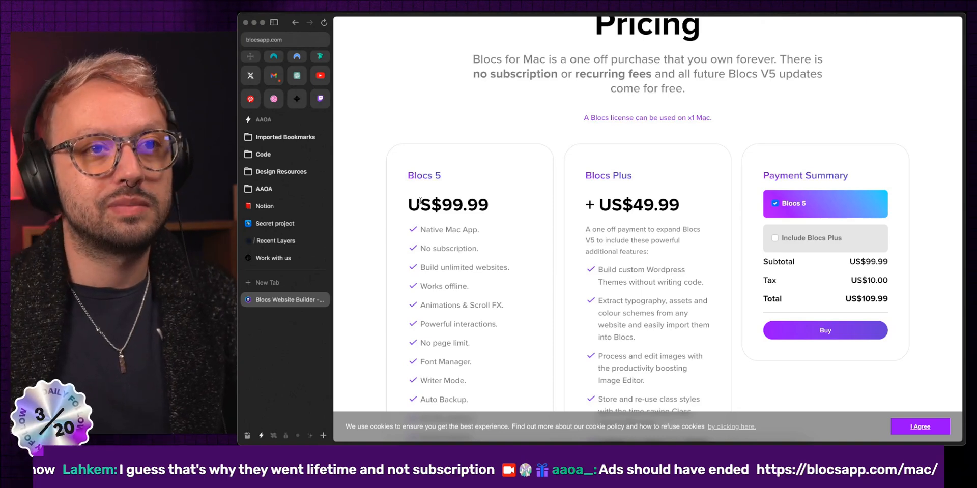
Scroll to the top of the Blocs Pricing page showing Blocs 5 and Blocs Plus.
{"action": "scroll", "scroll_direction": "up", "scroll_amount": 3}
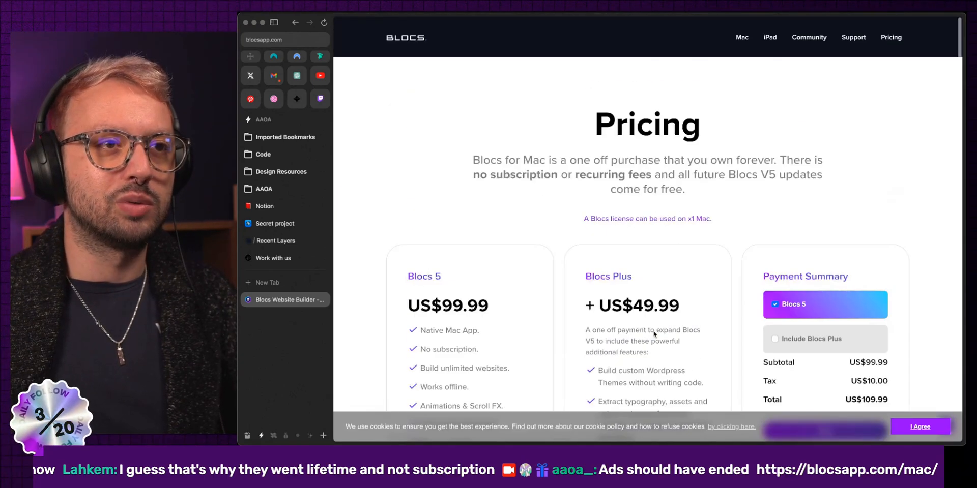